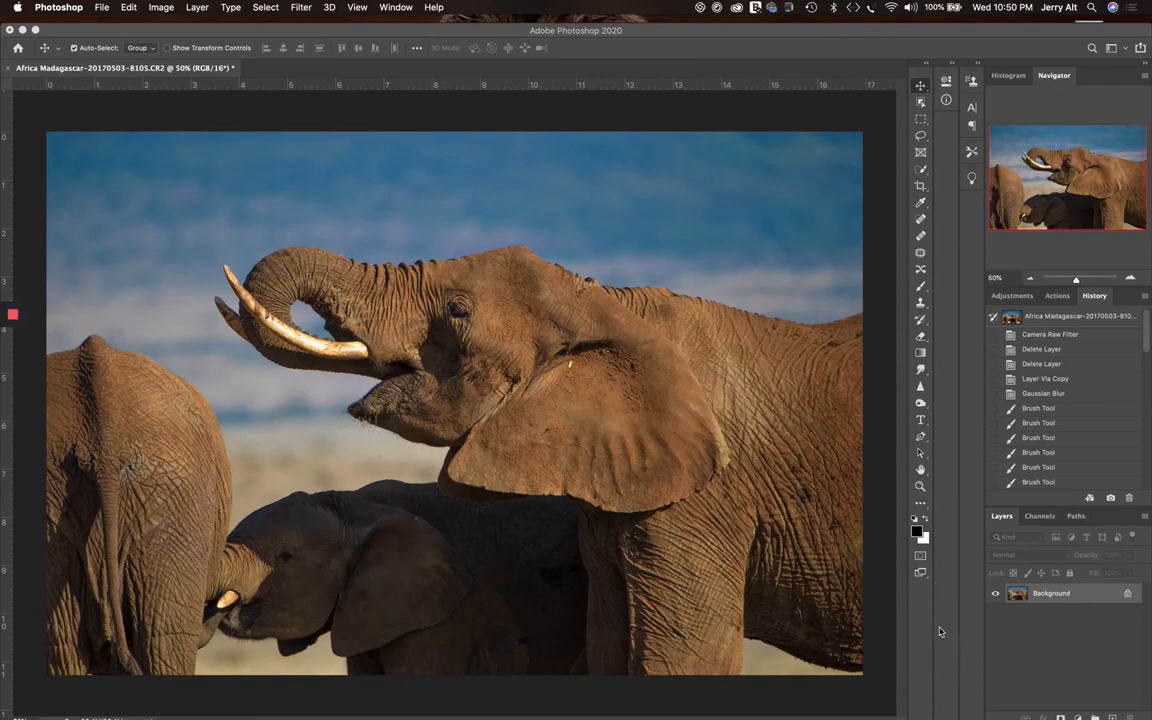
{"action": "mouse_move", "coordinate": [800, 472]}
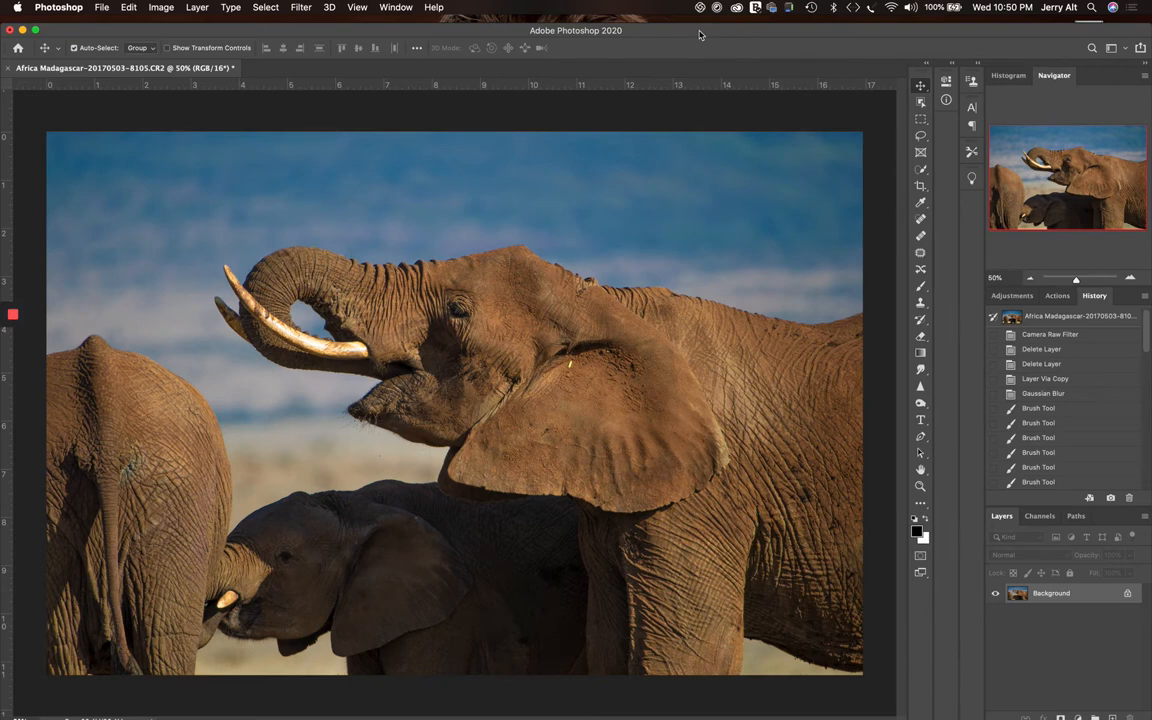
{"action": "mouse_move", "coordinate": [666, 37]}
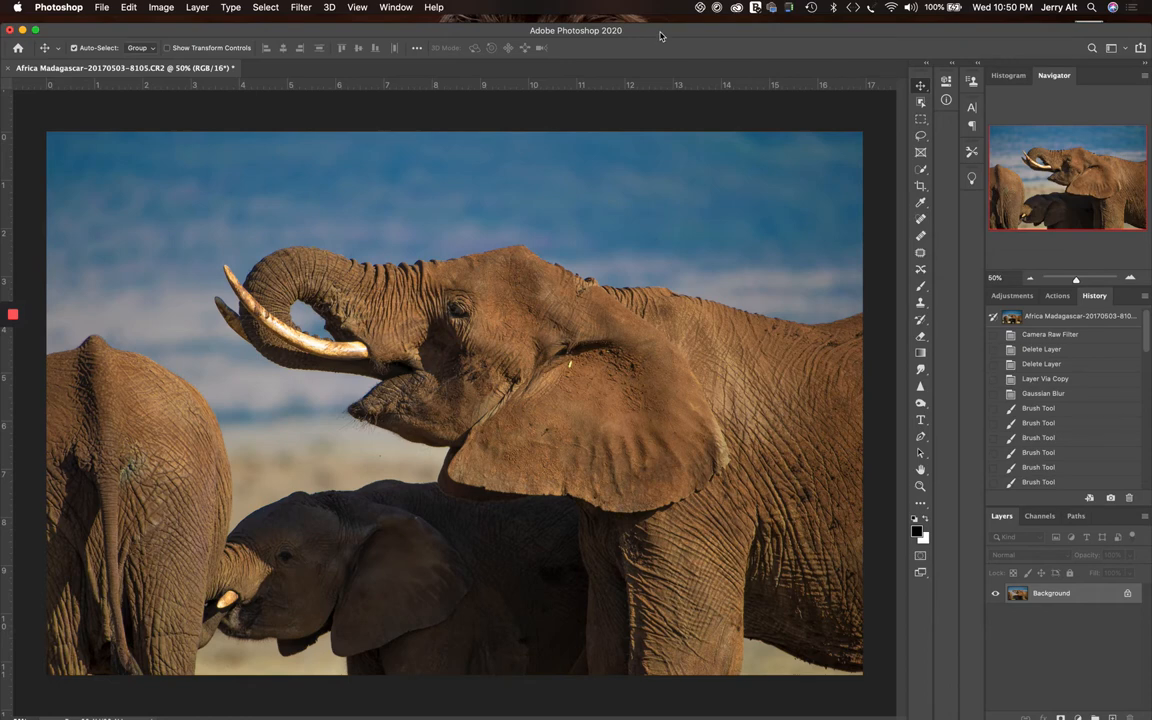
{"action": "mouse_move", "coordinate": [665, 38]}
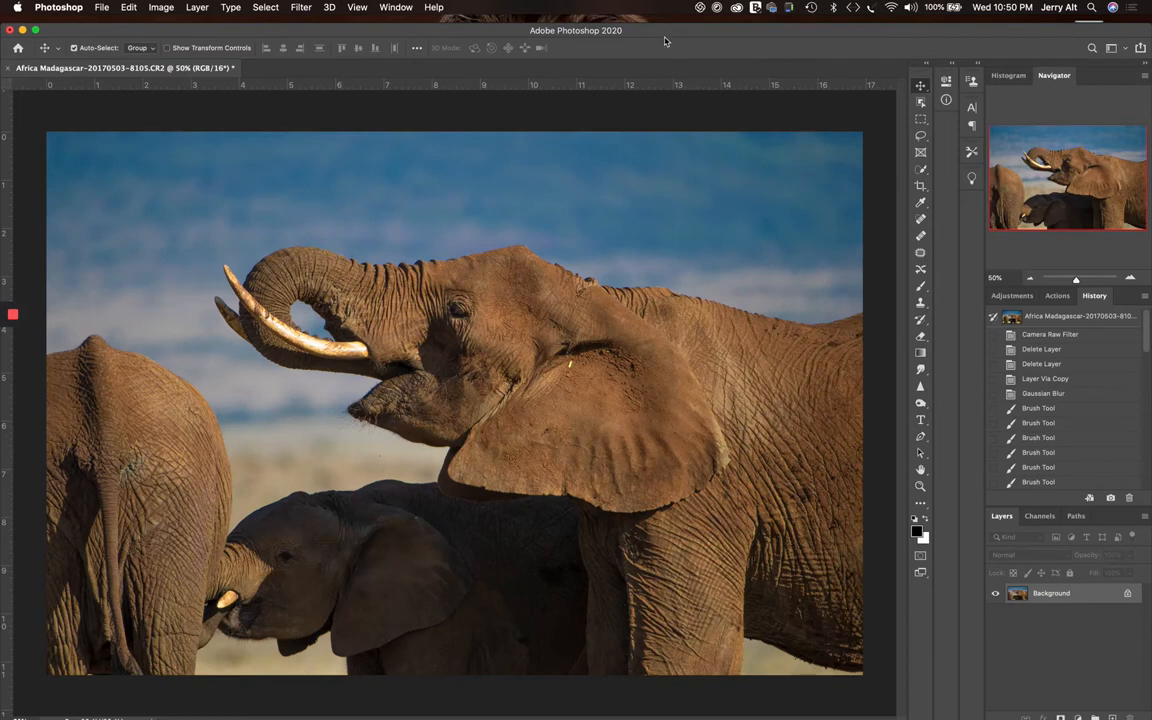
{"action": "mouse_move", "coordinate": [614, 168]}
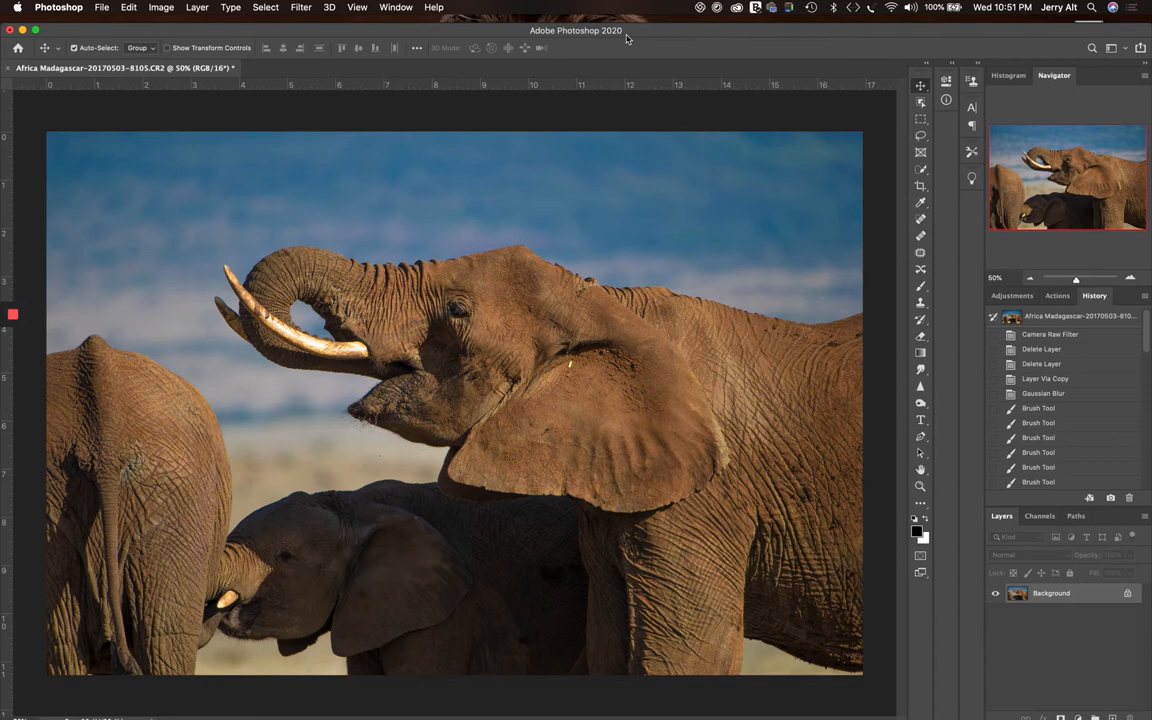
{"action": "mouse_move", "coordinate": [410, 258]}
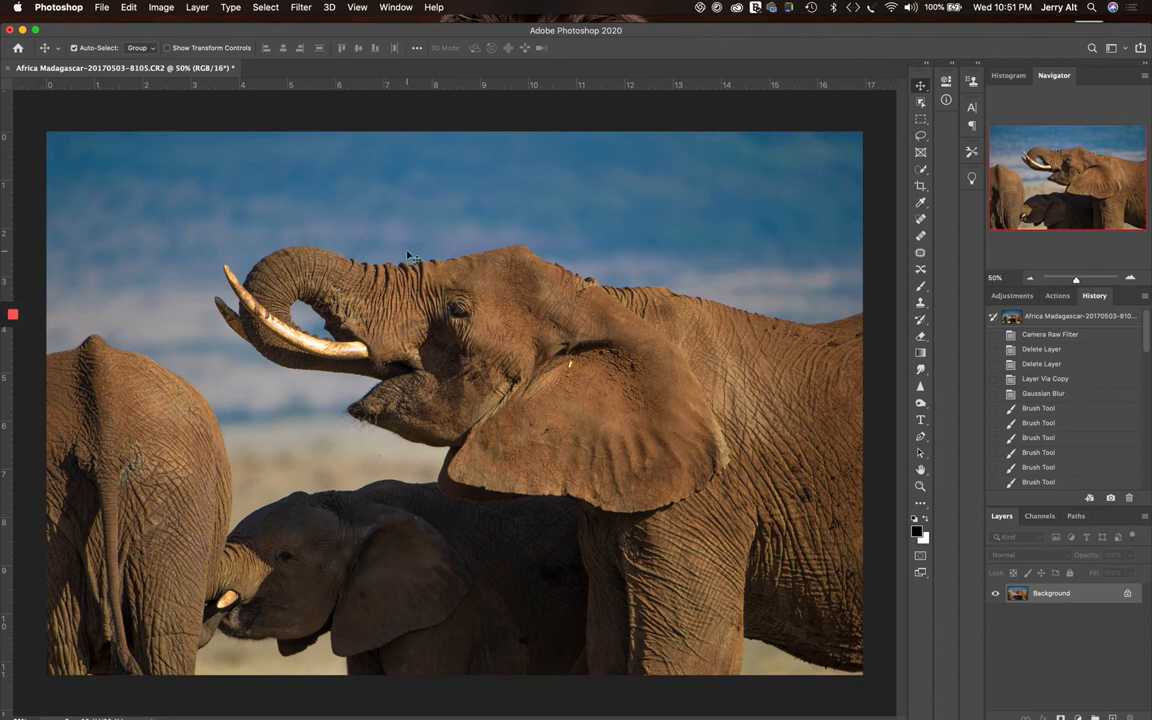
{"action": "mouse_move", "coordinate": [558, 211]}
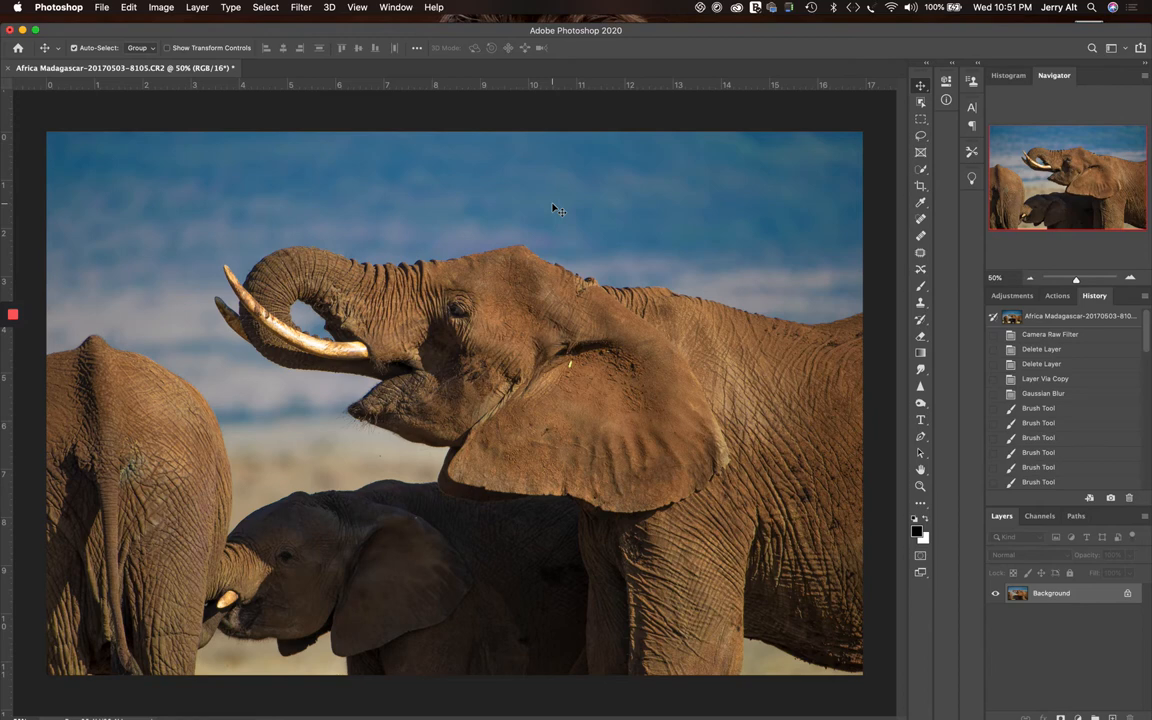
{"action": "mouse_move", "coordinate": [581, 187]}
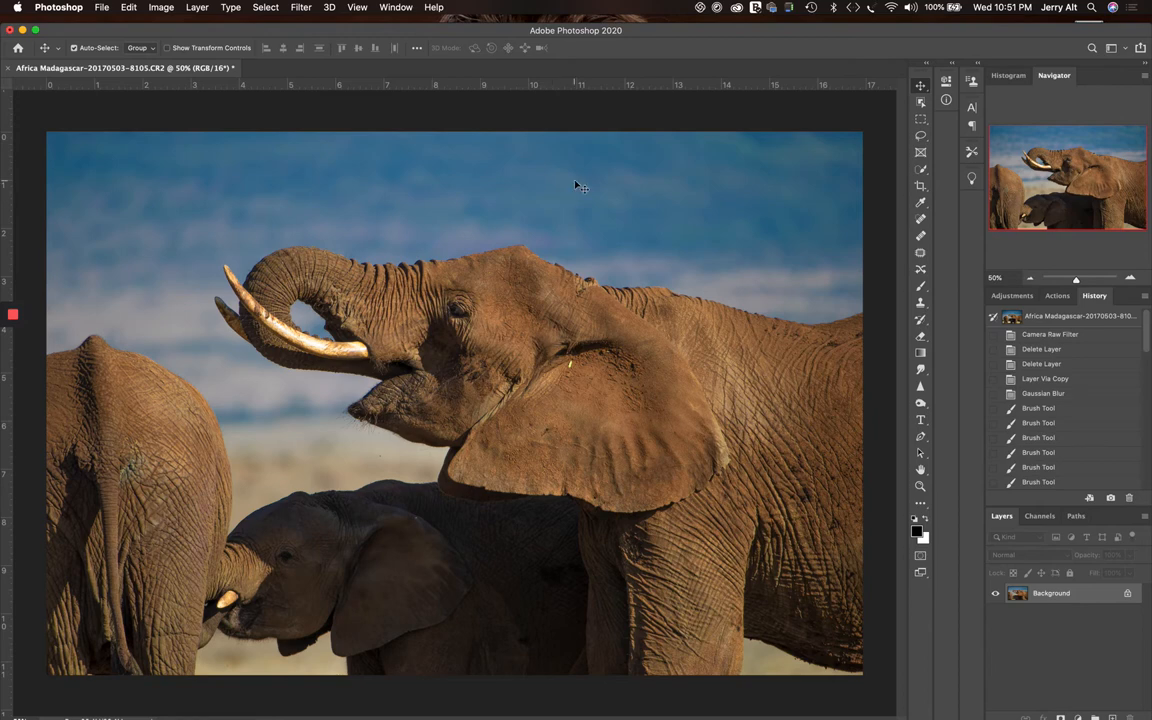
{"action": "mouse_move", "coordinate": [578, 193]}
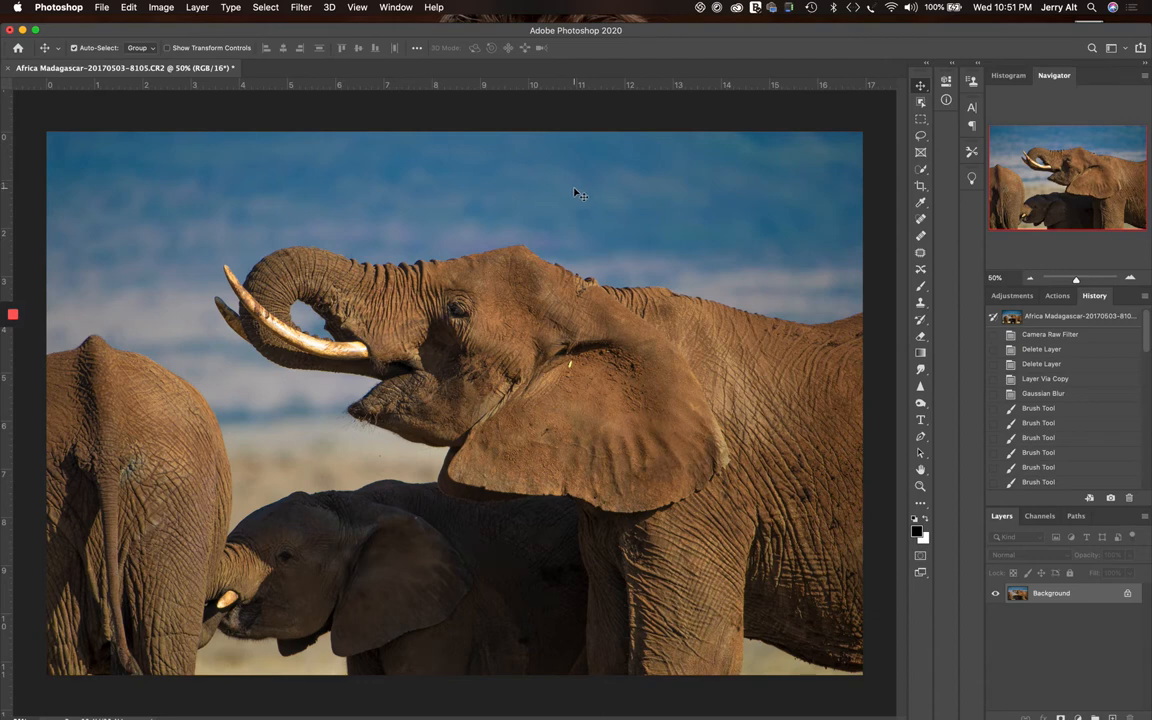
{"action": "mouse_move", "coordinate": [555, 385]}
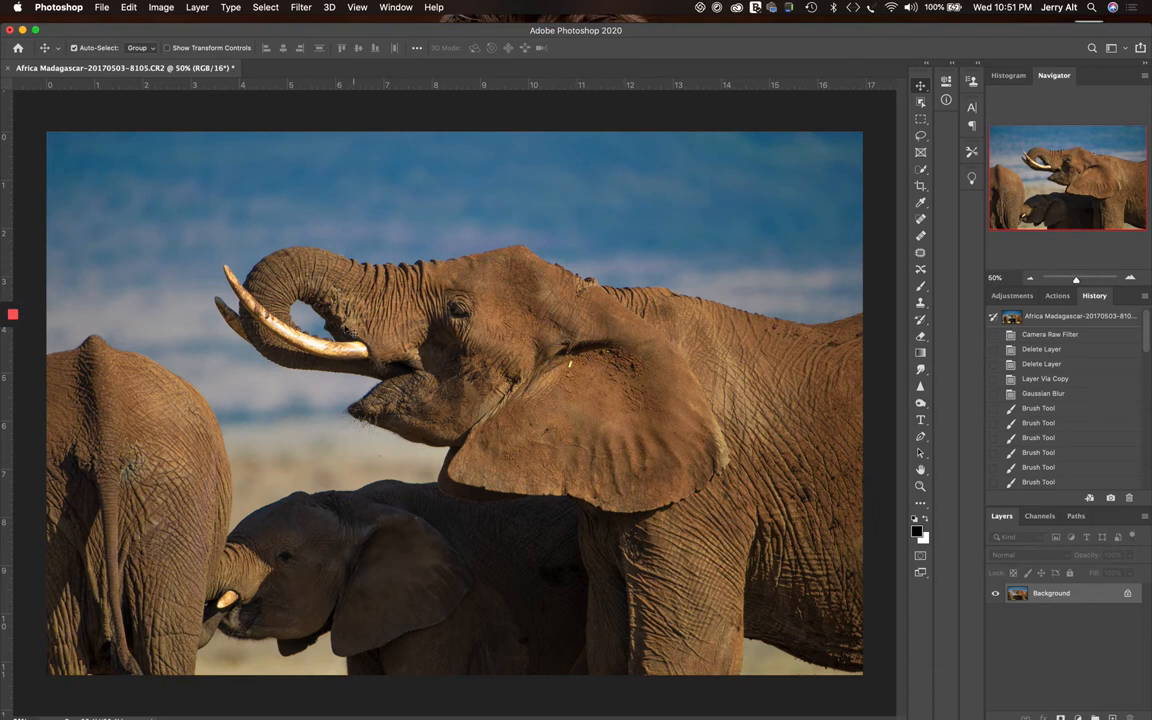
{"action": "mouse_move", "coordinate": [723, 415]}
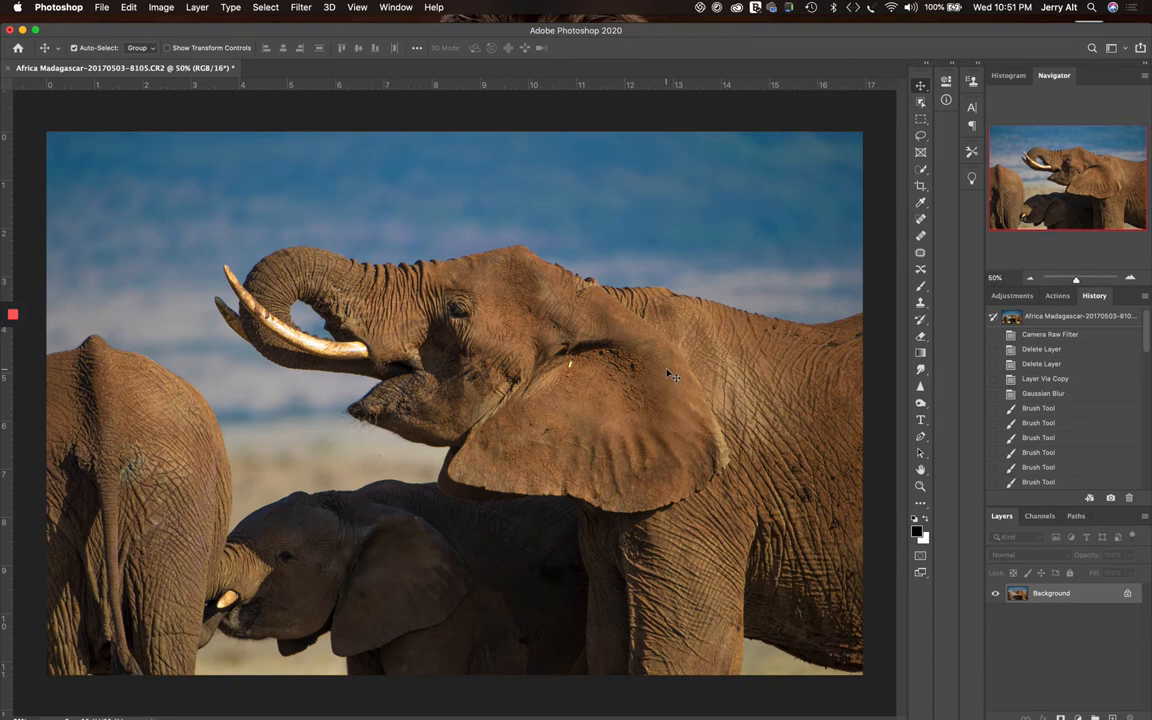
{"action": "mouse_move", "coordinate": [745, 405]}
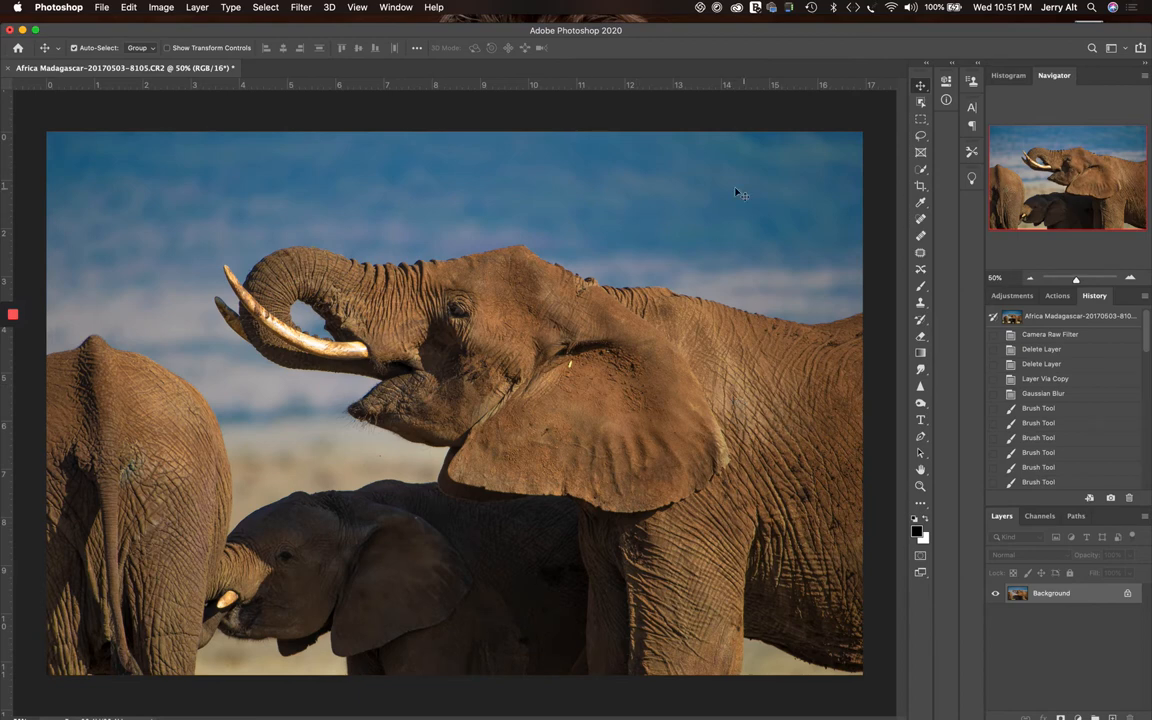
{"action": "mouse_move", "coordinate": [177, 187]}
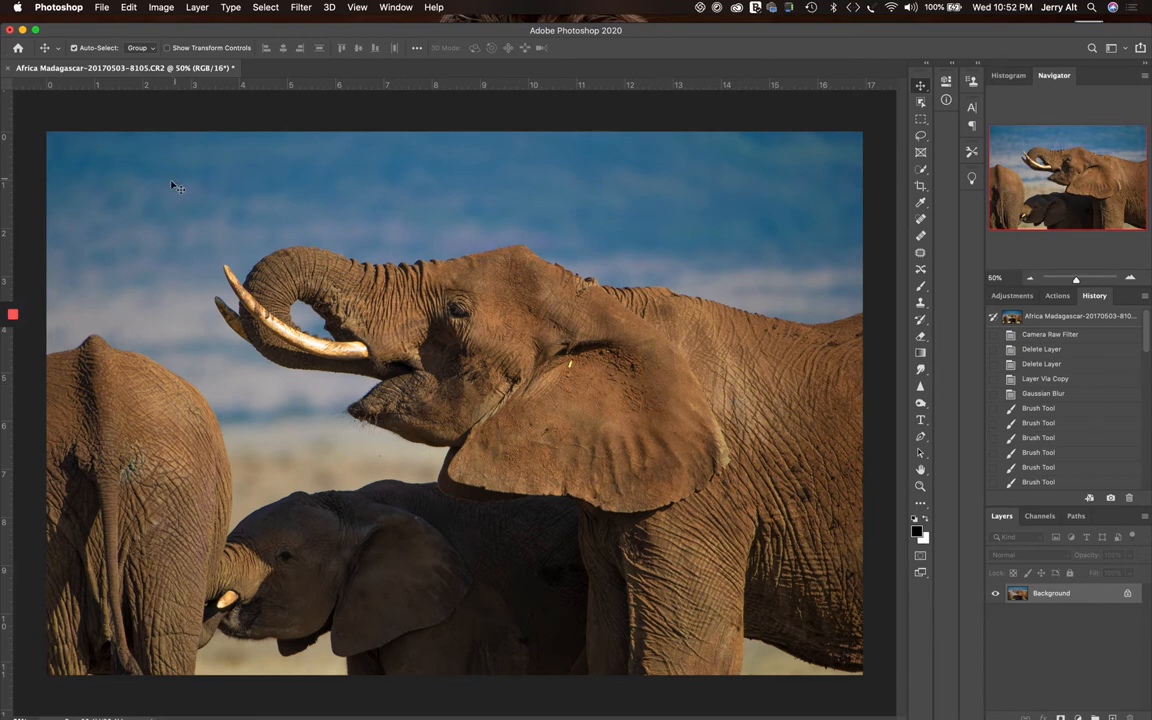
{"action": "mouse_move", "coordinate": [345, 200]}
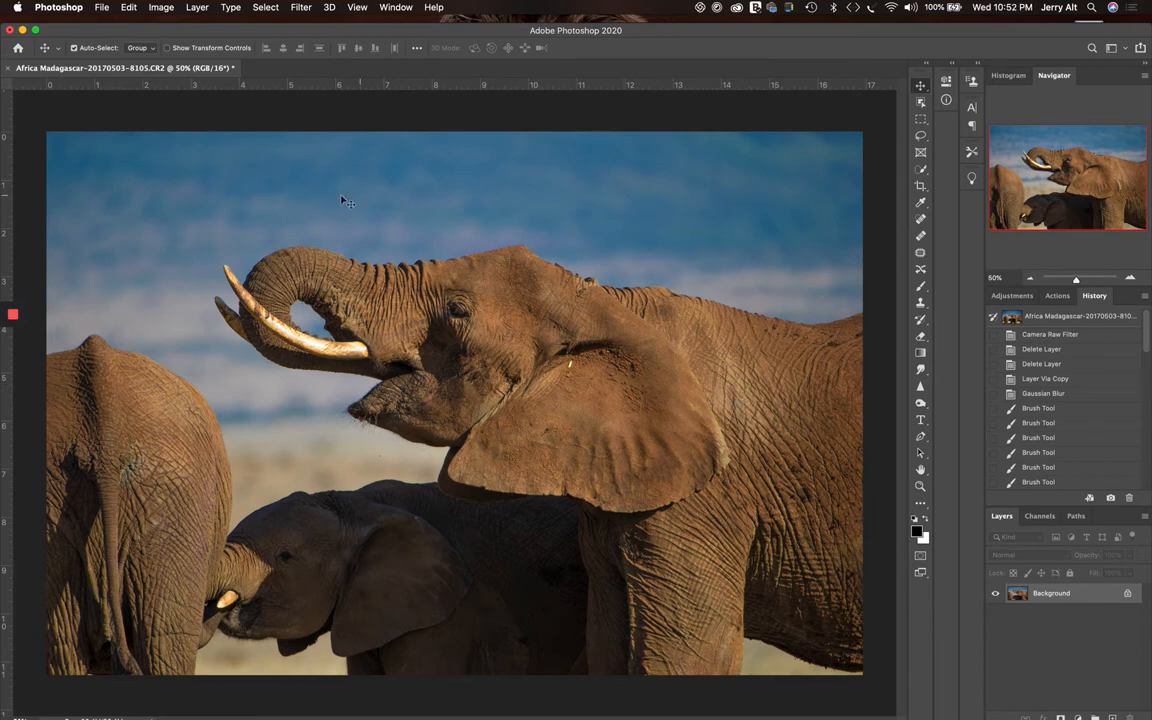
{"action": "mouse_move", "coordinate": [303, 207]}
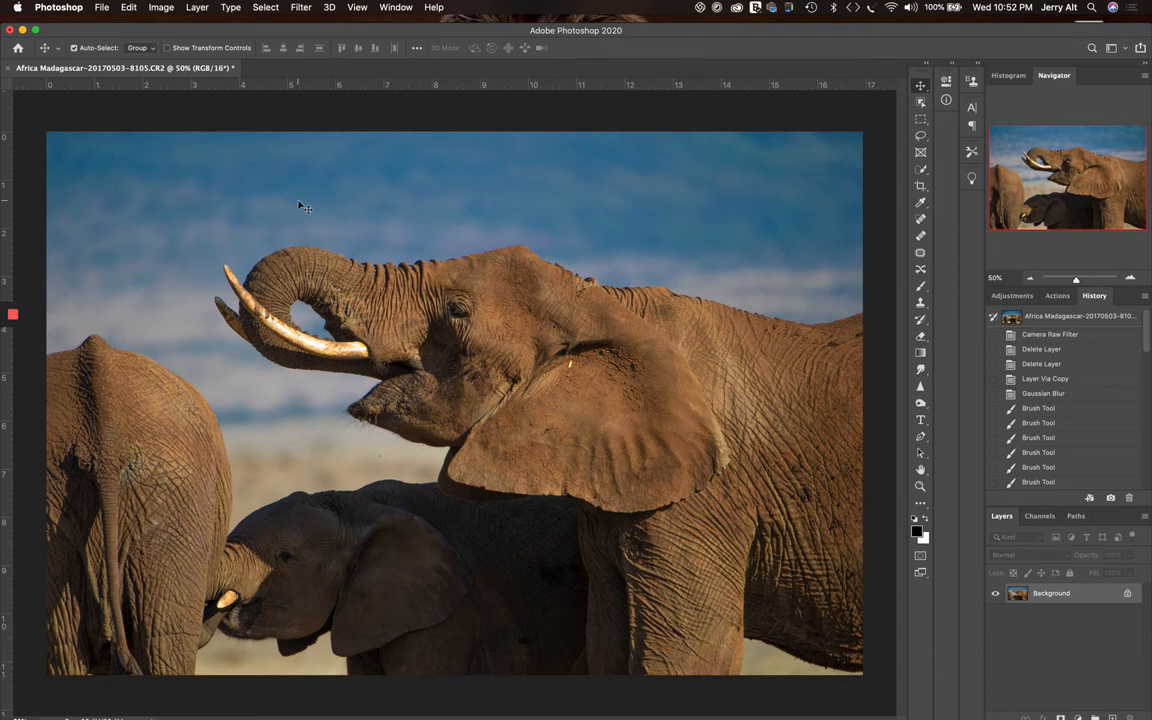
{"action": "mouse_move", "coordinate": [367, 183]}
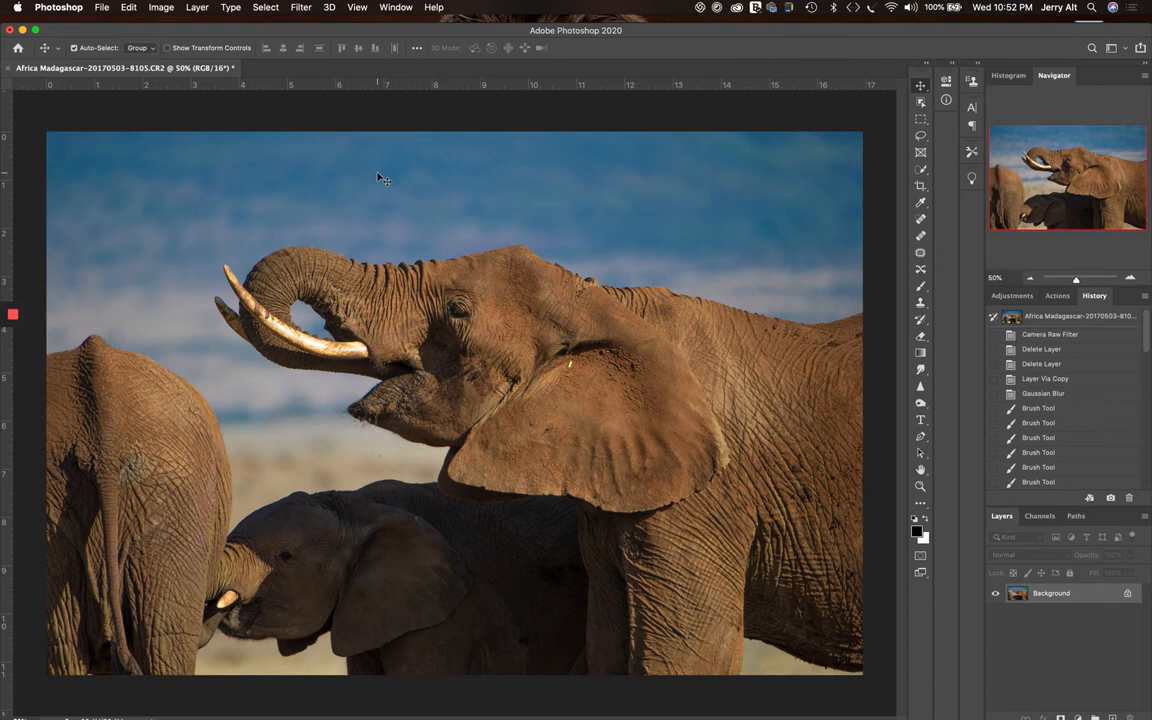
{"action": "mouse_move", "coordinate": [415, 137]}
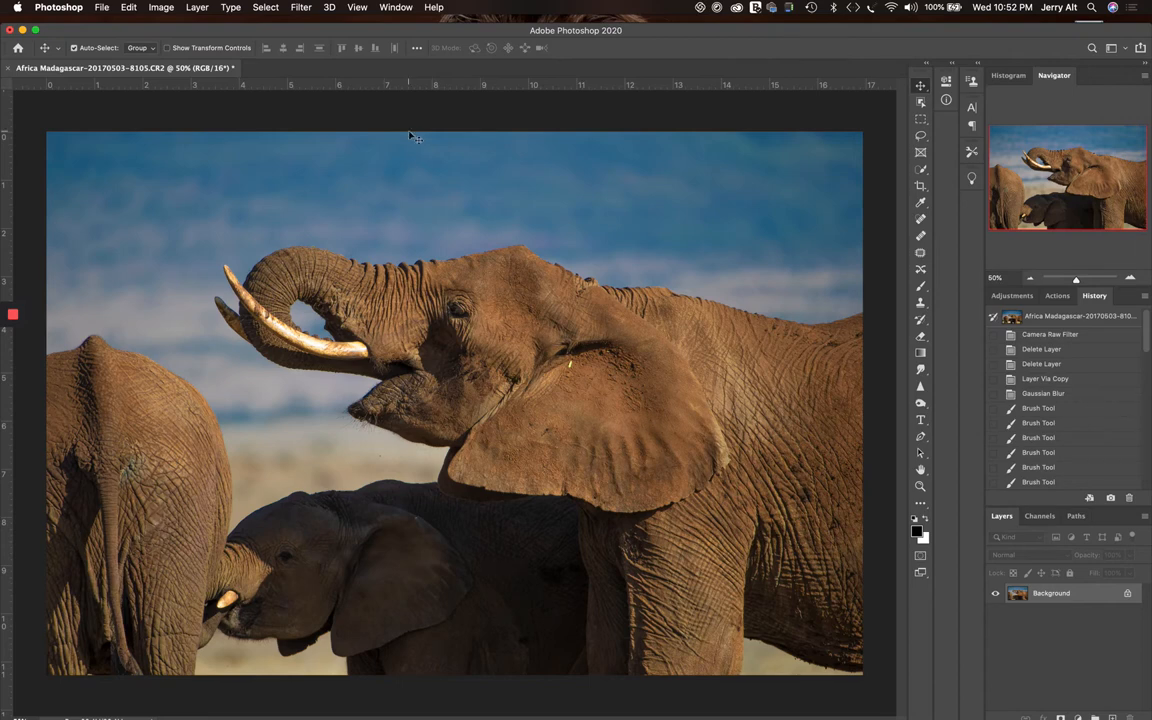
{"action": "mouse_move", "coordinate": [503, 166]}
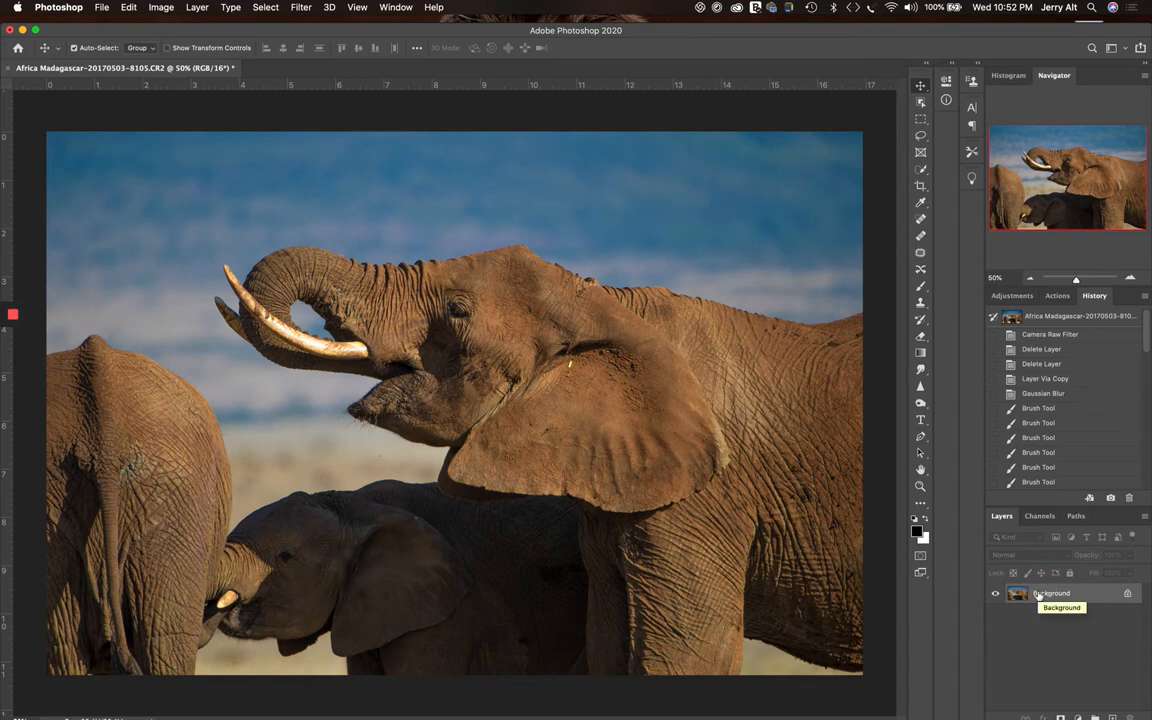
{"action": "mouse_move", "coordinate": [495, 385]}
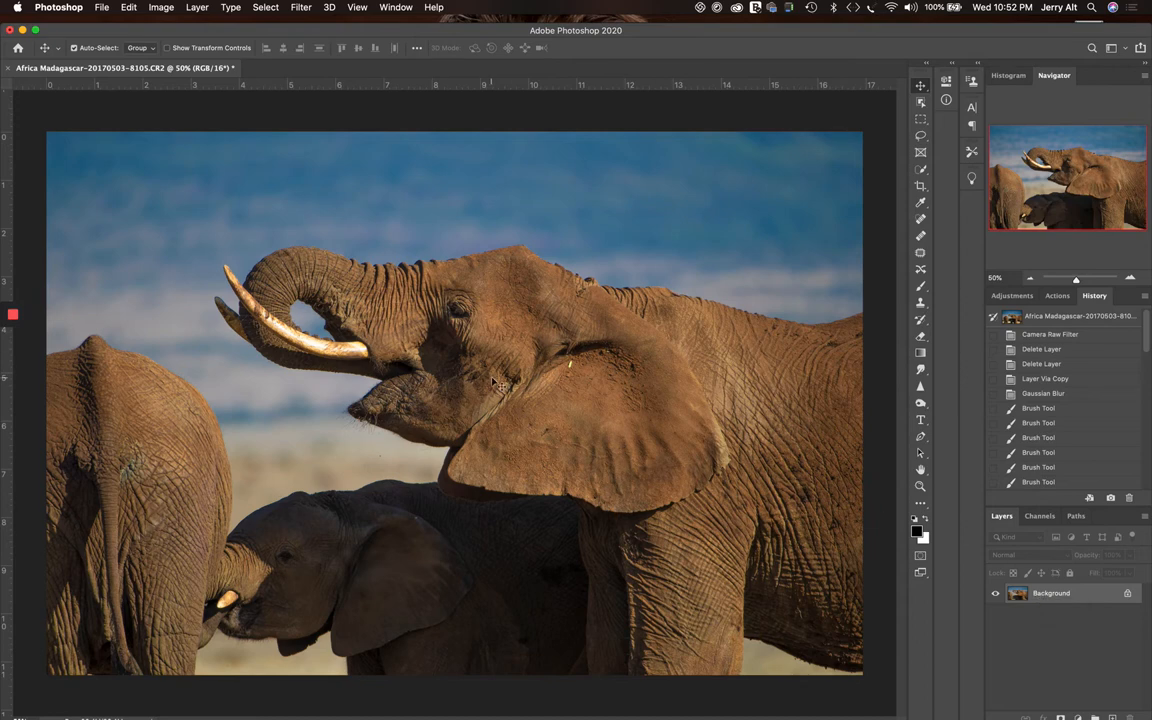
{"action": "mouse_move", "coordinate": [950, 576]}
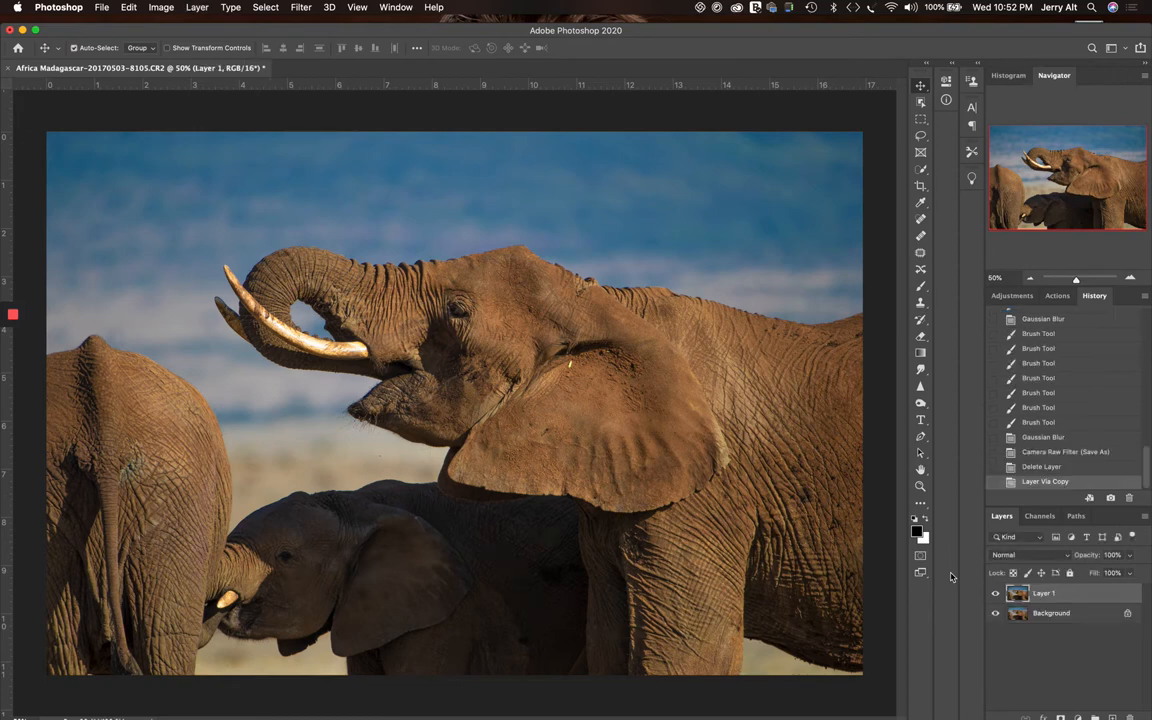
{"action": "mouse_move", "coordinate": [873, 578]}
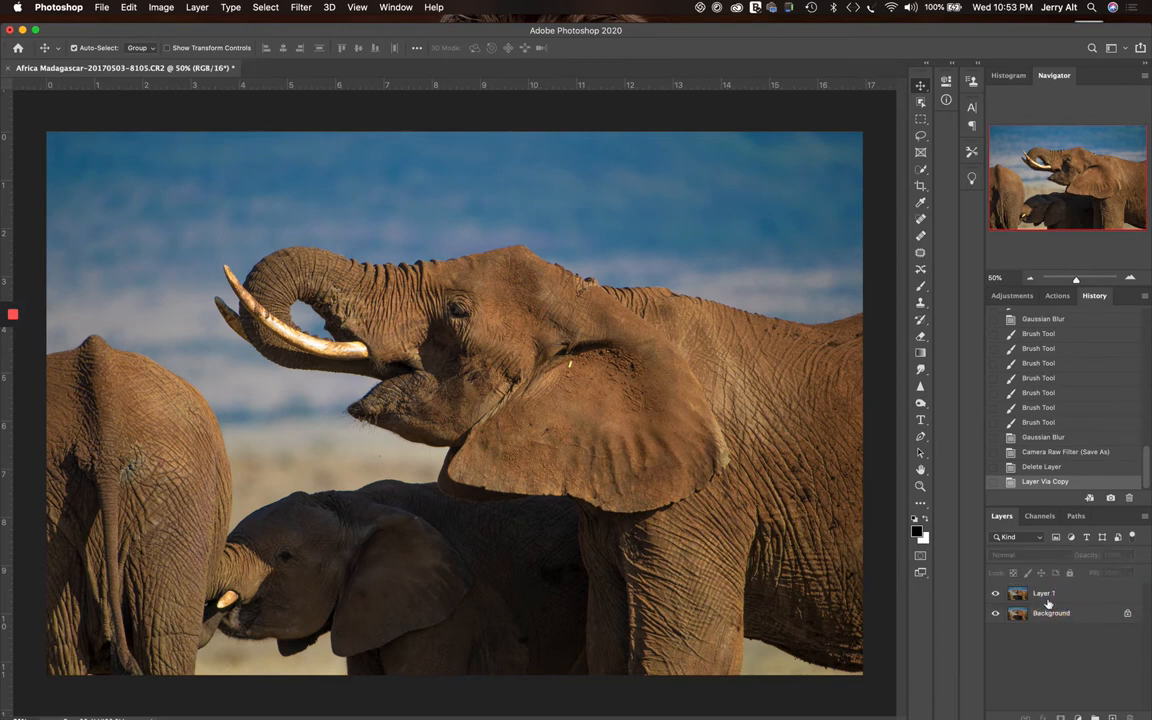
Step: Select the new Layer 1 that sits above the Background layer
{"action": "left_click", "coordinate": [1044, 593]}
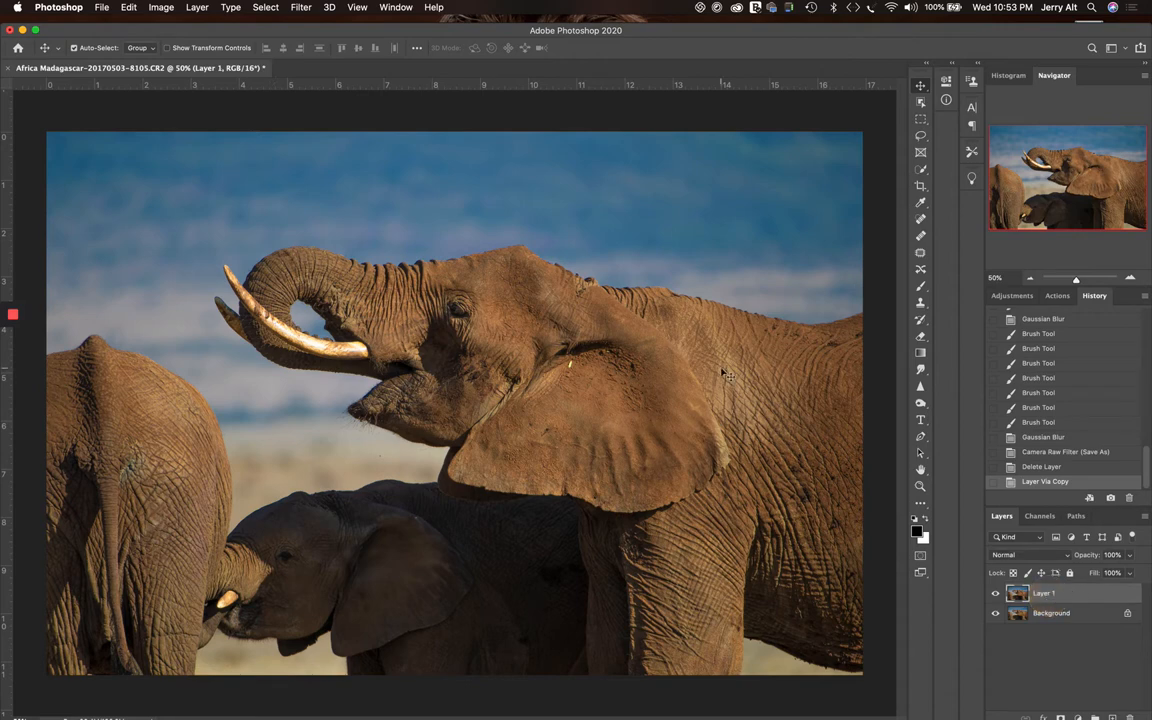
{"action": "mouse_move", "coordinate": [472, 345]}
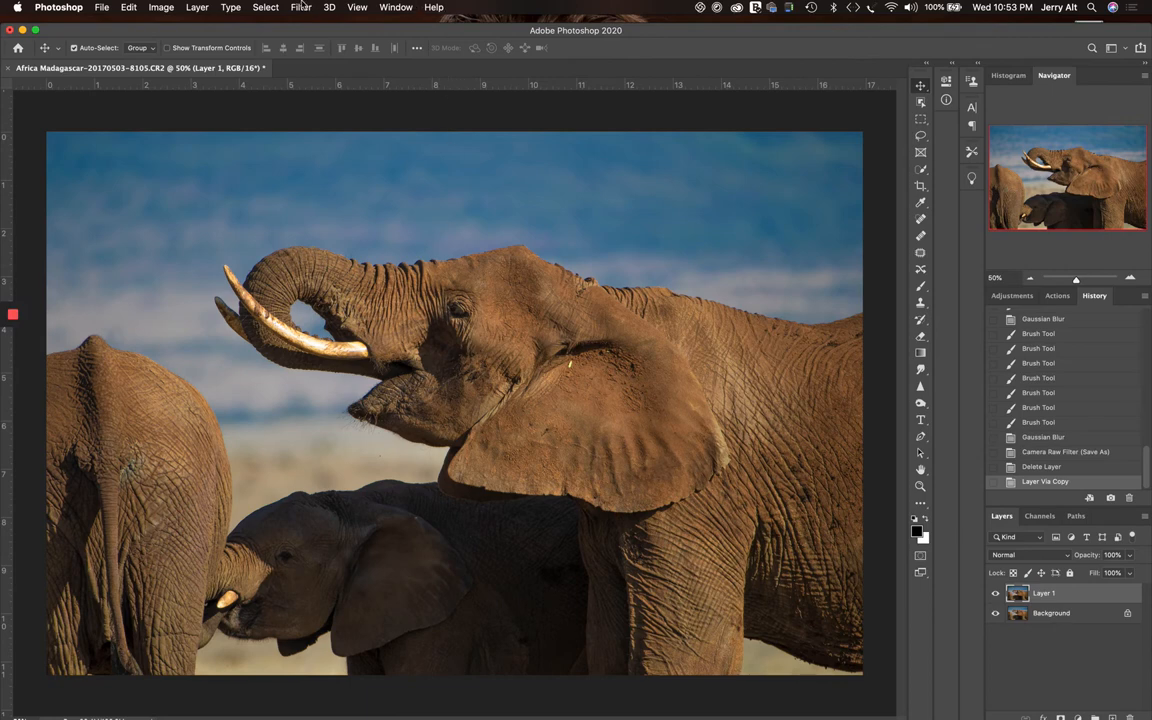
Step: Apply a Gaussian Blur of about 129.5 pixels to Layer 1
{"action": "left_click", "coordinate": [301, 7]}
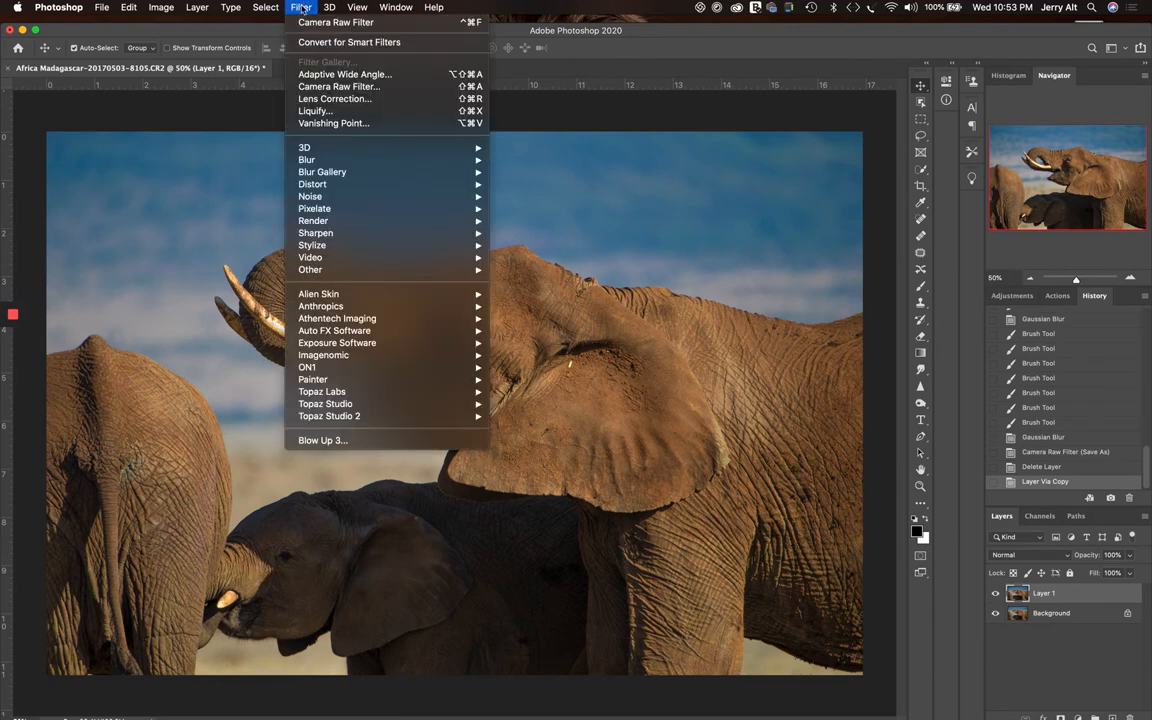
{"action": "mouse_move", "coordinate": [306, 160]}
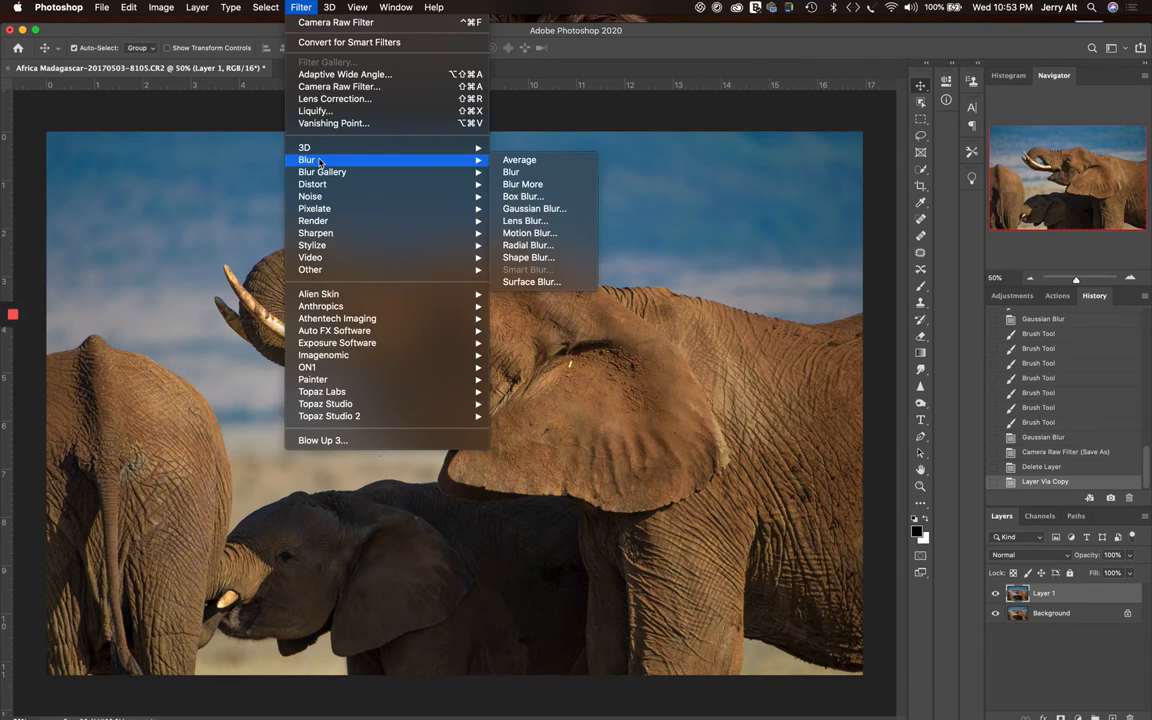
{"action": "mouse_move", "coordinate": [534, 208]}
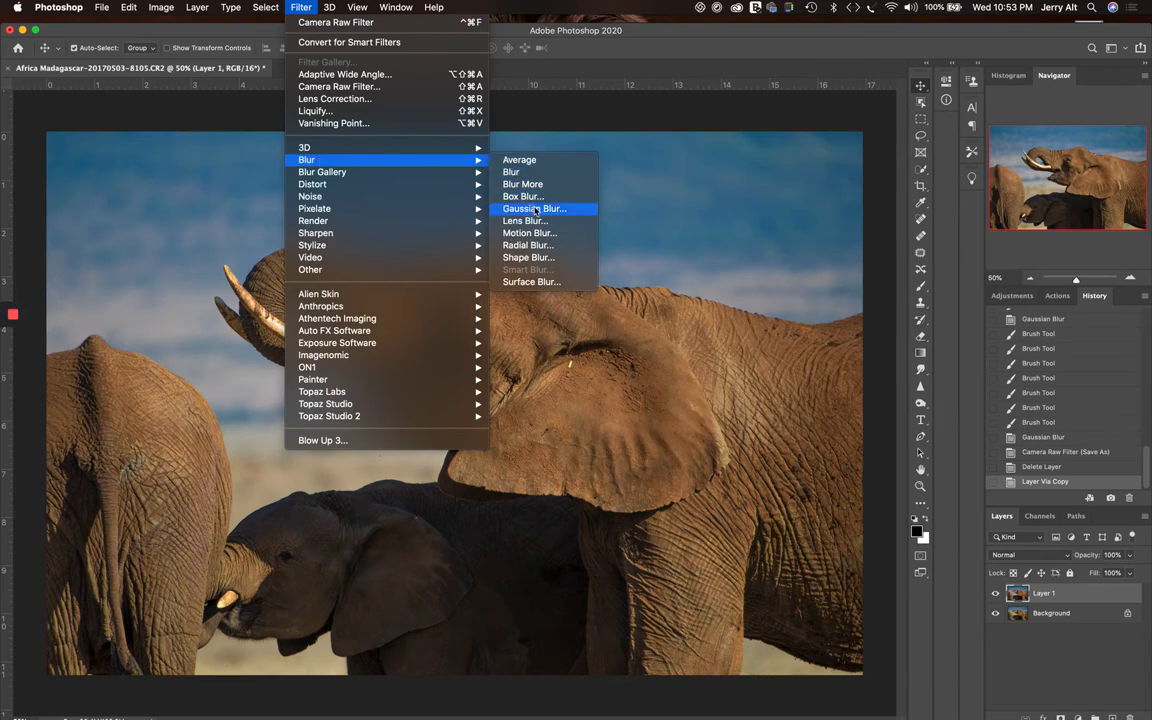
{"action": "left_click", "coordinate": [534, 208]}
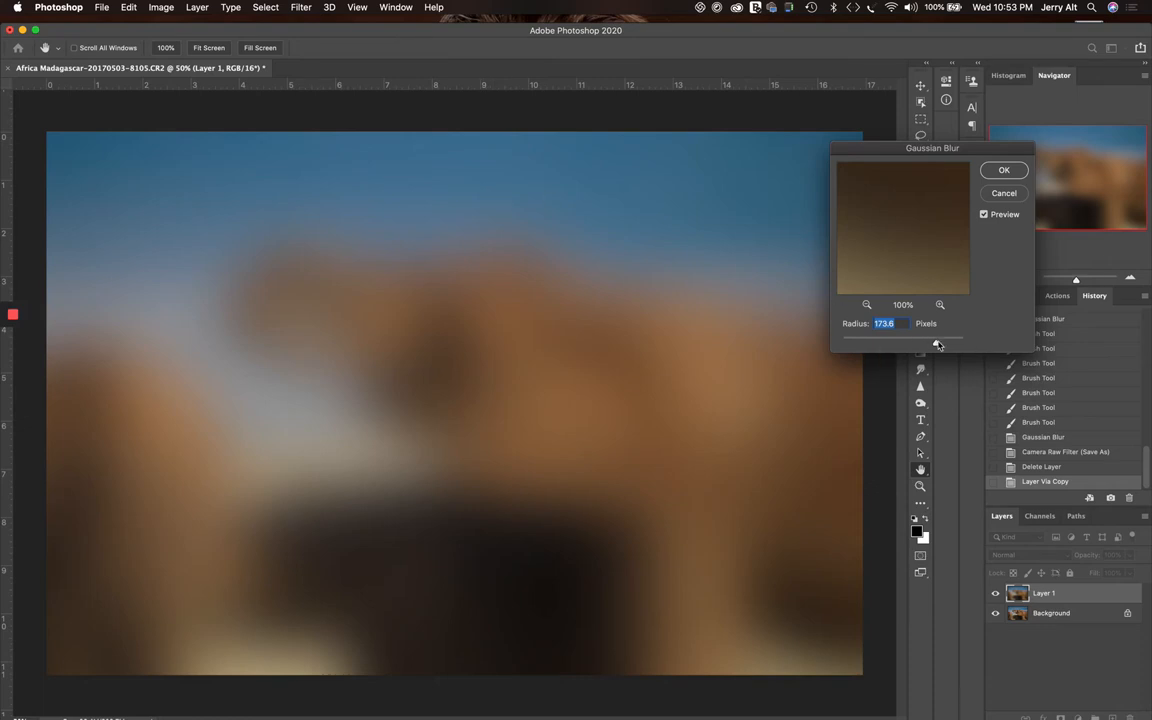
{"action": "left_click_drag", "start_coordinate": [935, 345], "coordinate": [863, 345]}
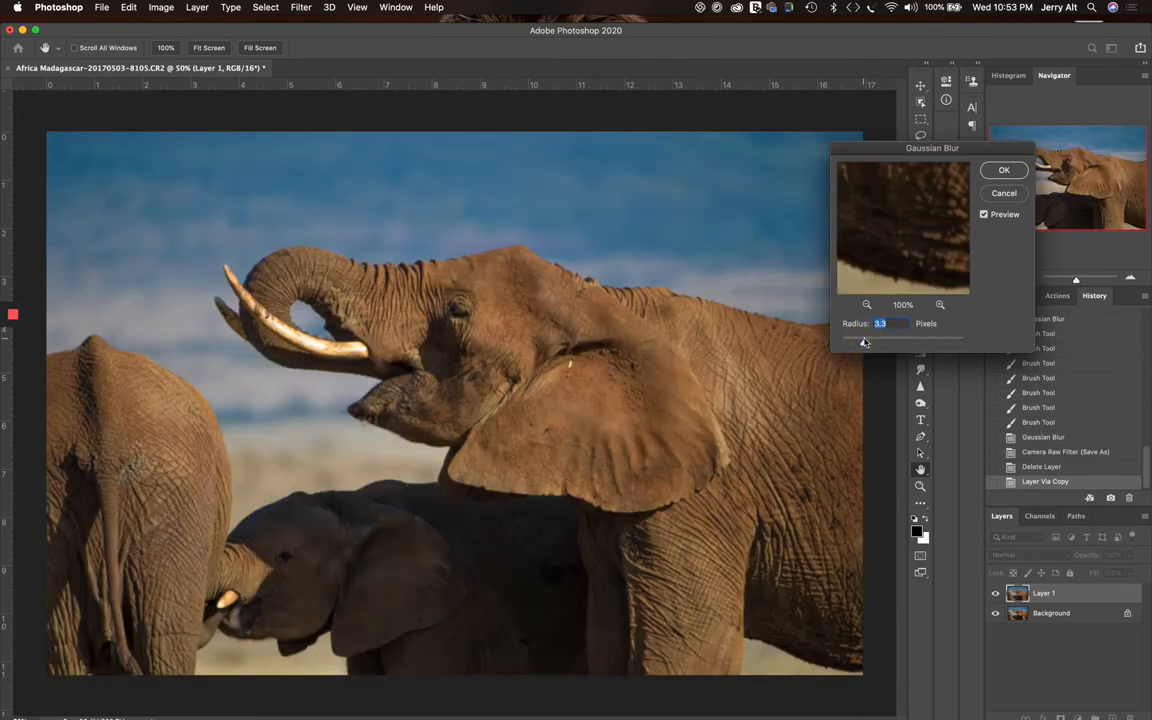
{"action": "mouse_move", "coordinate": [862, 347]}
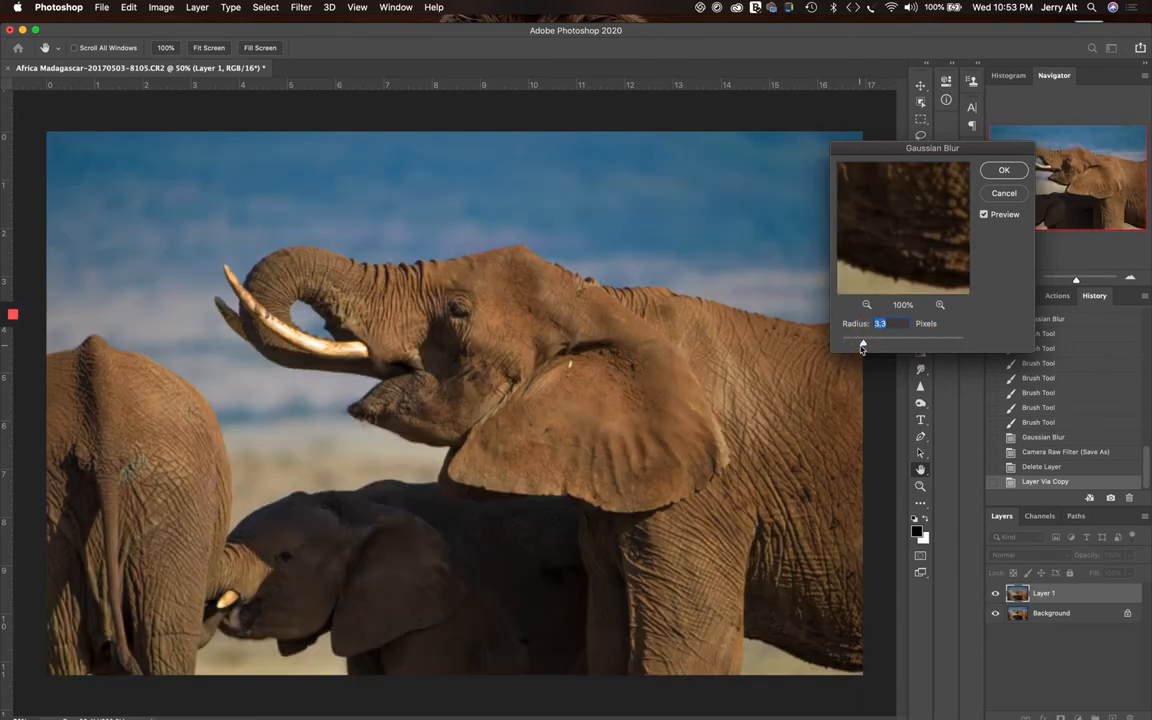
{"action": "left_click_drag", "start_coordinate": [862, 340], "coordinate": [875, 343]}
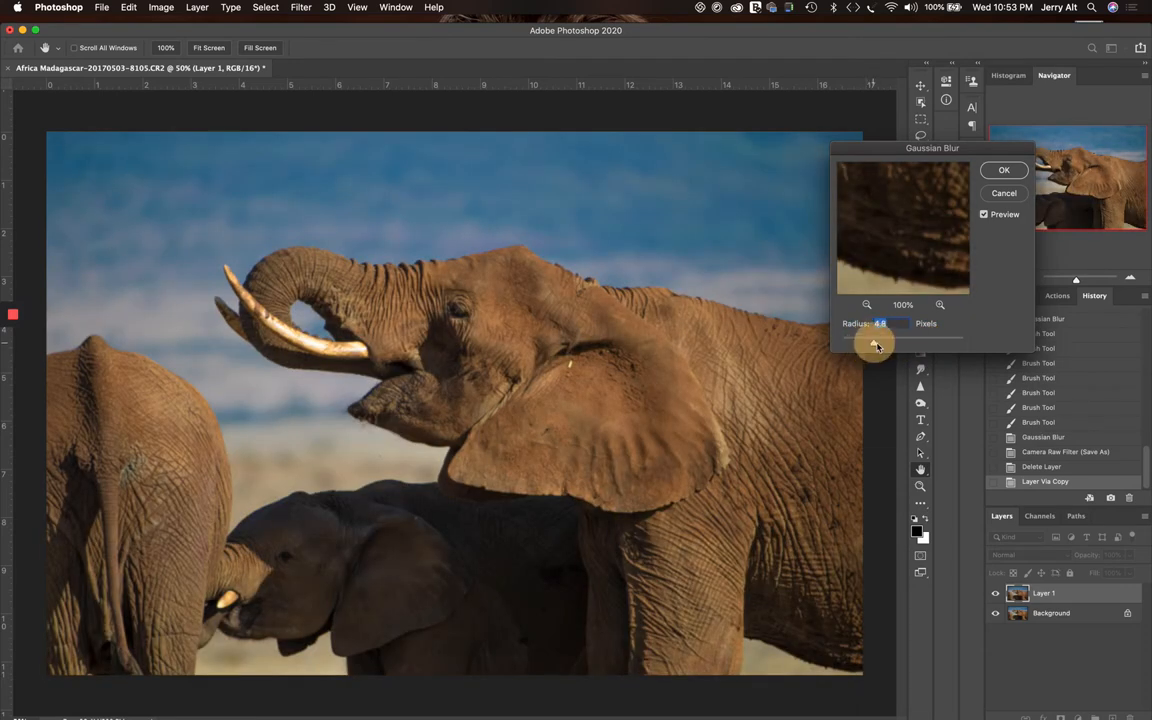
{"action": "left_click_drag", "start_coordinate": [873, 337], "coordinate": [881, 347]}
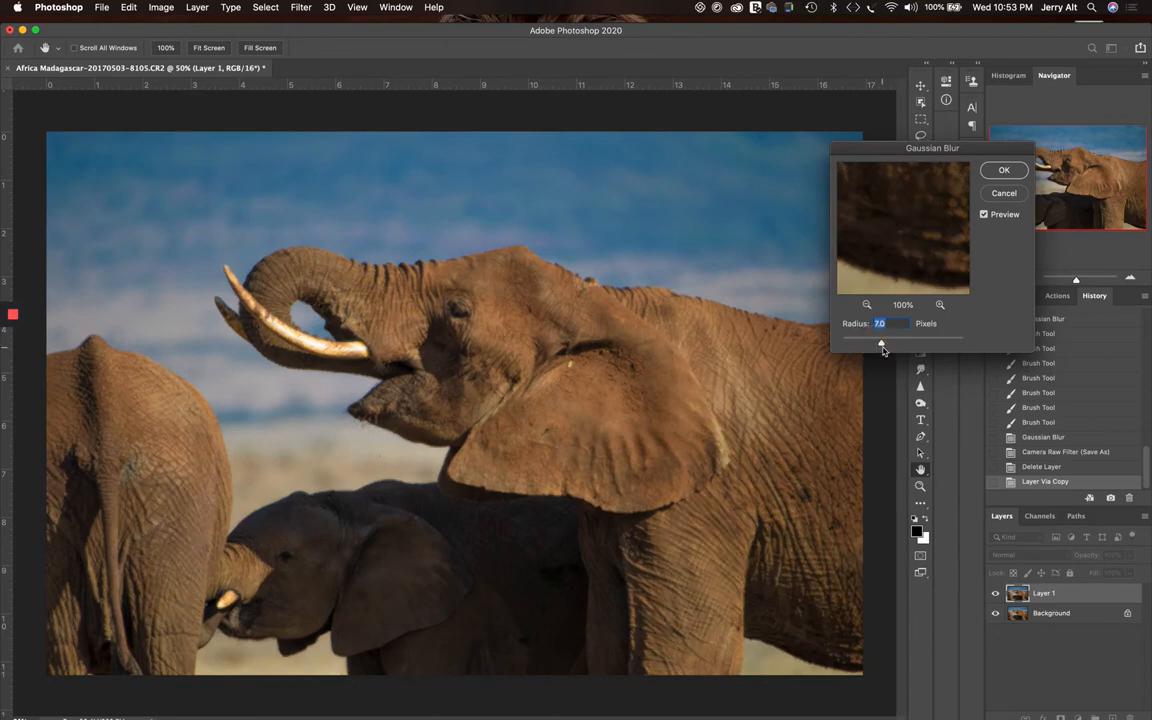
{"action": "left_click_drag", "start_coordinate": [883, 342], "coordinate": [890, 342]}
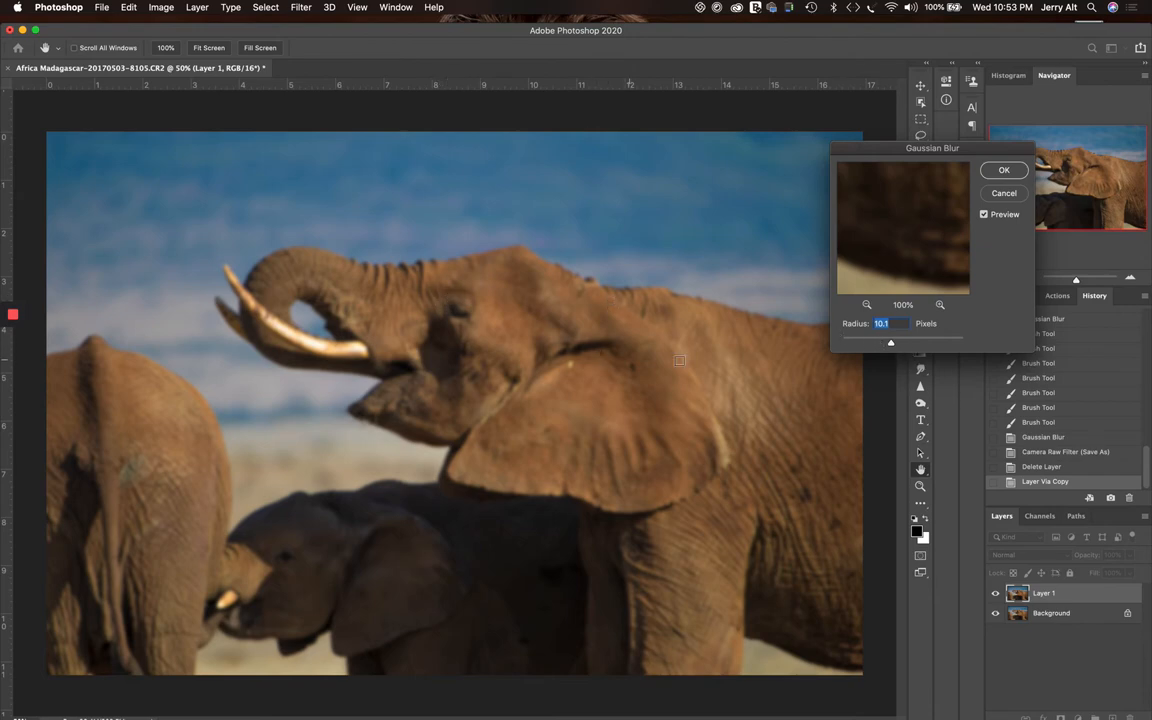
{"action": "left_click_drag", "start_coordinate": [890, 342], "coordinate": [914, 342]}
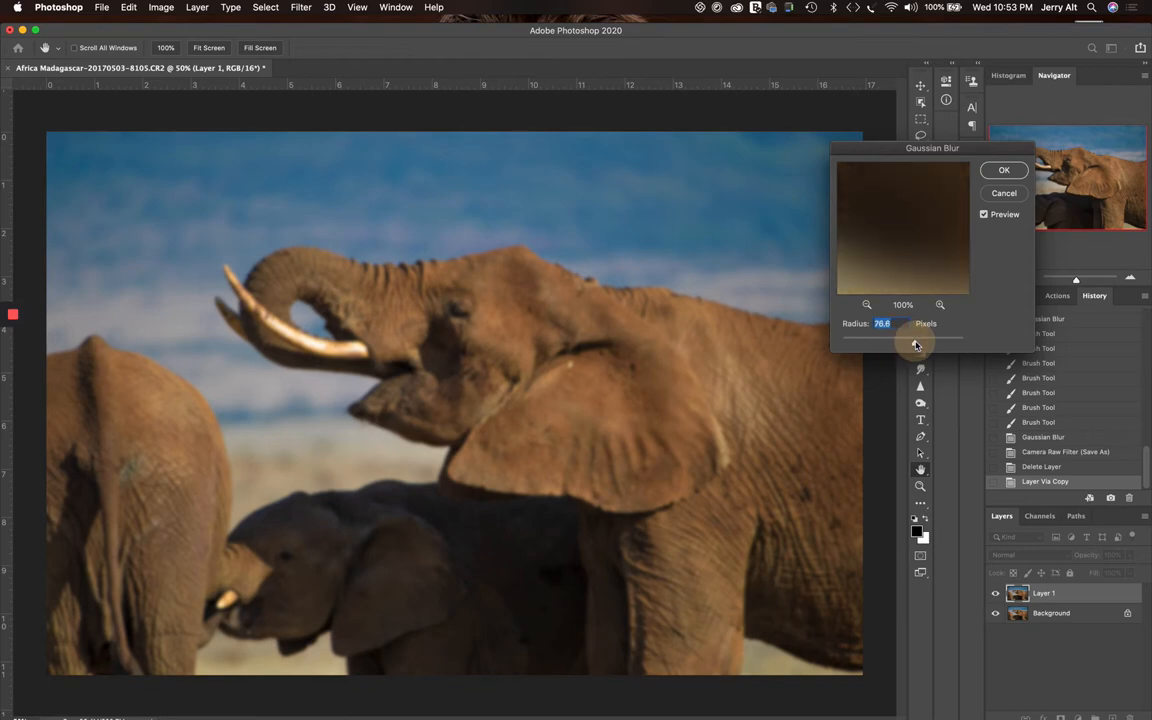
{"action": "left_click_drag", "start_coordinate": [912, 344], "coordinate": [925, 344]}
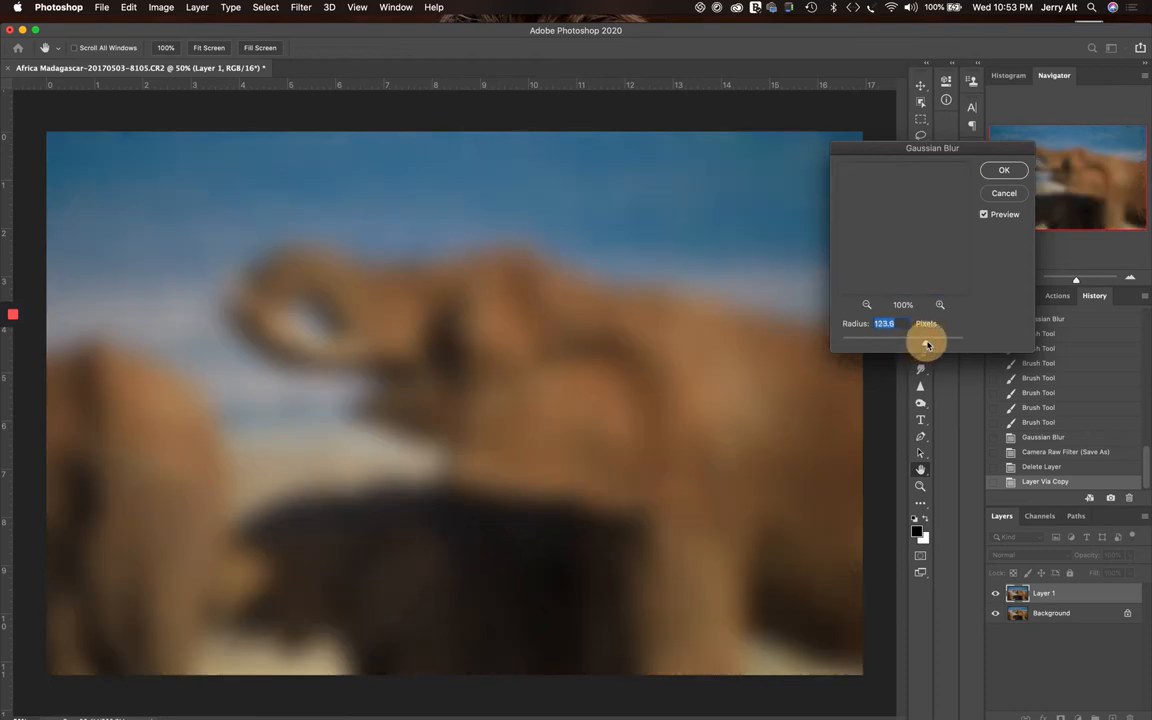
{"action": "left_click_drag", "start_coordinate": [925, 345], "coordinate": [926, 343]}
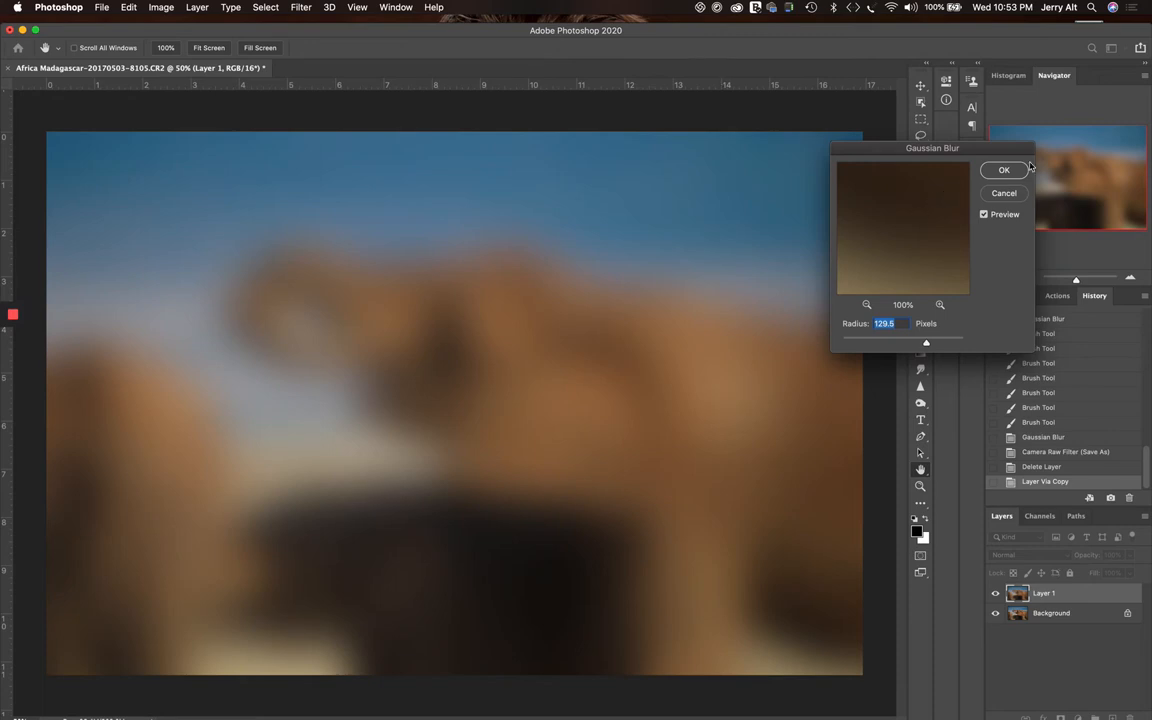
{"action": "left_click", "coordinate": [1004, 169]}
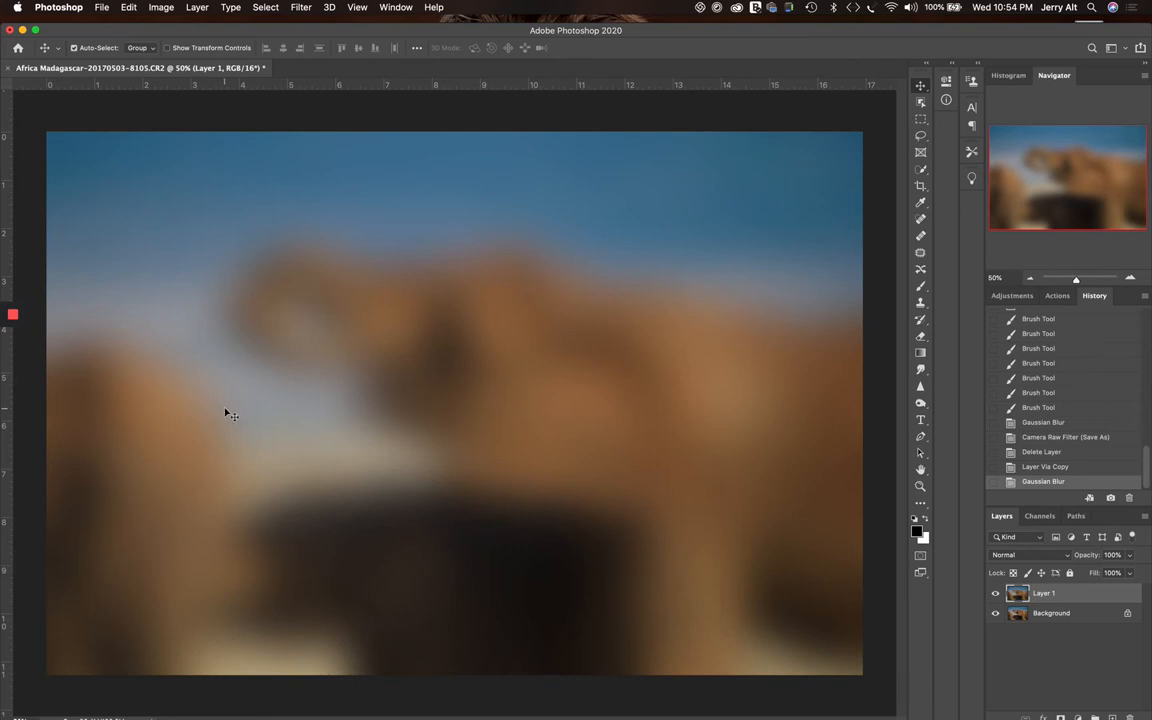
{"action": "mouse_move", "coordinate": [238, 402]}
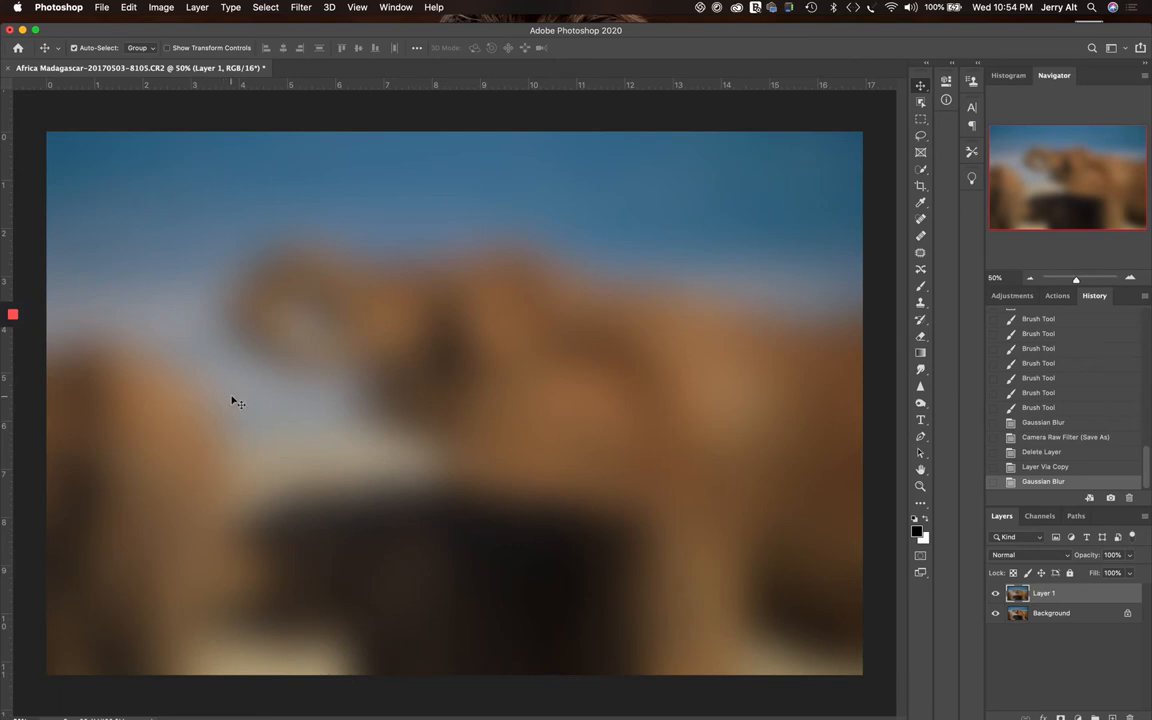
{"action": "mouse_move", "coordinate": [240, 395]}
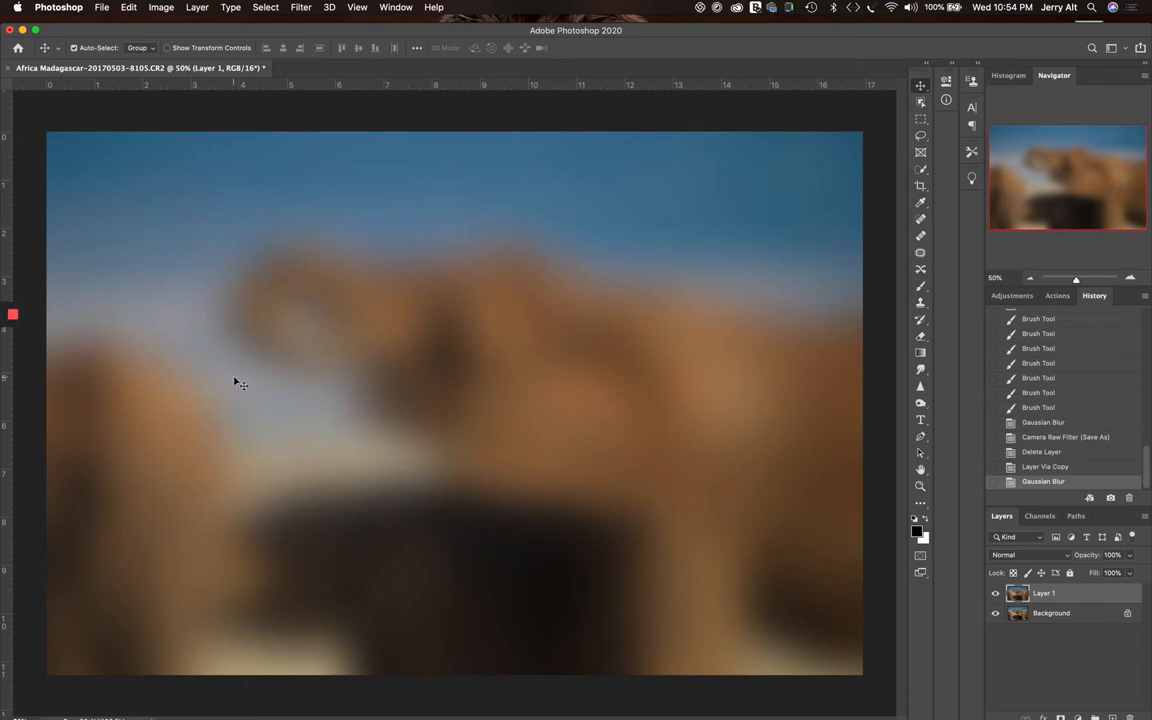
{"action": "mouse_move", "coordinate": [758, 225]}
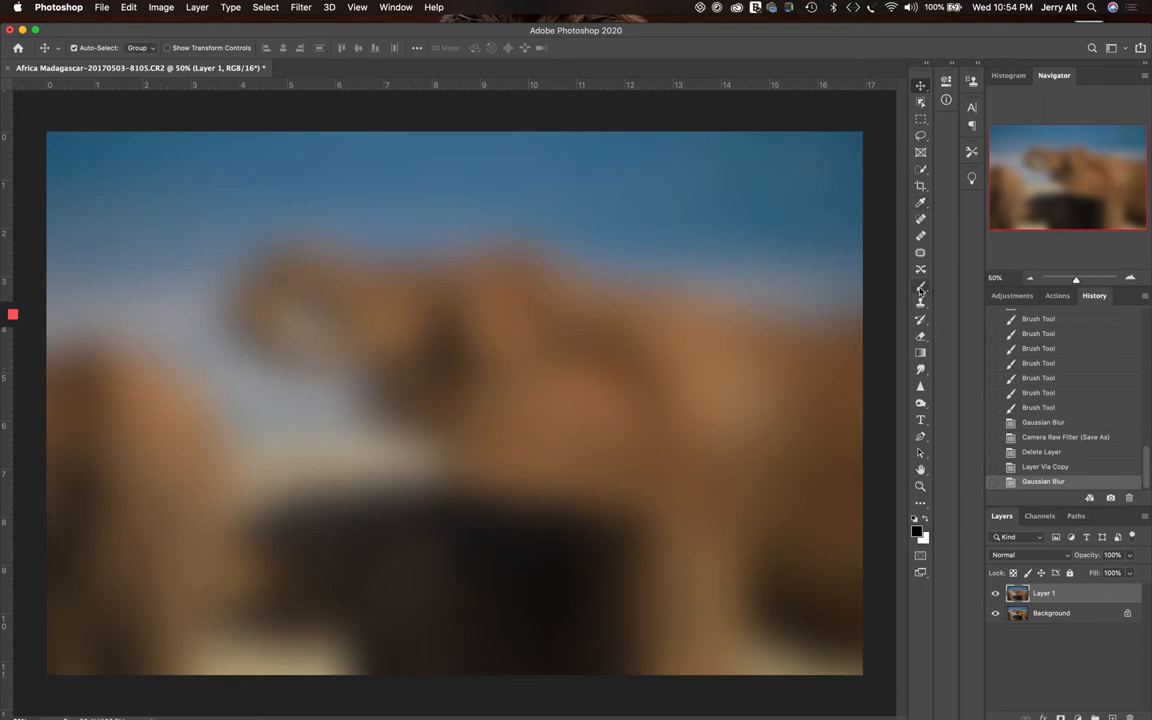
{"action": "mouse_move", "coordinate": [920, 287]}
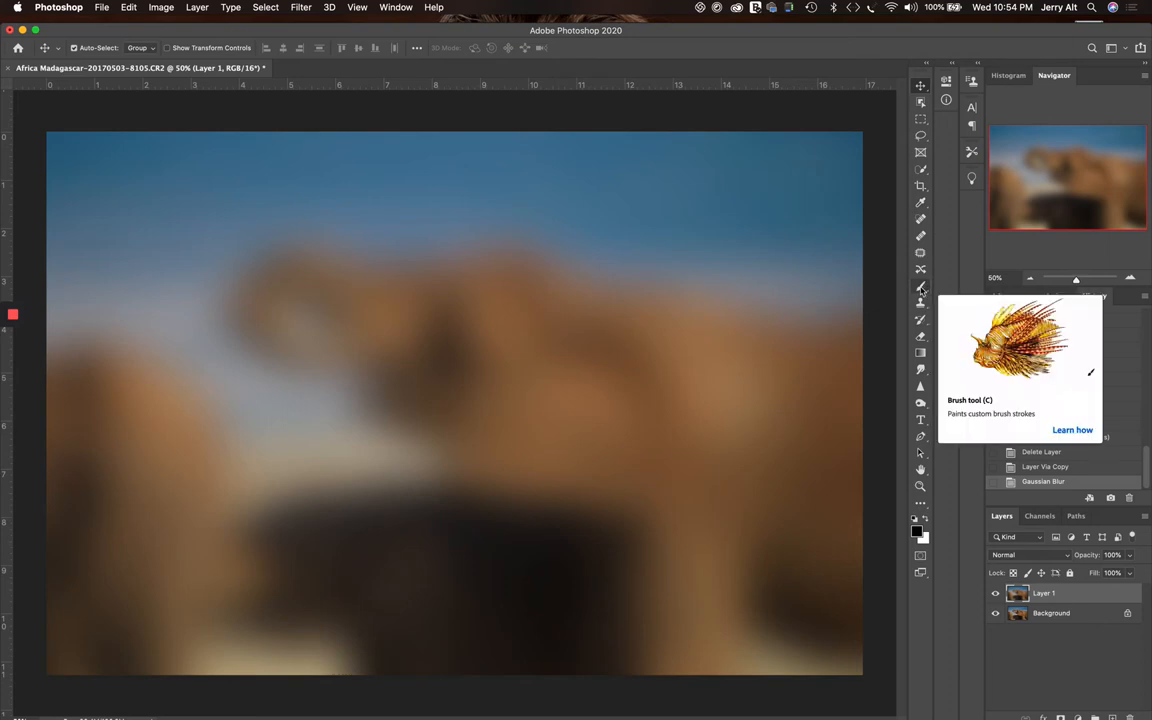
Step: Set up the Brush tool with a Soft Round tip at 0% hardness, enlarged to 2200 px
{"action": "left_click", "coordinate": [920, 286]}
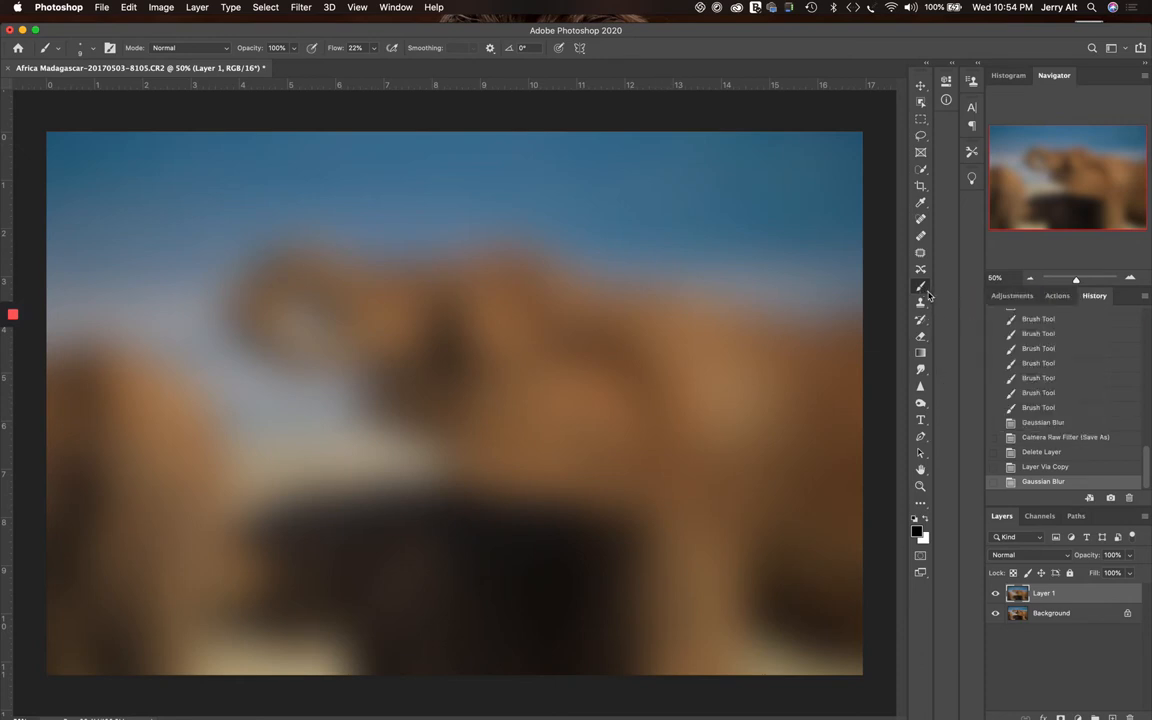
{"action": "left_click", "coordinate": [920, 286]}
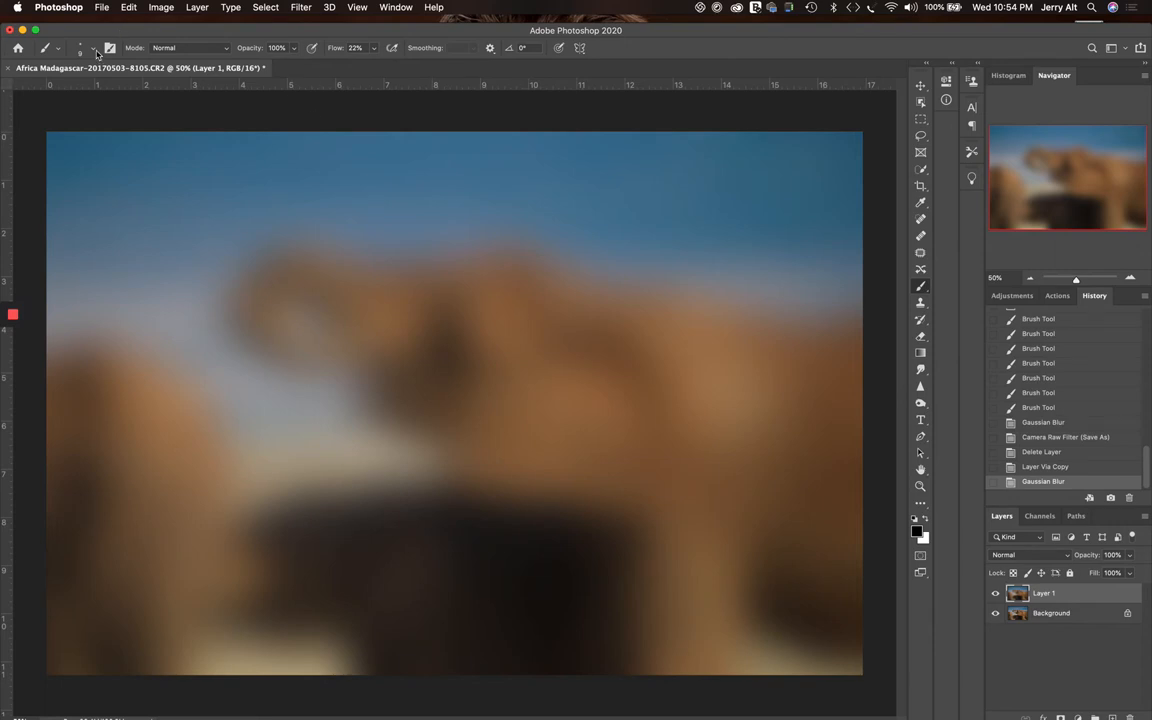
{"action": "left_click", "coordinate": [93, 47]}
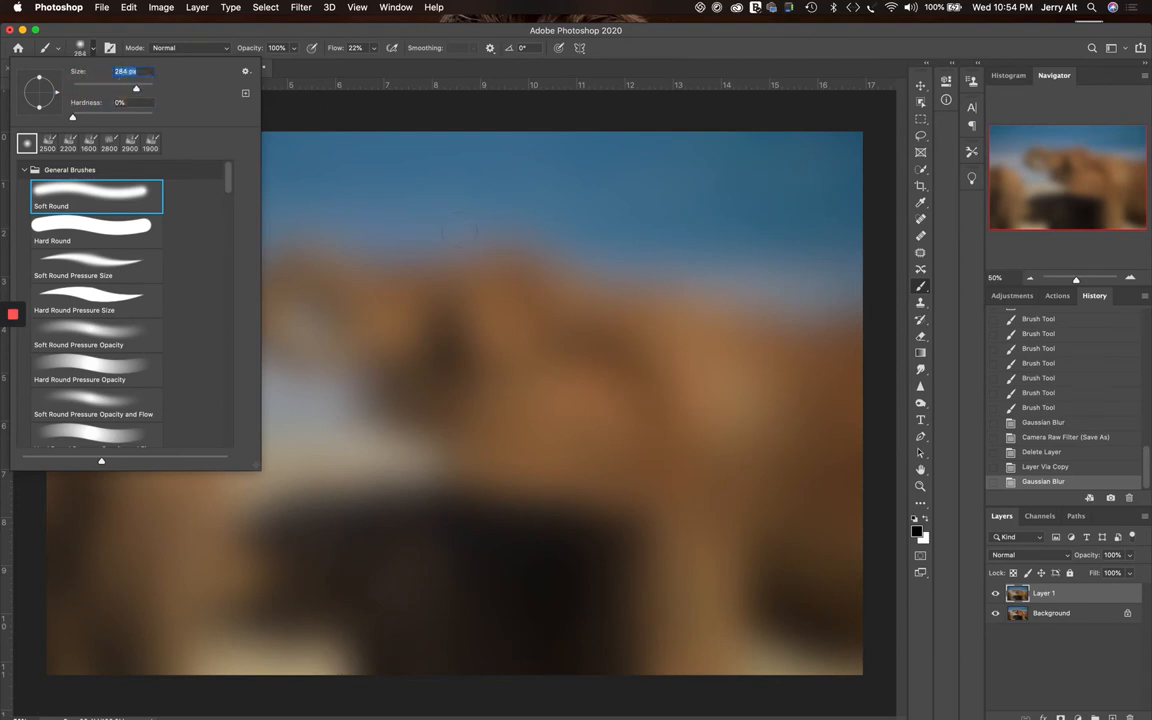
{"action": "mouse_move", "coordinate": [327, 68]}
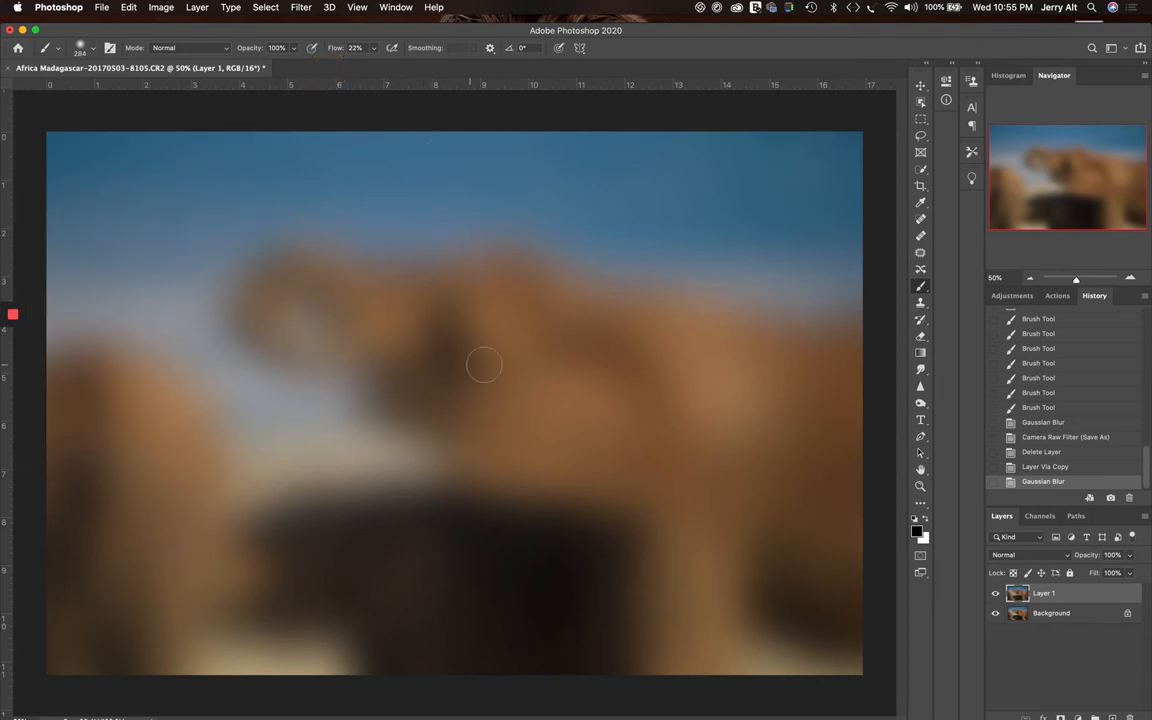
{"action": "mouse_move", "coordinate": [478, 350]}
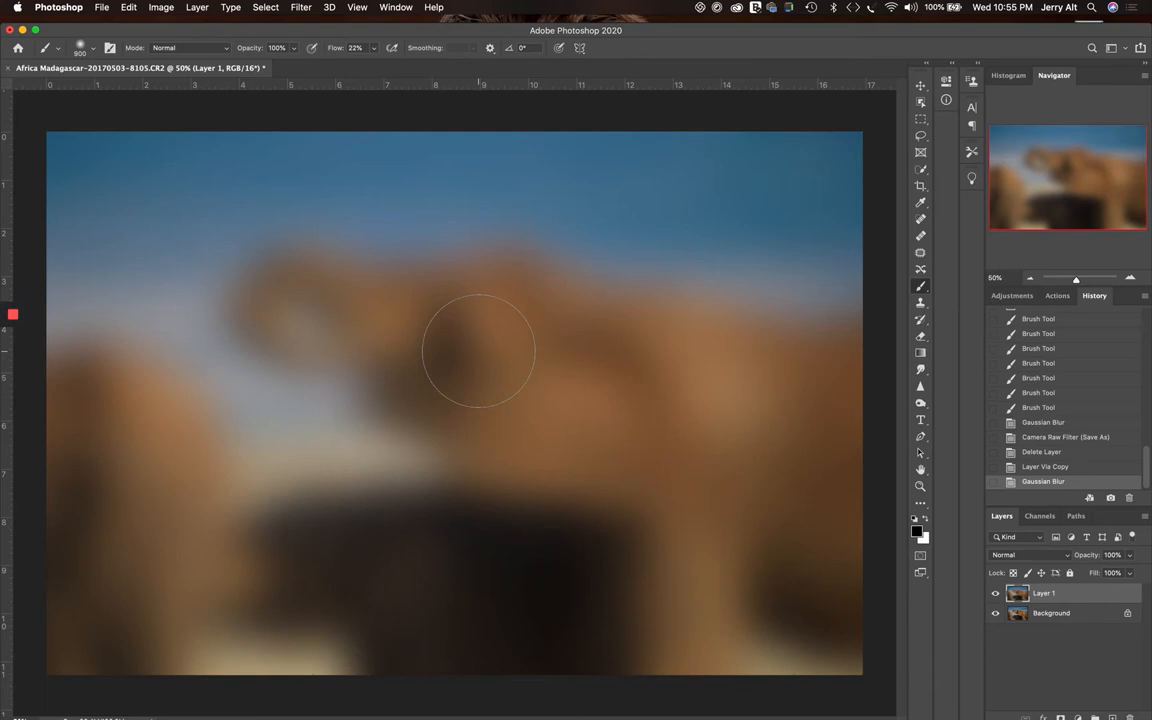
{"action": "key", "text": "]"}
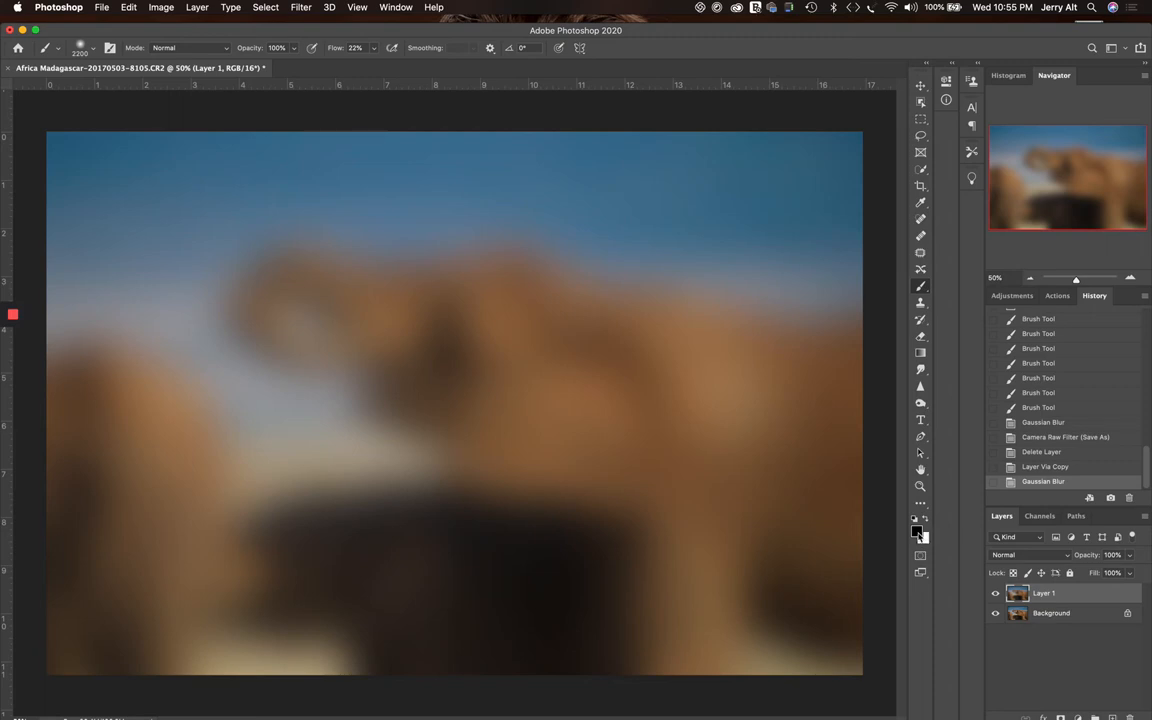
Step: Sample the photo's brown and brighten it into a muted orange foreground (#b28c37)
{"action": "left_click", "coordinate": [13, 314]}
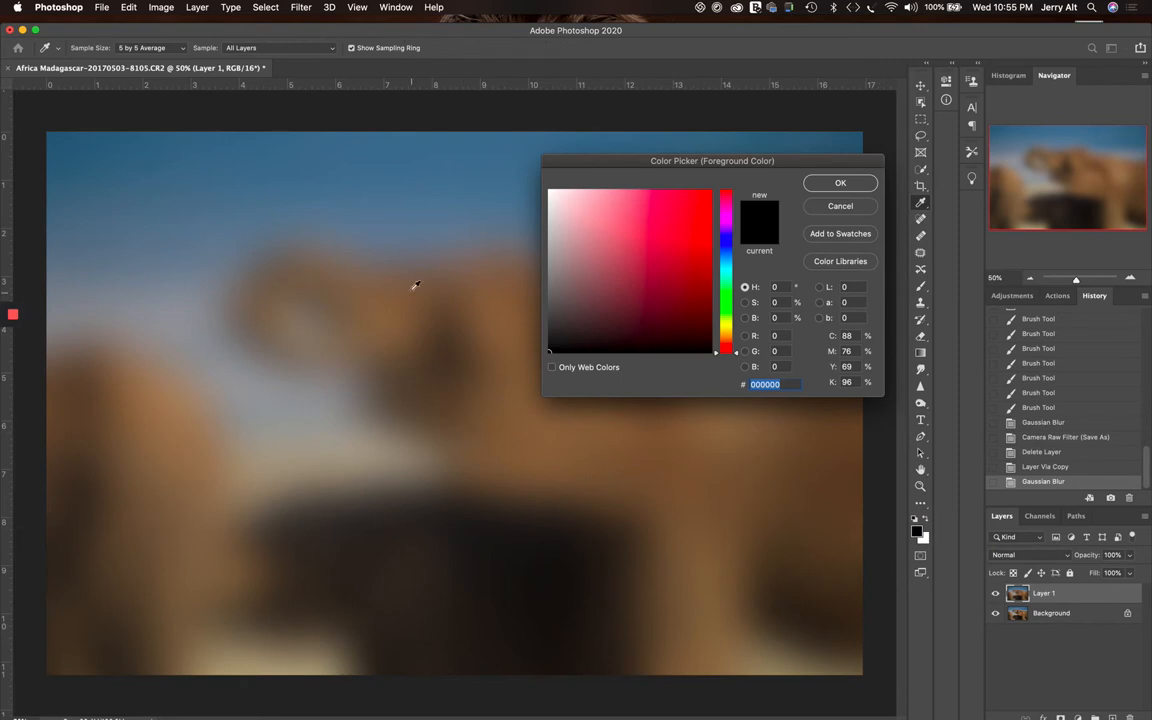
{"action": "mouse_move", "coordinate": [518, 417]}
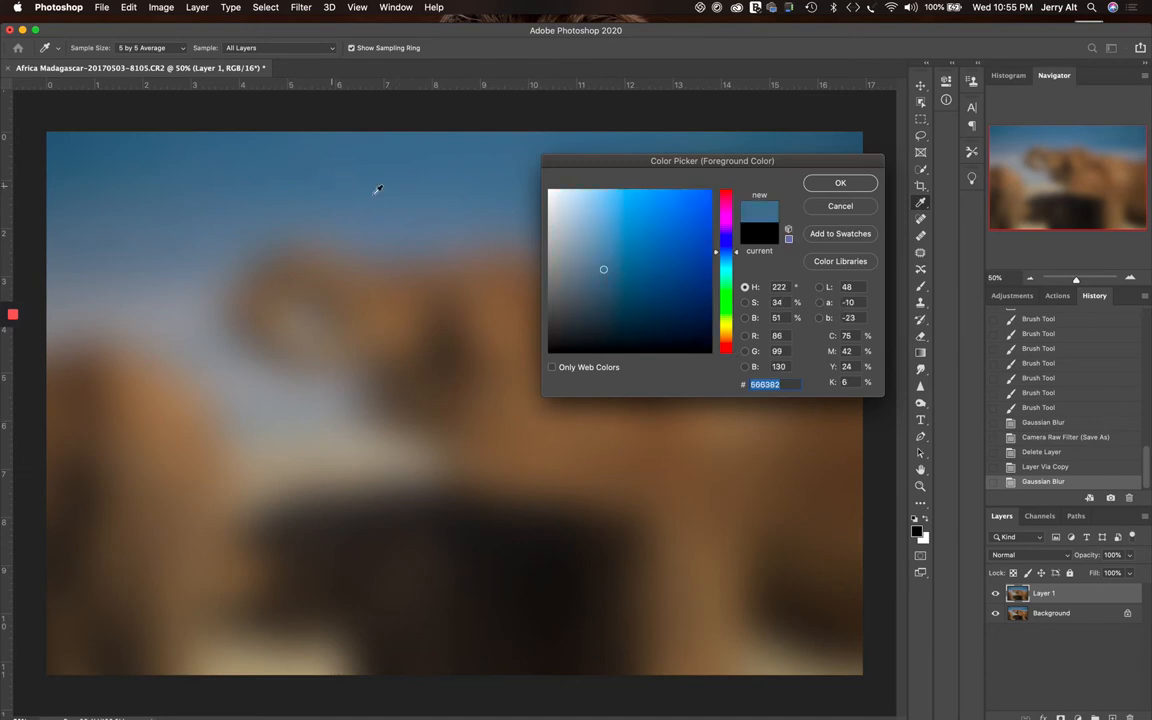
{"action": "left_click", "coordinate": [650, 238]}
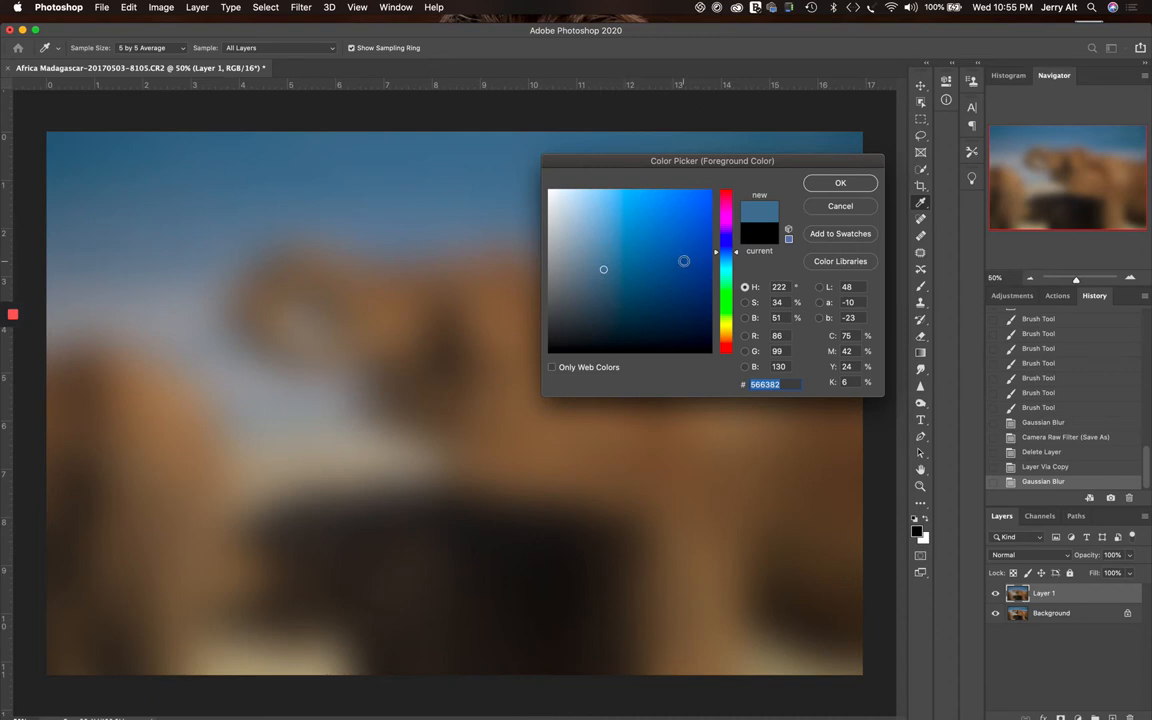
{"action": "left_click", "coordinate": [610, 287]}
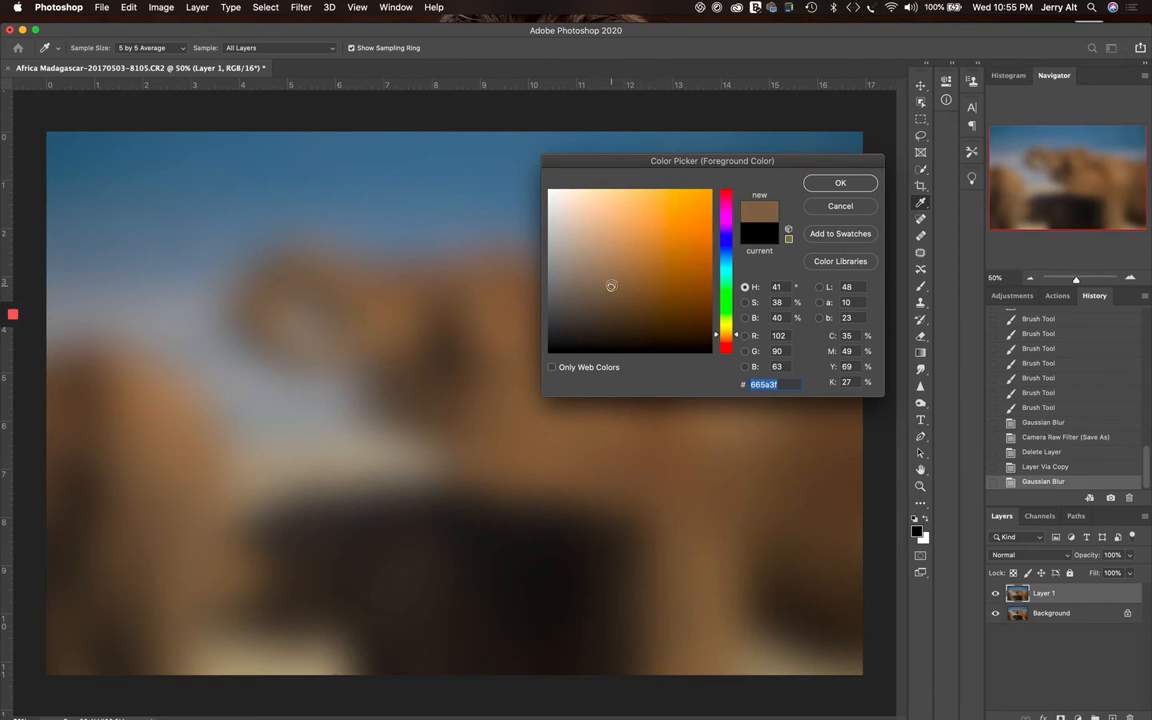
{"action": "mouse_move", "coordinate": [610, 284]}
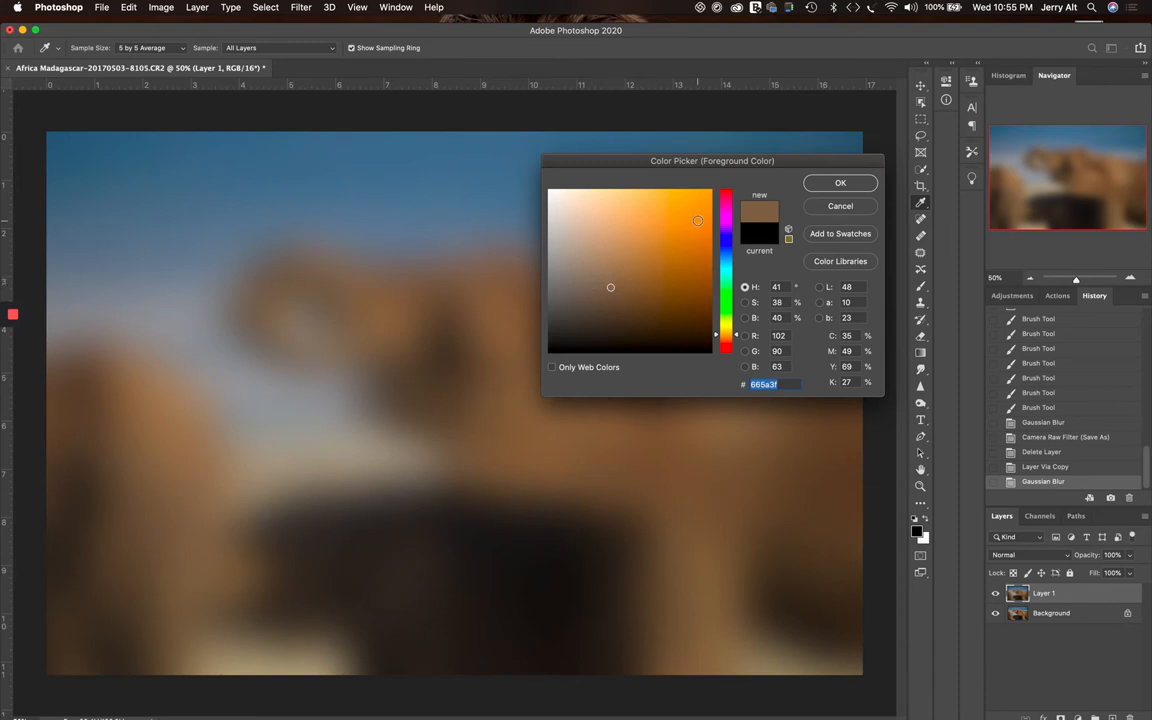
{"action": "left_click", "coordinate": [660, 238]}
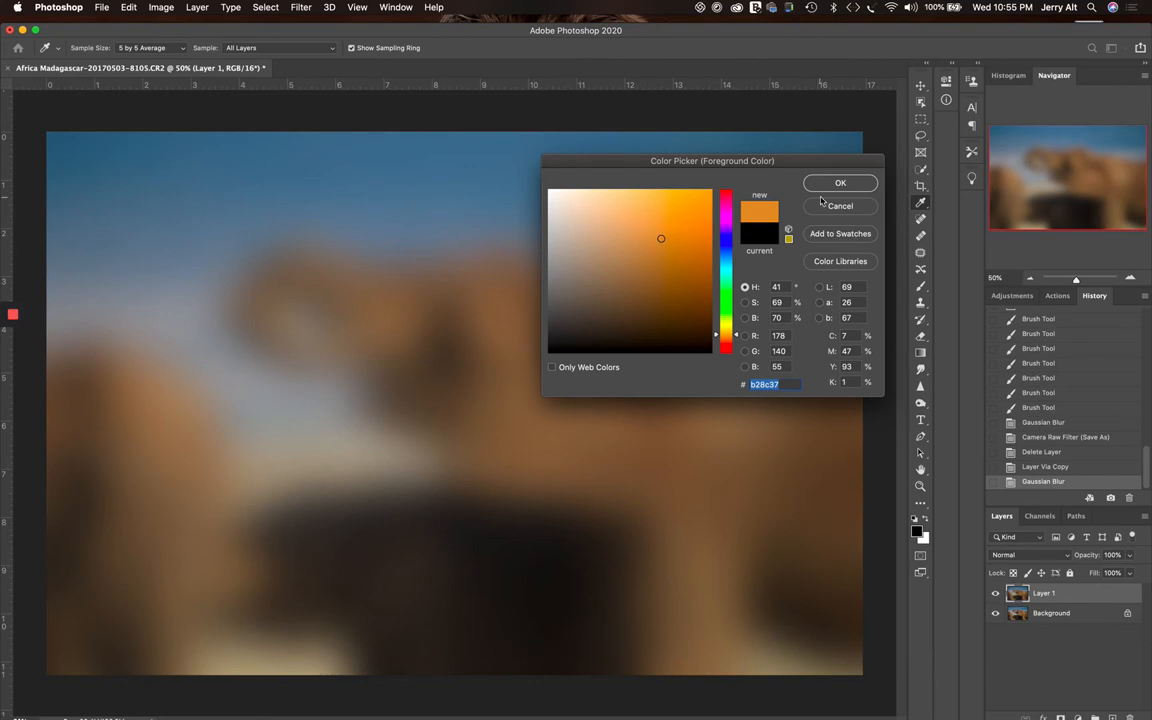
{"action": "left_click", "coordinate": [840, 183]}
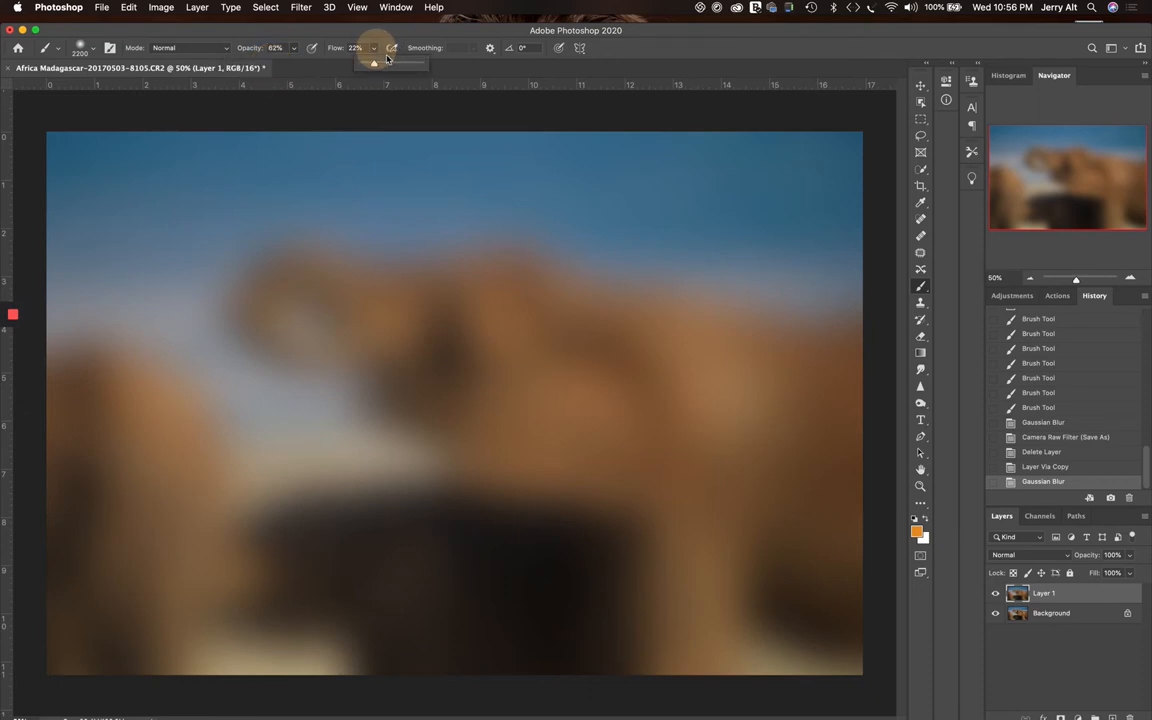
Step: Raise the brush Flow to 41%
{"action": "left_click_drag", "start_coordinate": [373, 63], "coordinate": [383, 63]}
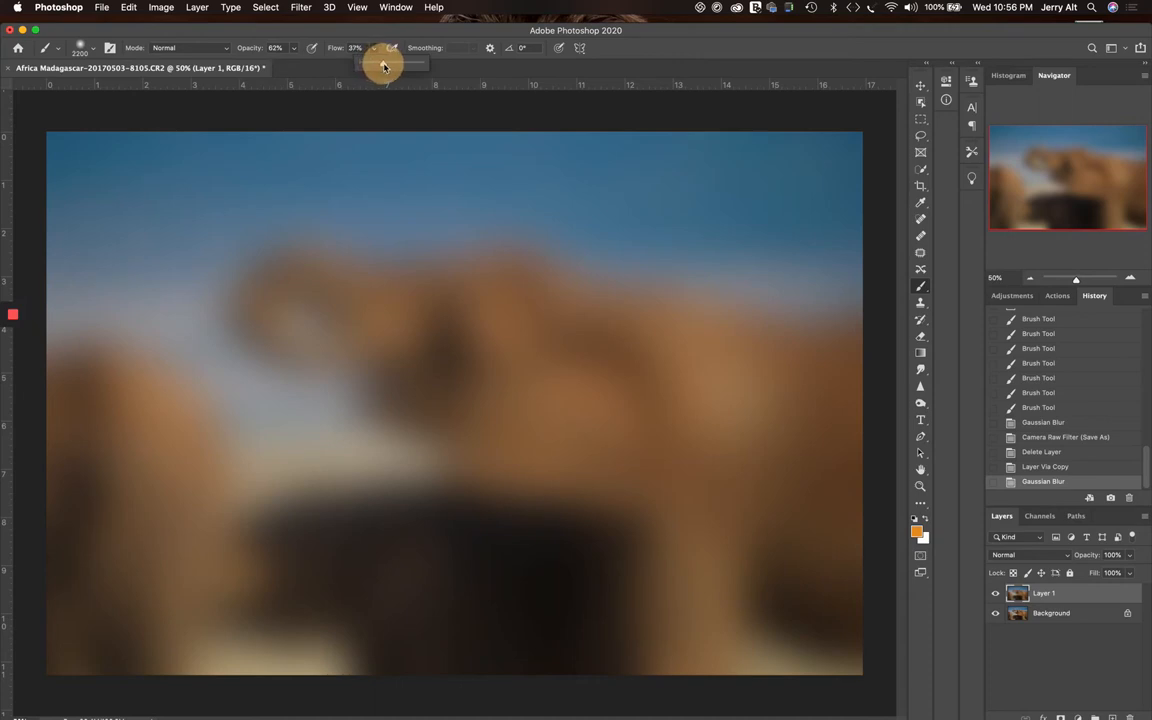
{"action": "left_click", "coordinate": [386, 64]}
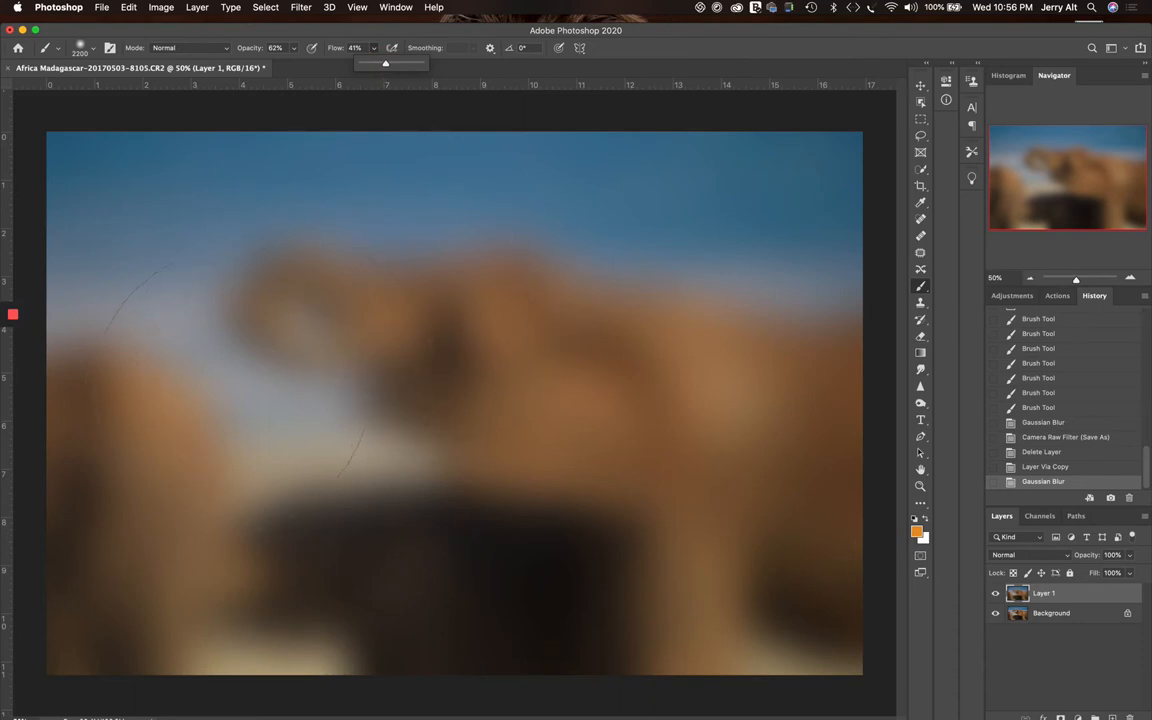
{"action": "left_click", "coordinate": [390, 390]}
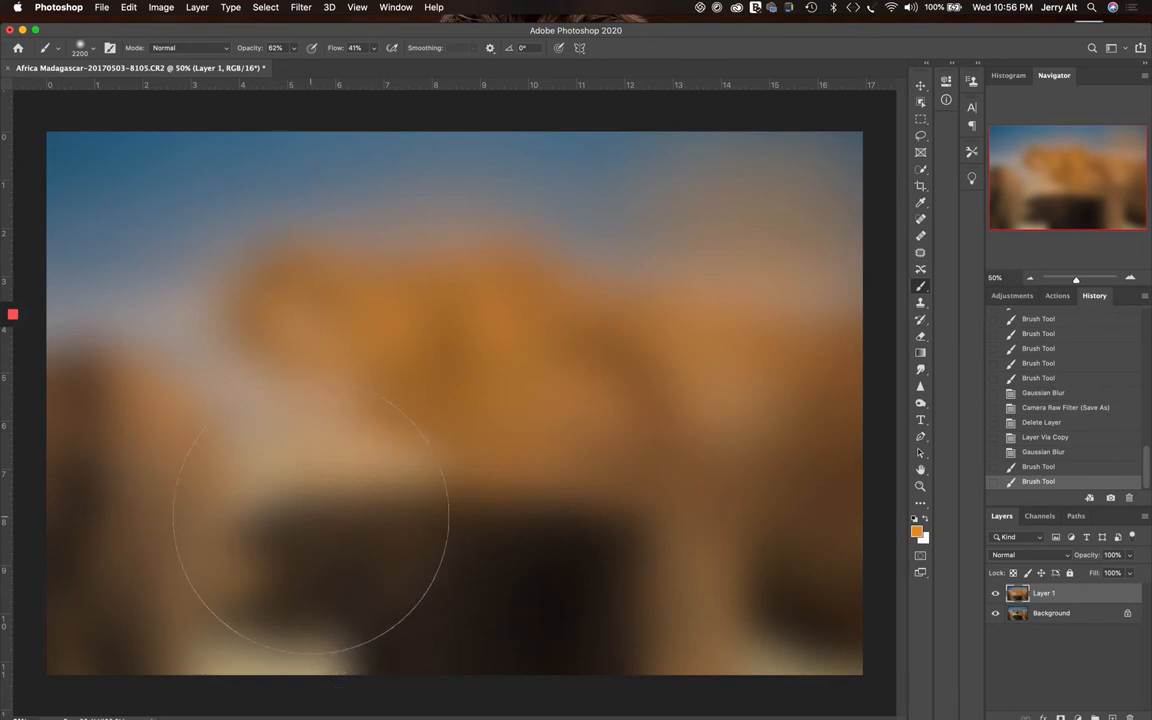
Step: Adjust the brush hardness and paint orange patches over the middle of the image
{"action": "left_click", "coordinate": [78, 47]}
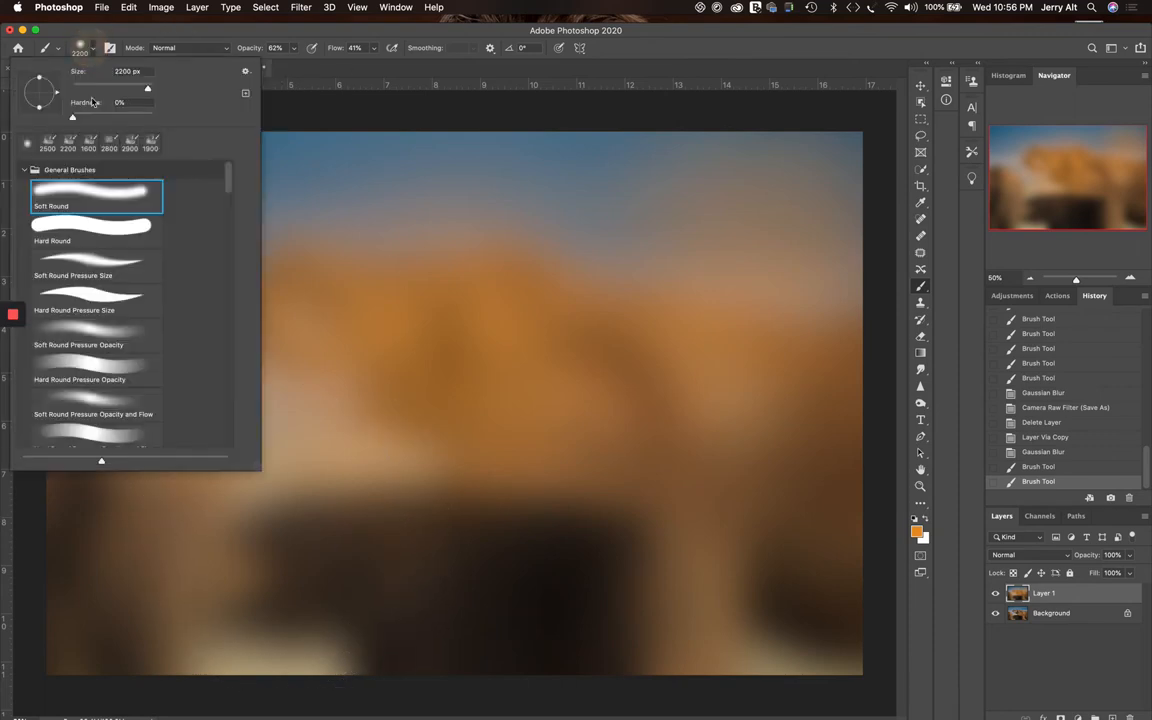
{"action": "left_click_drag", "start_coordinate": [72, 117], "coordinate": [152, 117]}
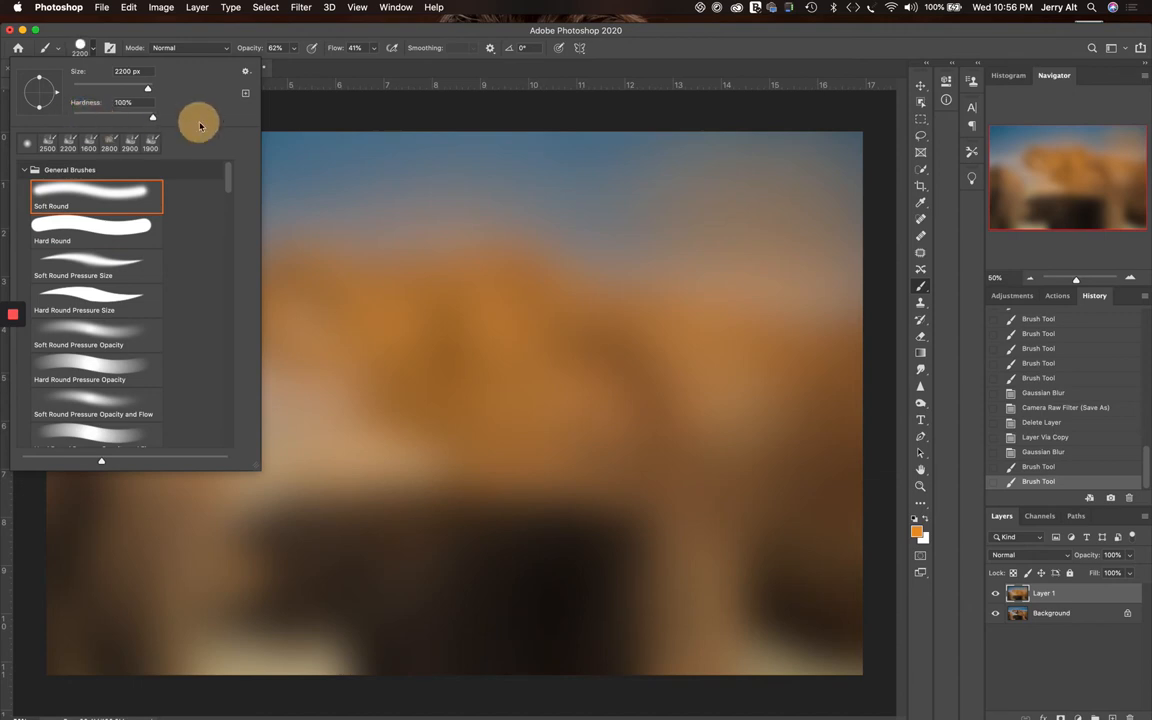
{"action": "left_click", "coordinate": [342, 71]}
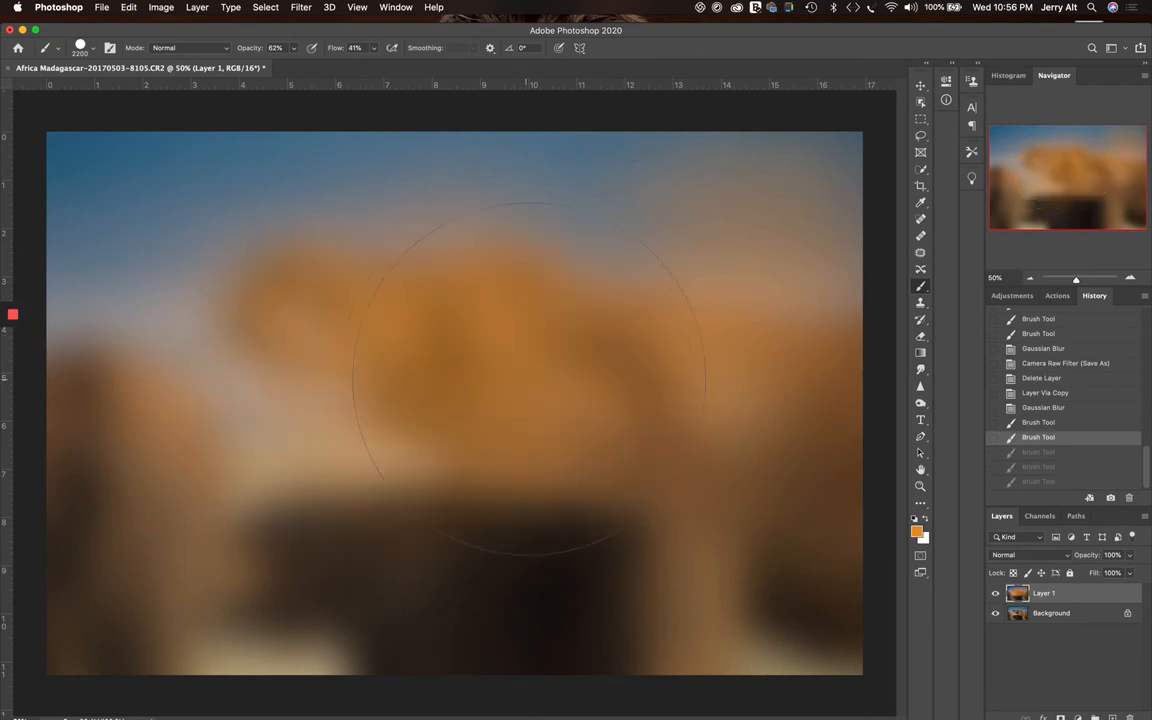
{"action": "left_click", "coordinate": [80, 47]}
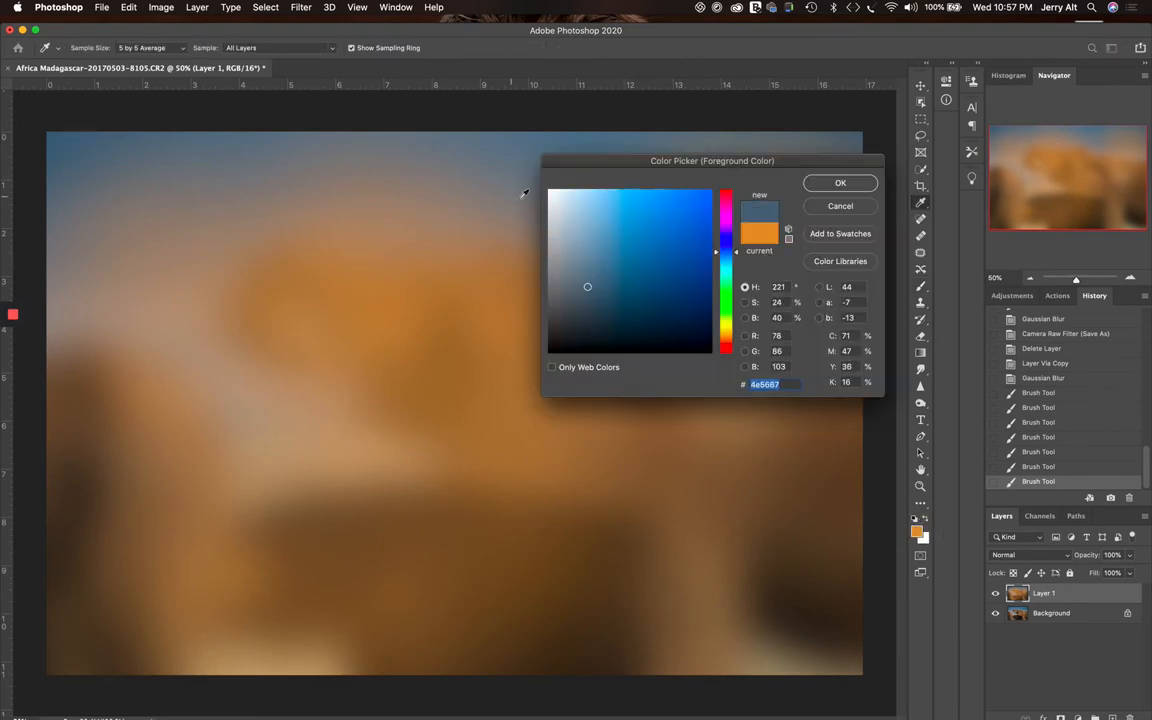
Step: Pick a lighter blue as the painting colour in the Color Picker
{"action": "left_click", "coordinate": [629, 280]}
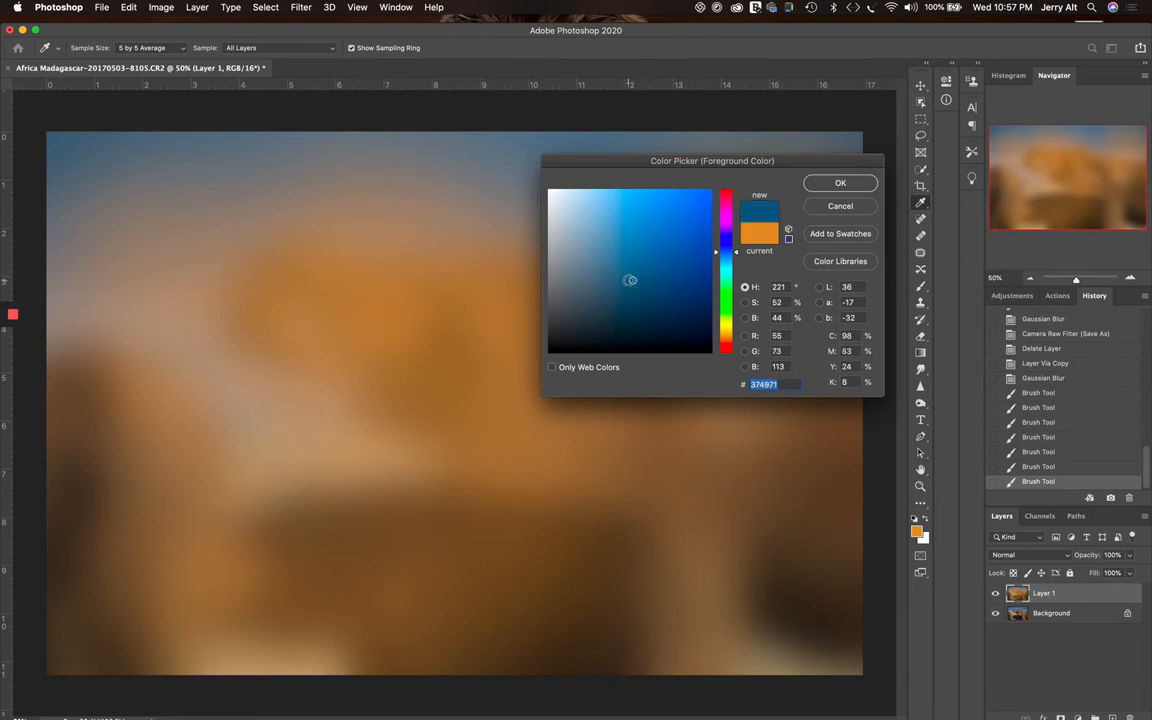
{"action": "left_click", "coordinate": [625, 260]}
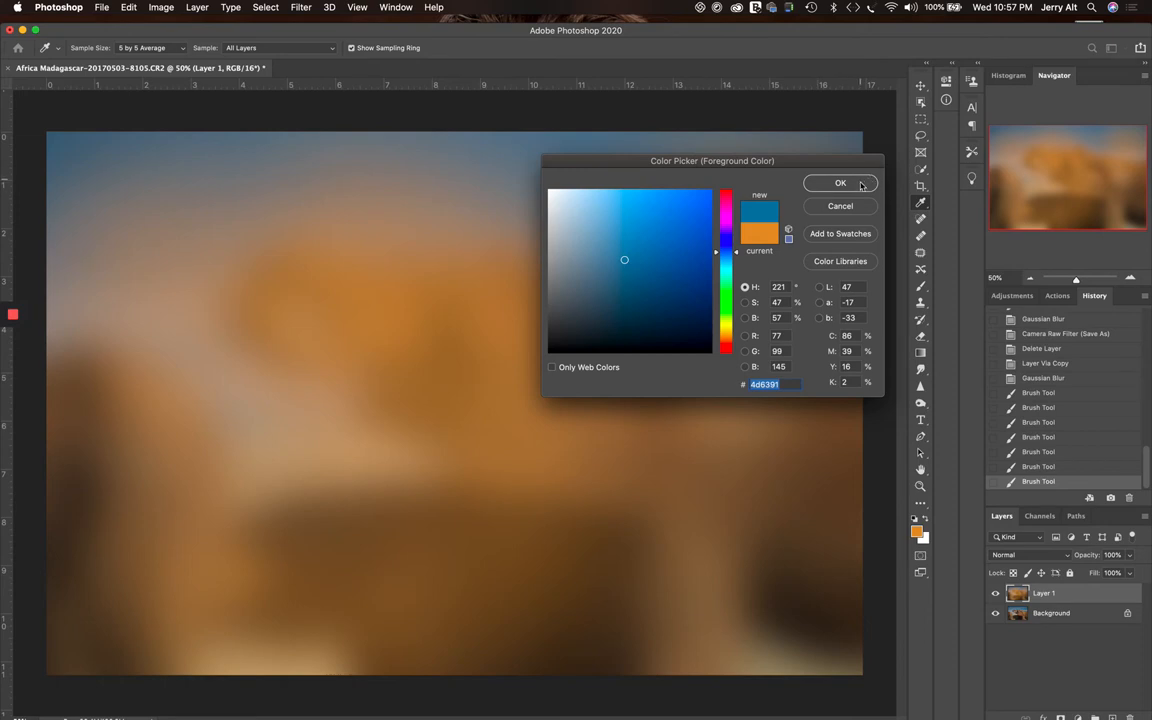
{"action": "left_click", "coordinate": [840, 183]}
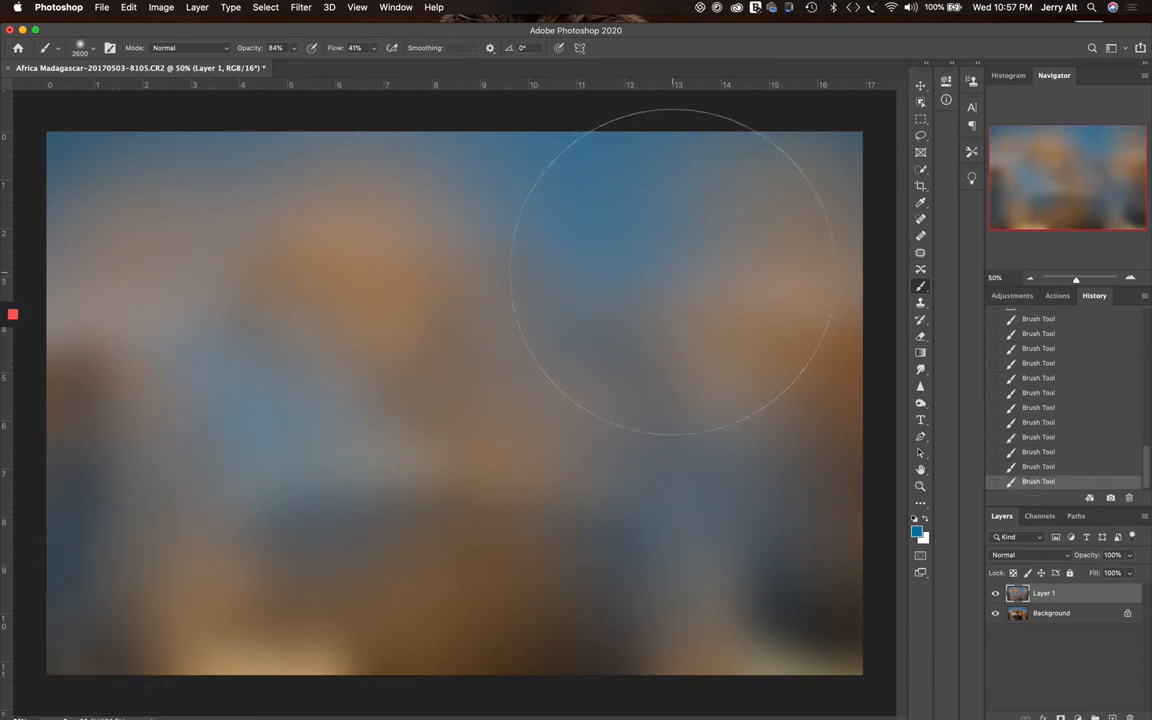
{"action": "mouse_move", "coordinate": [953, 388]}
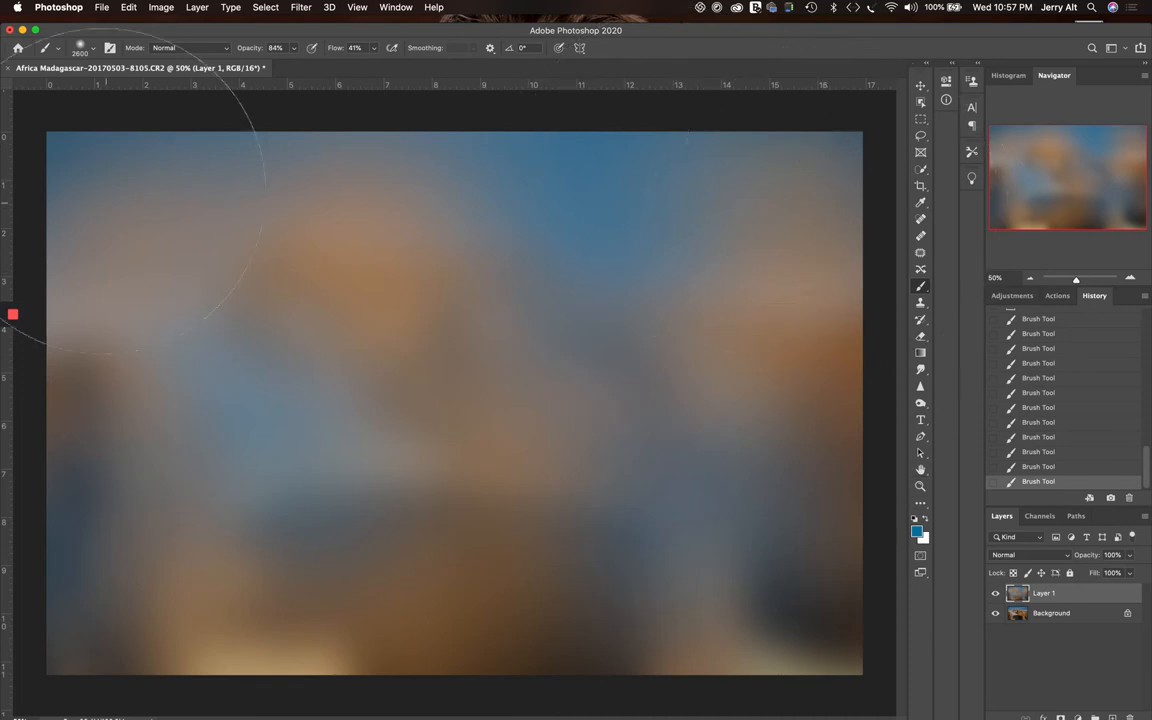
{"action": "mouse_move", "coordinate": [100, 60]}
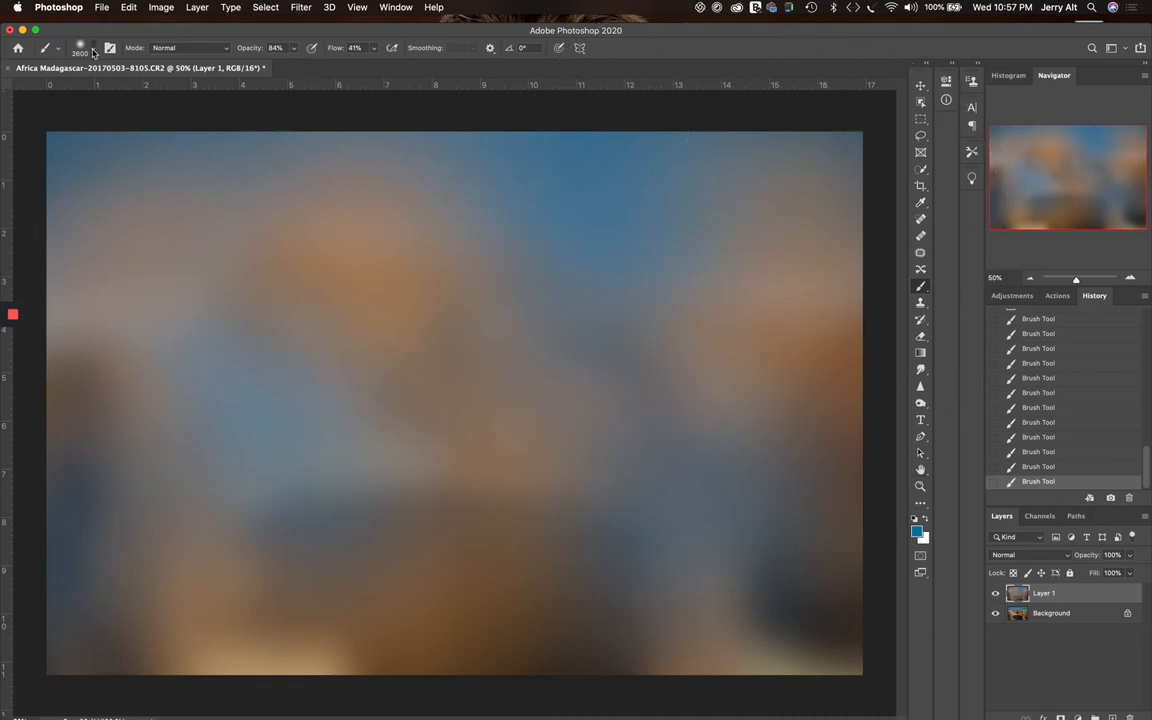
Step: Choose the 300 px MattK Texture #2 brush from the MattK Texture Brushes folder
{"action": "left_click", "coordinate": [79, 47]}
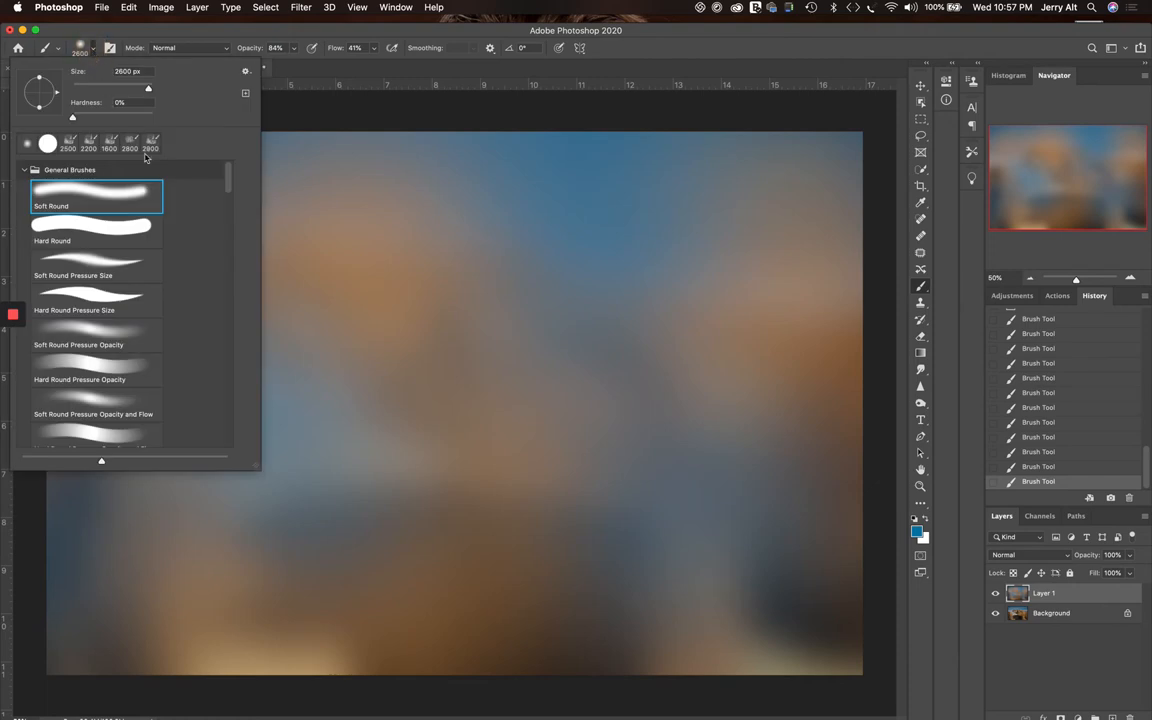
{"action": "left_click", "coordinate": [74, 207]}
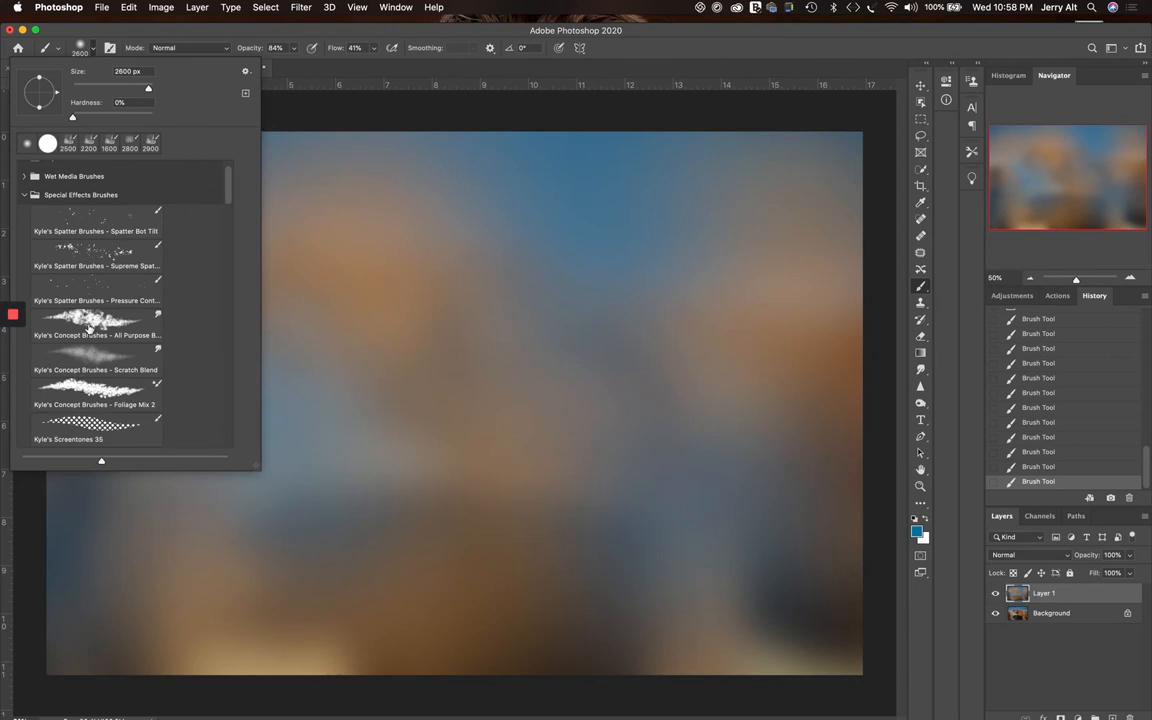
{"action": "mouse_move", "coordinate": [166, 249]}
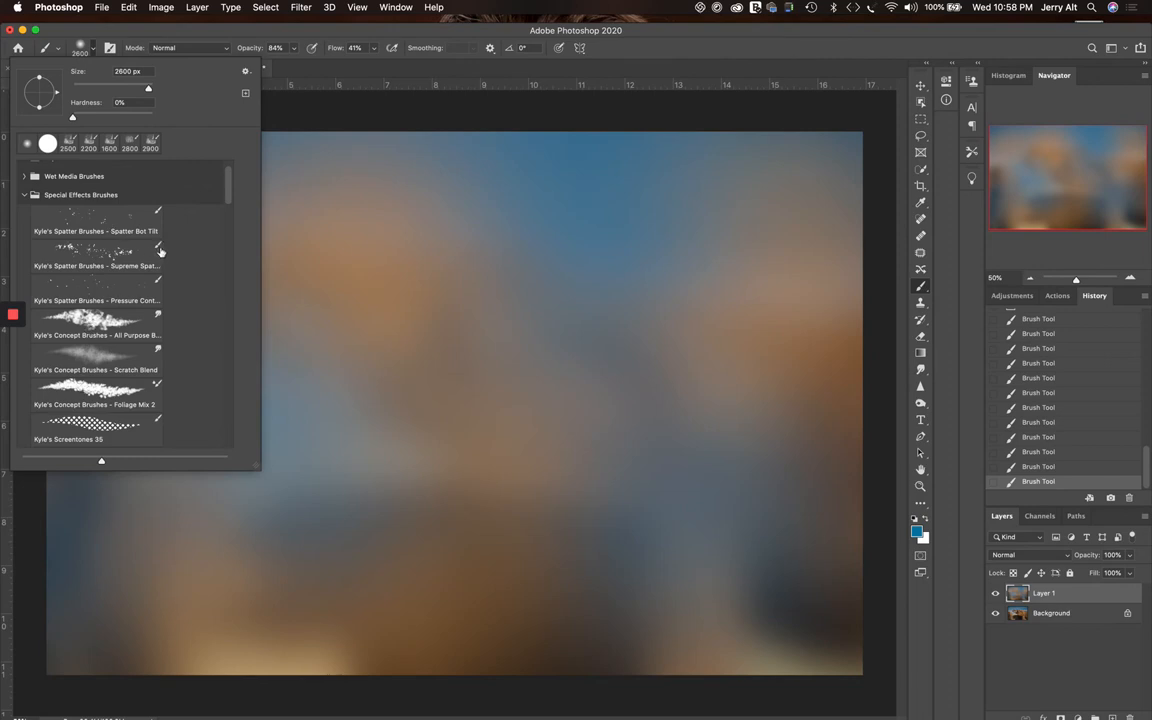
{"action": "mouse_move", "coordinate": [167, 254]}
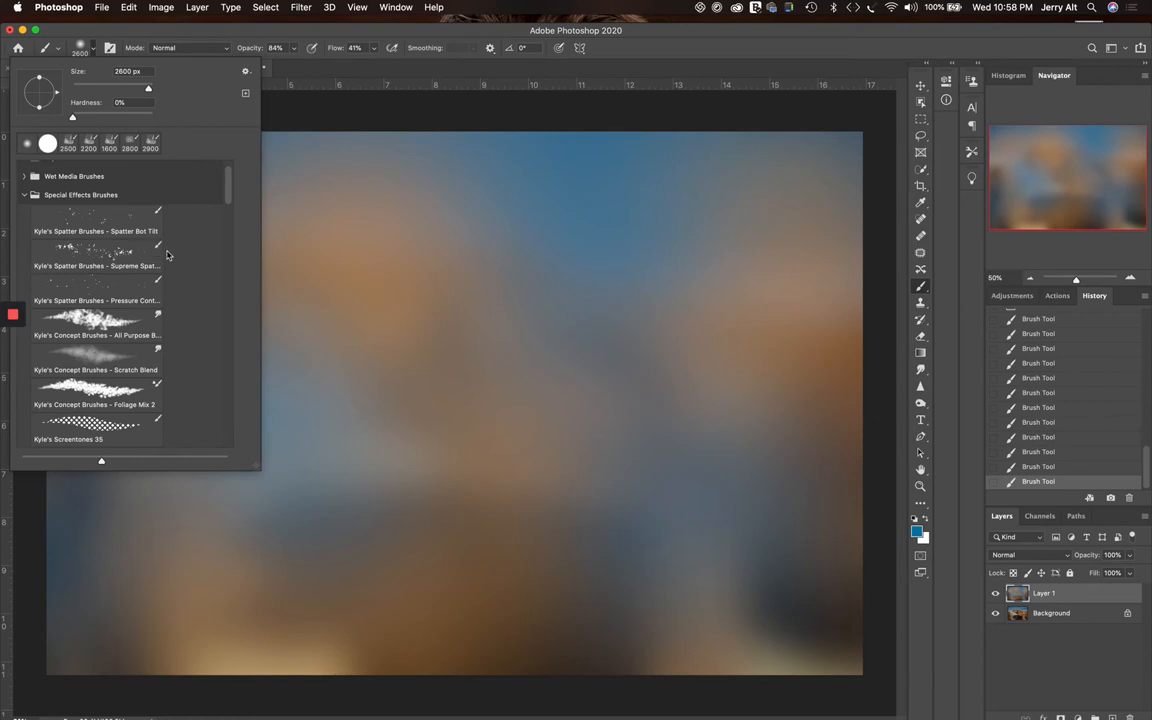
{"action": "mouse_move", "coordinate": [183, 248]}
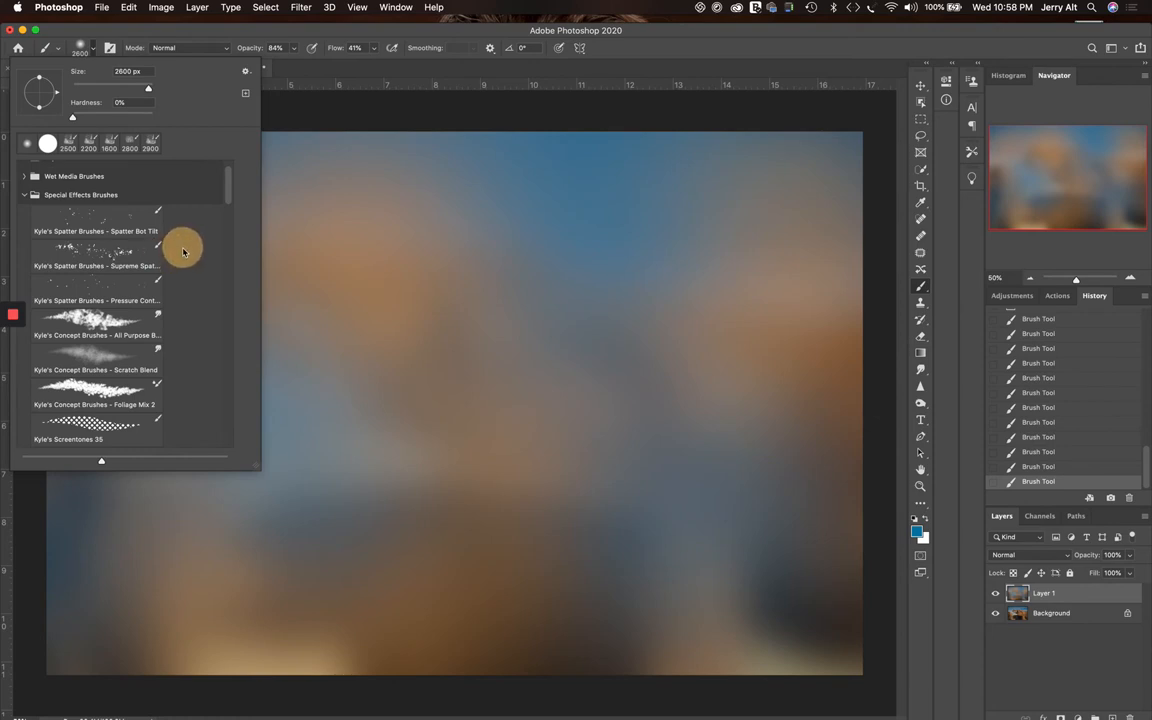
{"action": "mouse_move", "coordinate": [145, 255]}
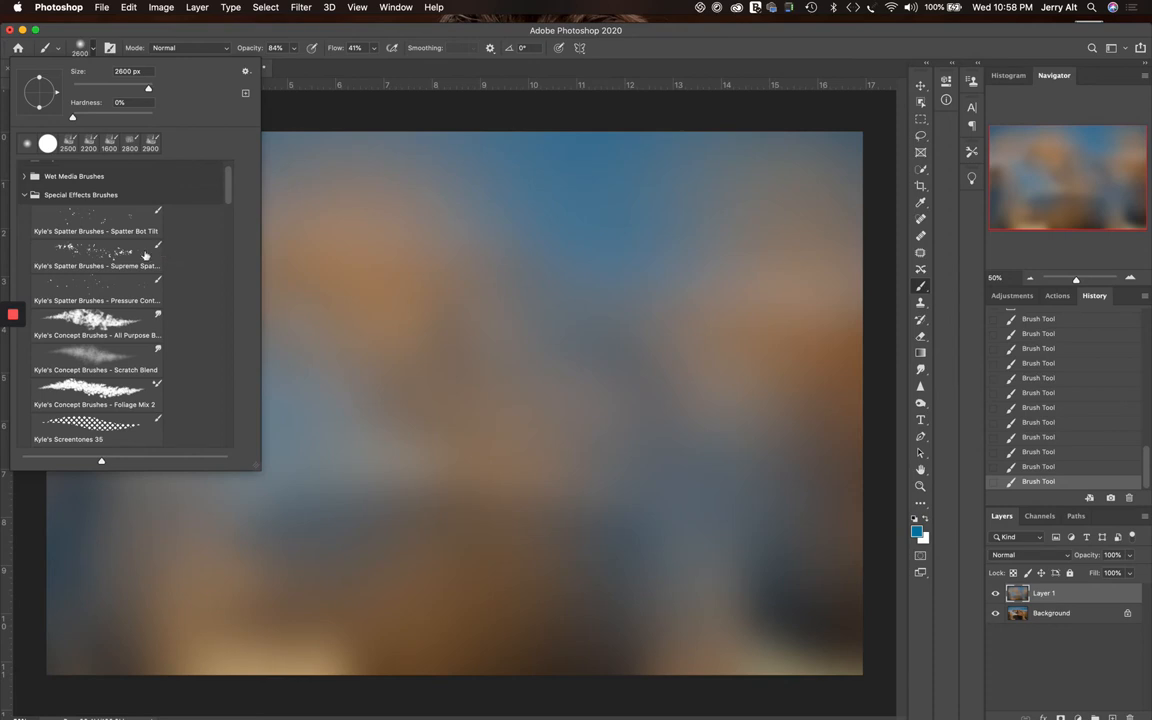
{"action": "mouse_move", "coordinate": [150, 250]}
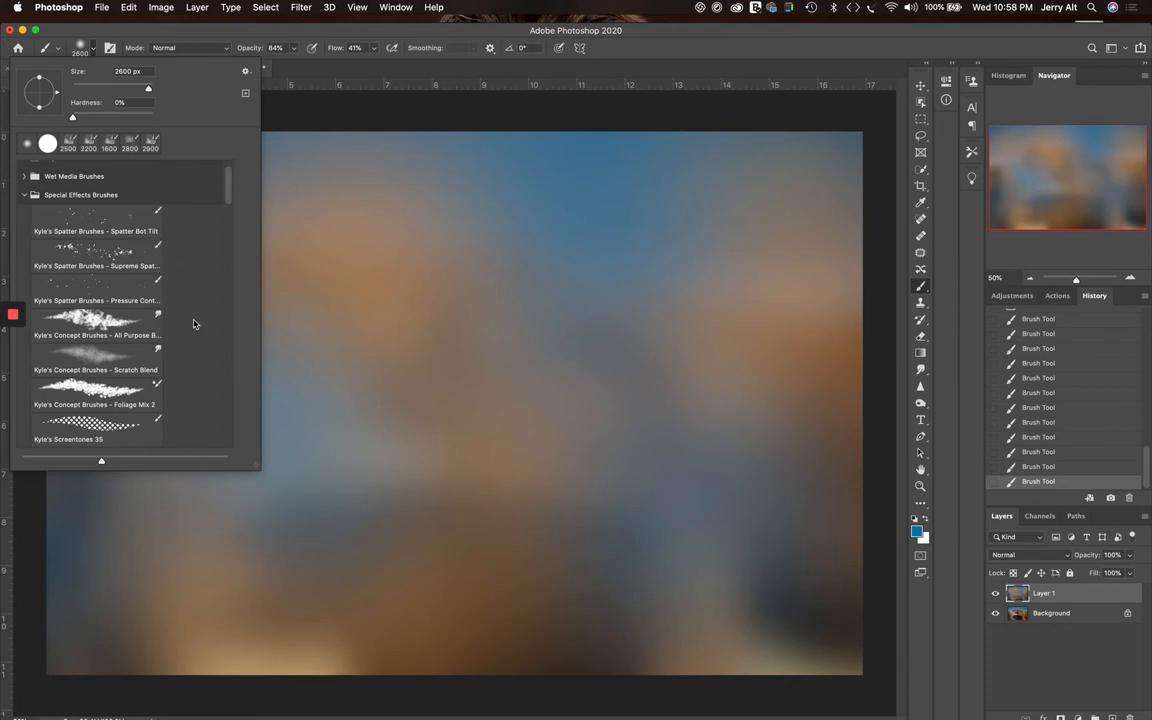
{"action": "mouse_move", "coordinate": [173, 326]}
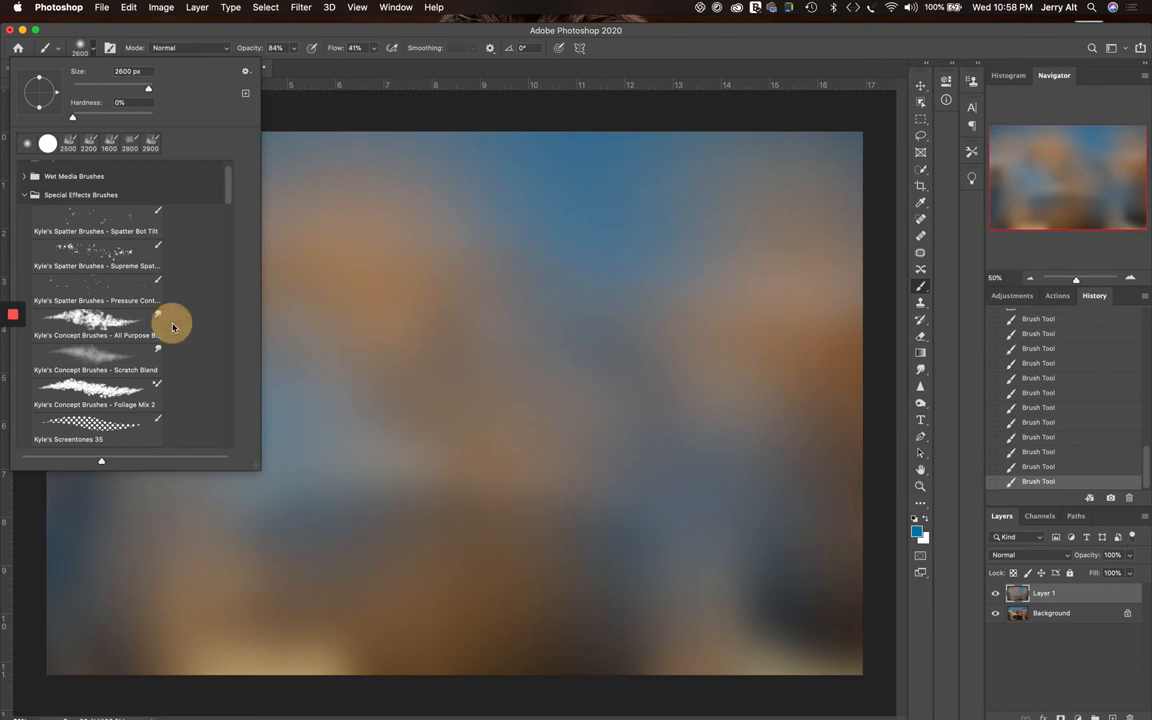
{"action": "mouse_move", "coordinate": [185, 323]}
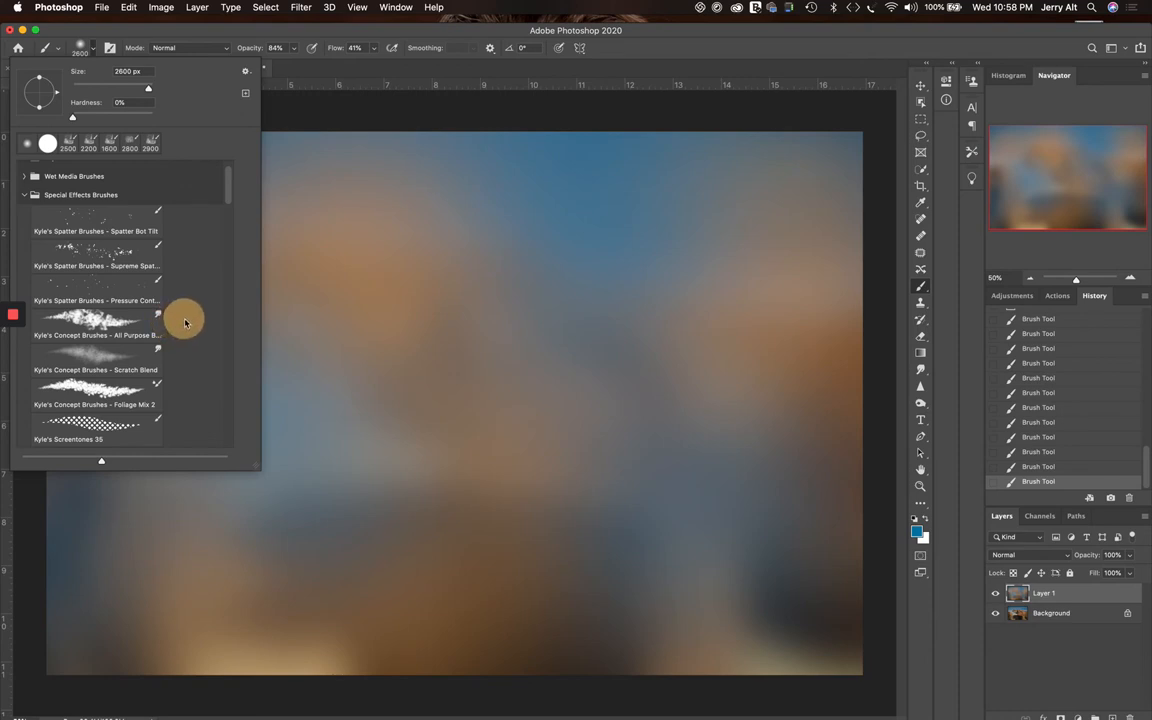
{"action": "mouse_move", "coordinate": [182, 323]}
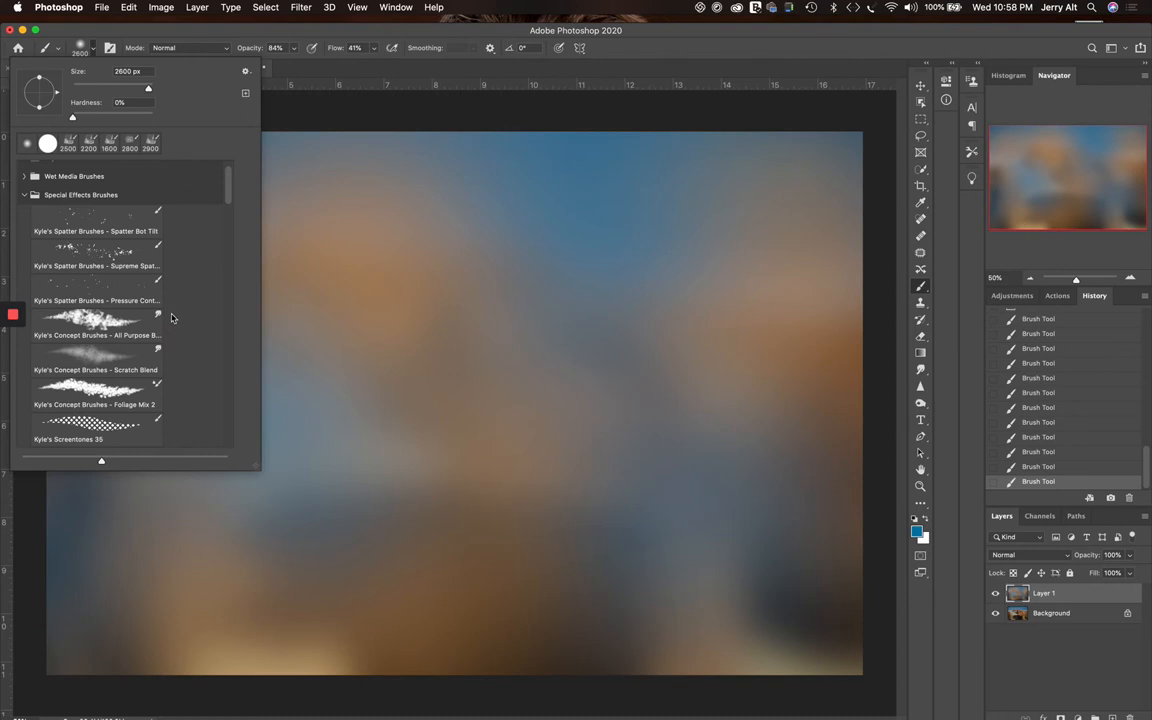
{"action": "mouse_move", "coordinate": [217, 350]}
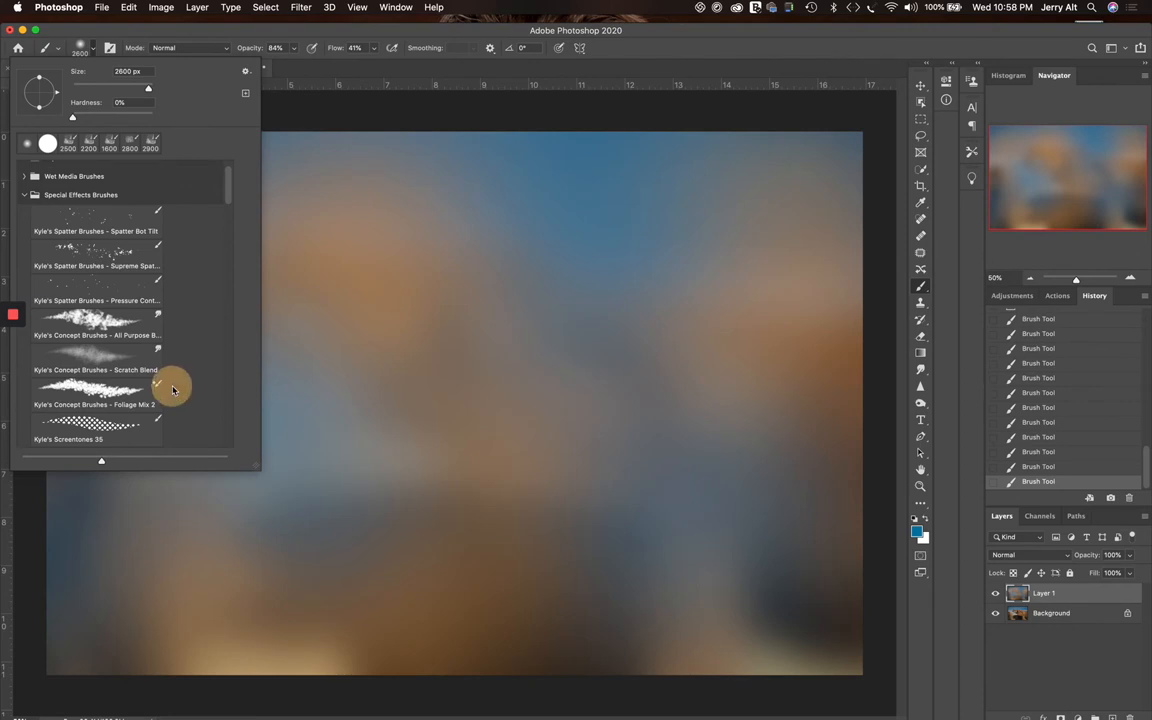
{"action": "mouse_move", "coordinate": [187, 390]}
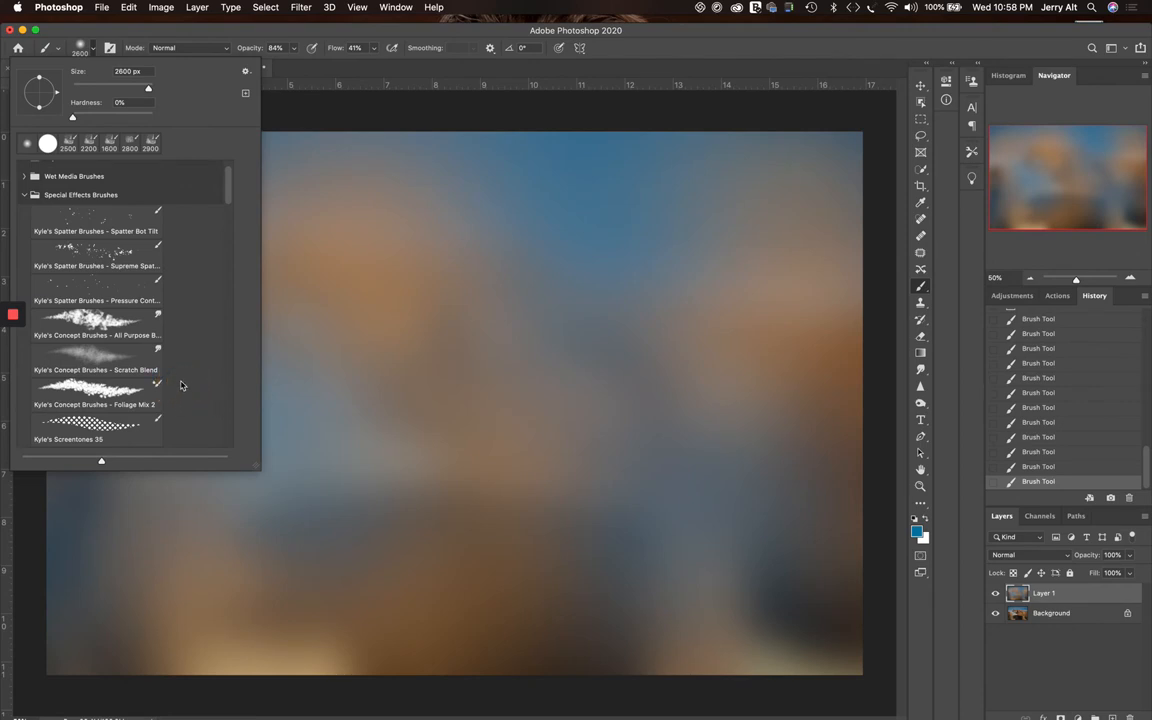
{"action": "mouse_move", "coordinate": [190, 167]}
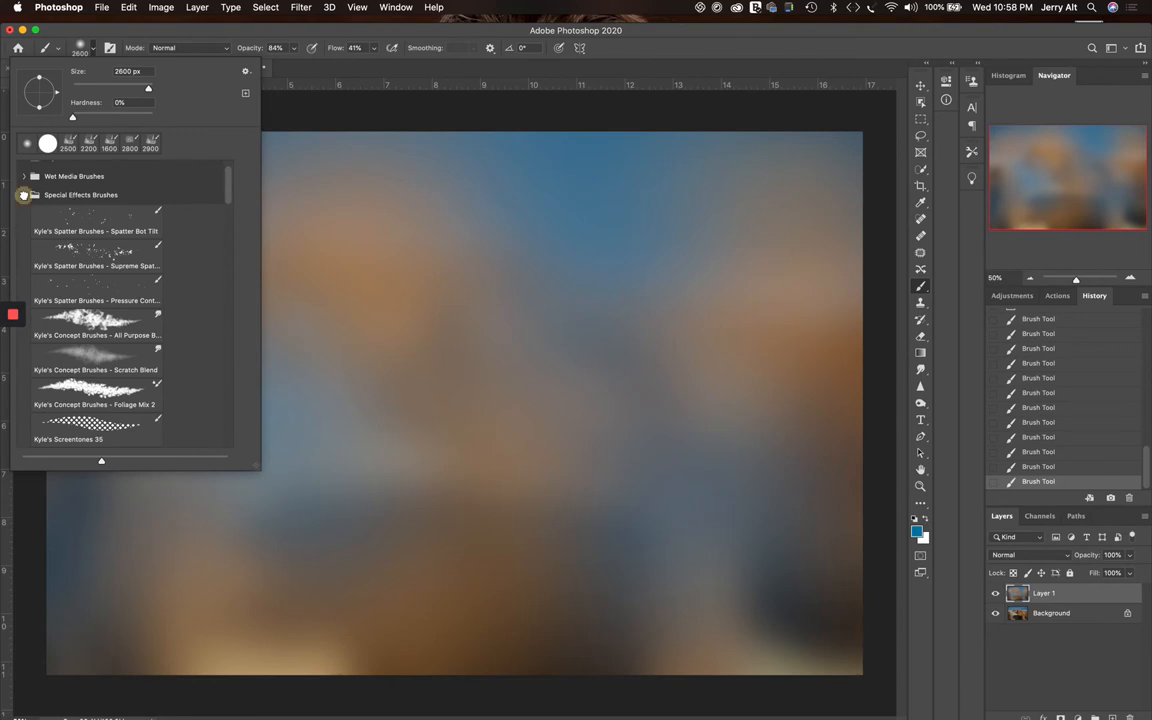
{"action": "scroll", "scroll_direction": "down", "scroll_amount": 3}
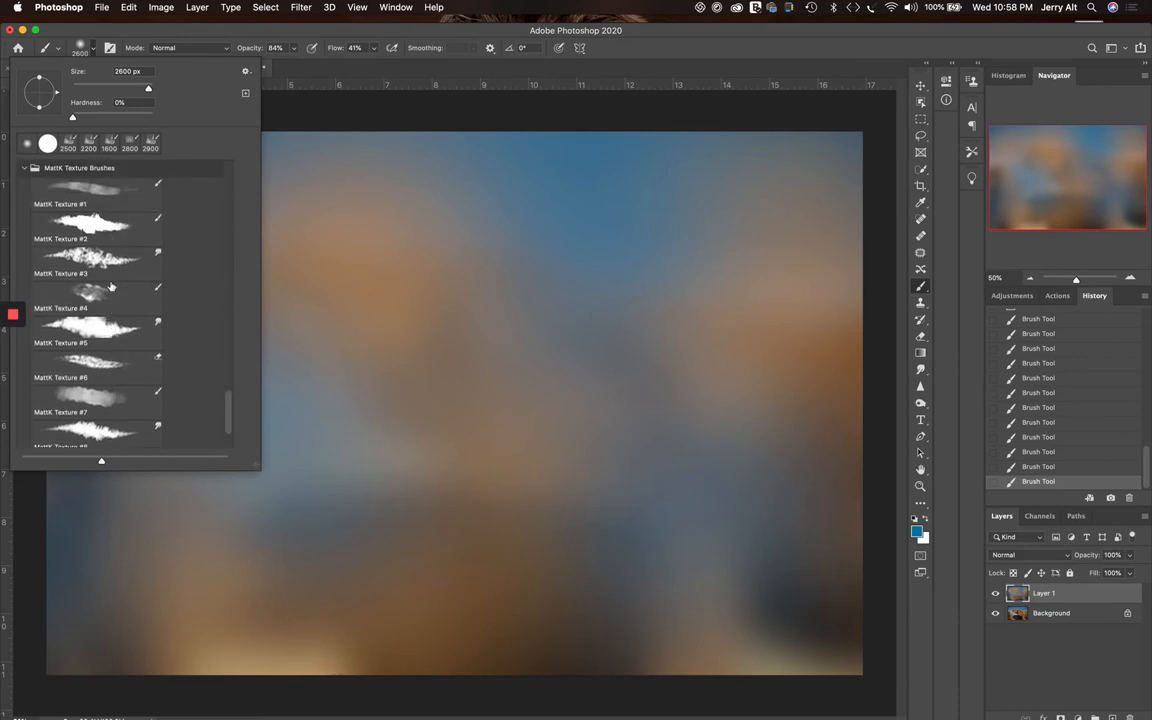
{"action": "mouse_move", "coordinate": [103, 231]}
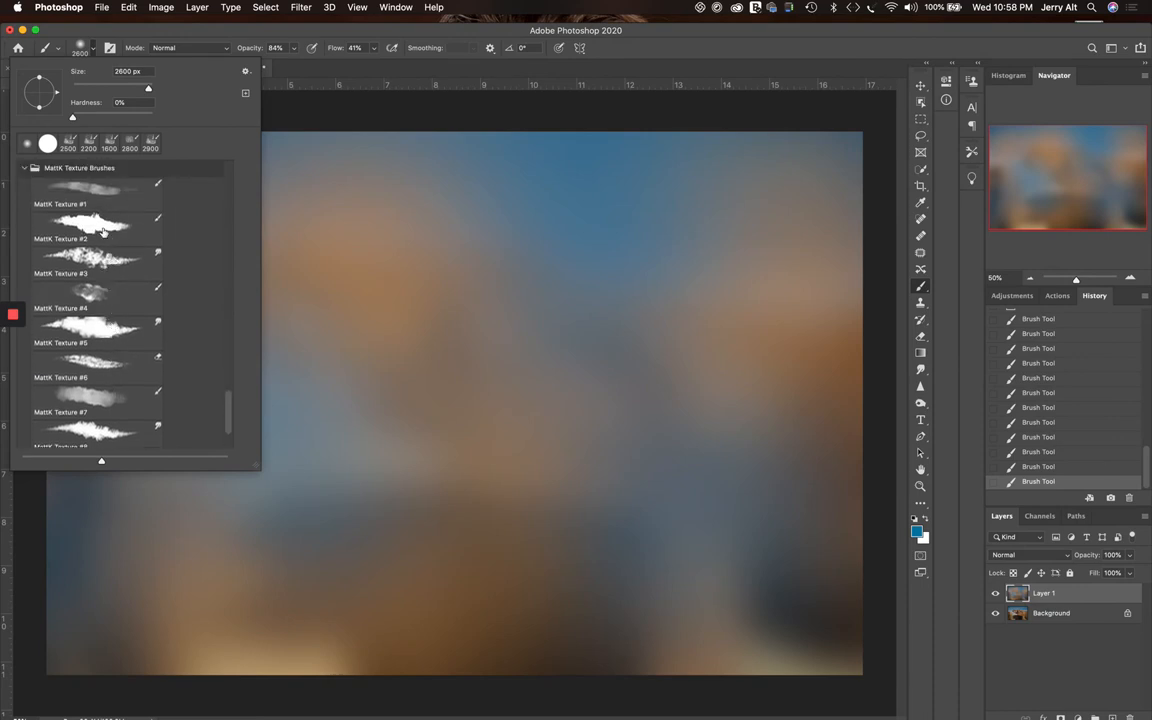
{"action": "left_click", "coordinate": [97, 228]}
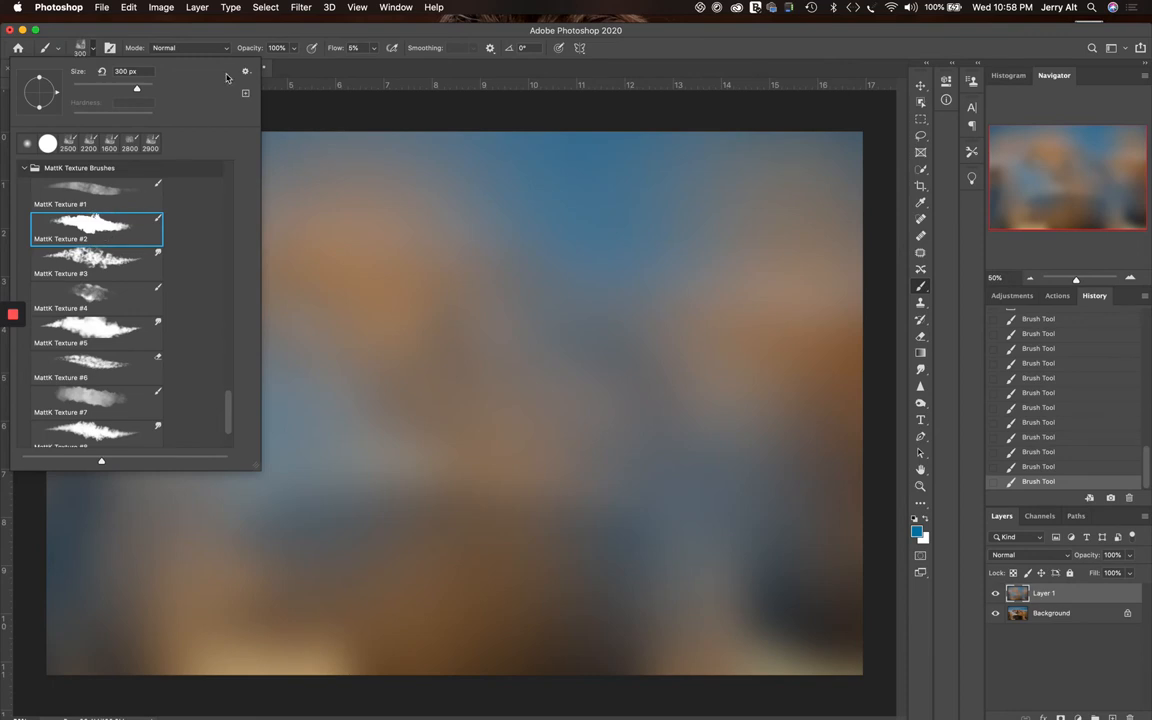
{"action": "mouse_move", "coordinate": [325, 70]}
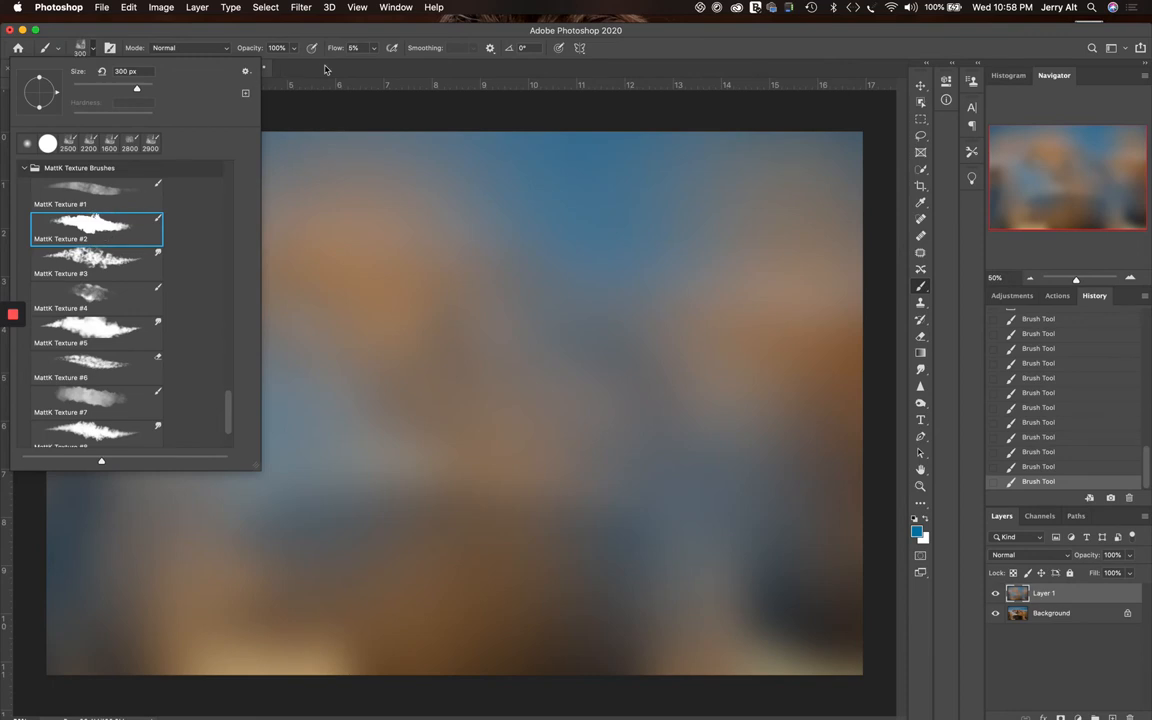
{"action": "left_click", "coordinate": [300, 245]}
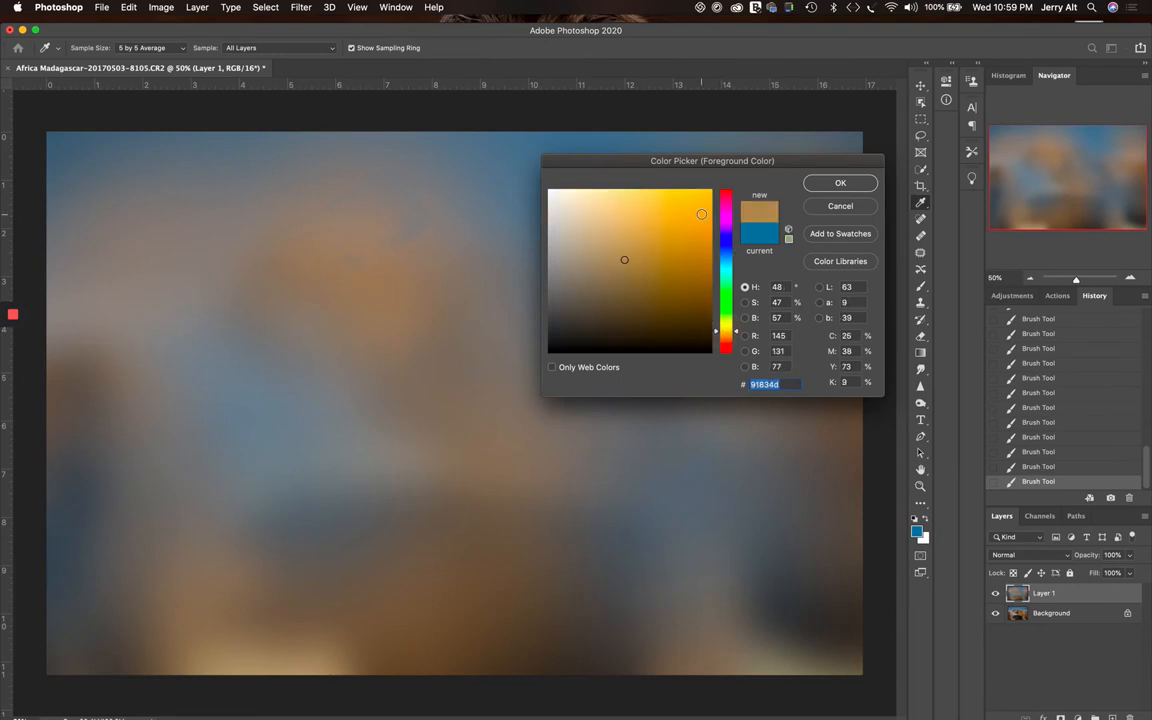
Step: Set the foreground to orange cba50e and stamp rough texture blobs across the canvas
{"action": "left_click", "coordinate": [700, 221]}
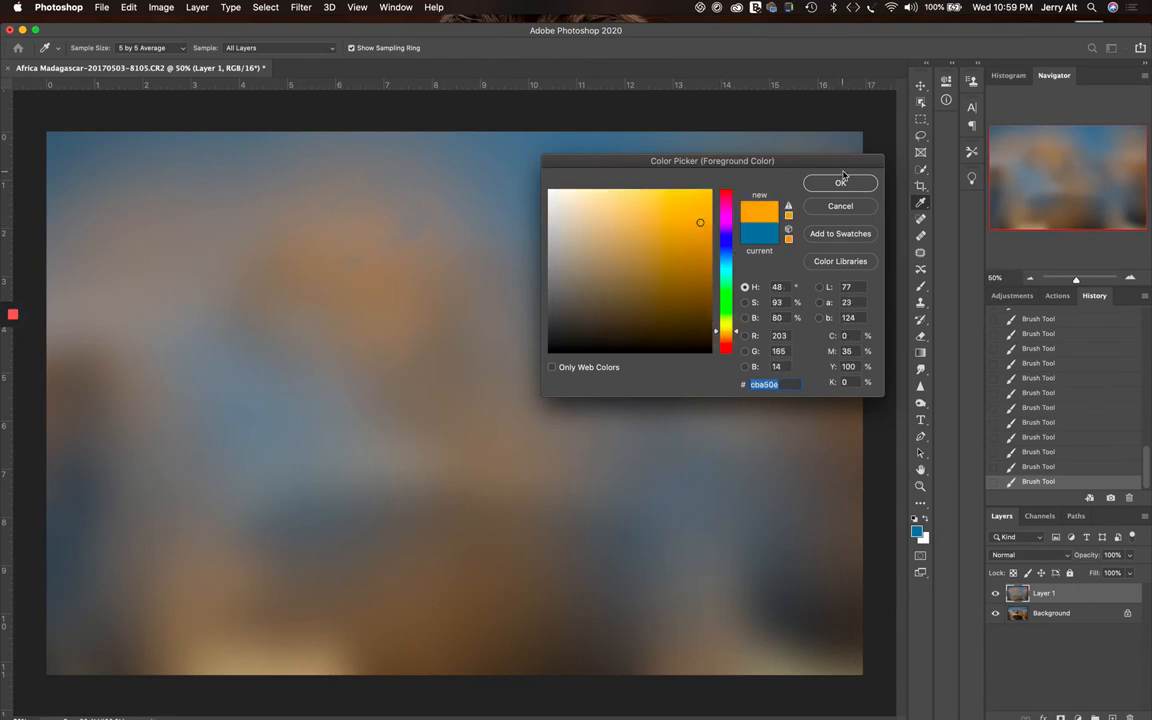
{"action": "left_click", "coordinate": [841, 183]}
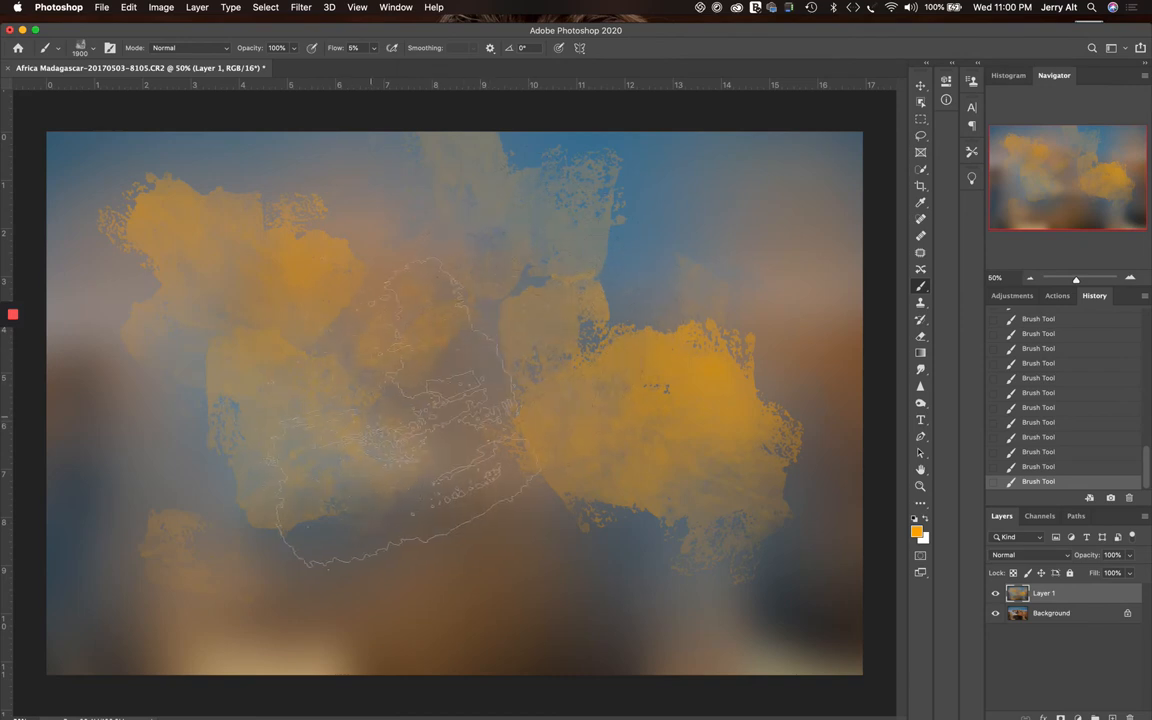
{"action": "left_click", "coordinate": [470, 423]}
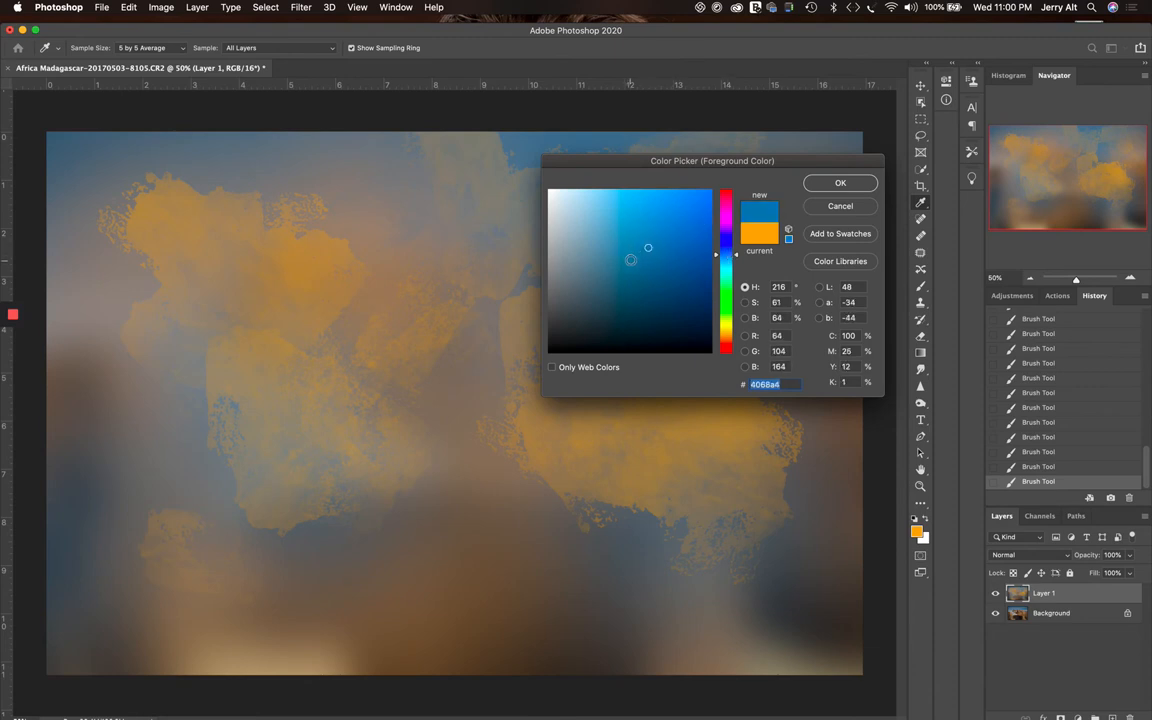
Step: Confirm blue 4068a4 and stamp texture blobs at the lower centre and left side
{"action": "left_click", "coordinate": [840, 182]}
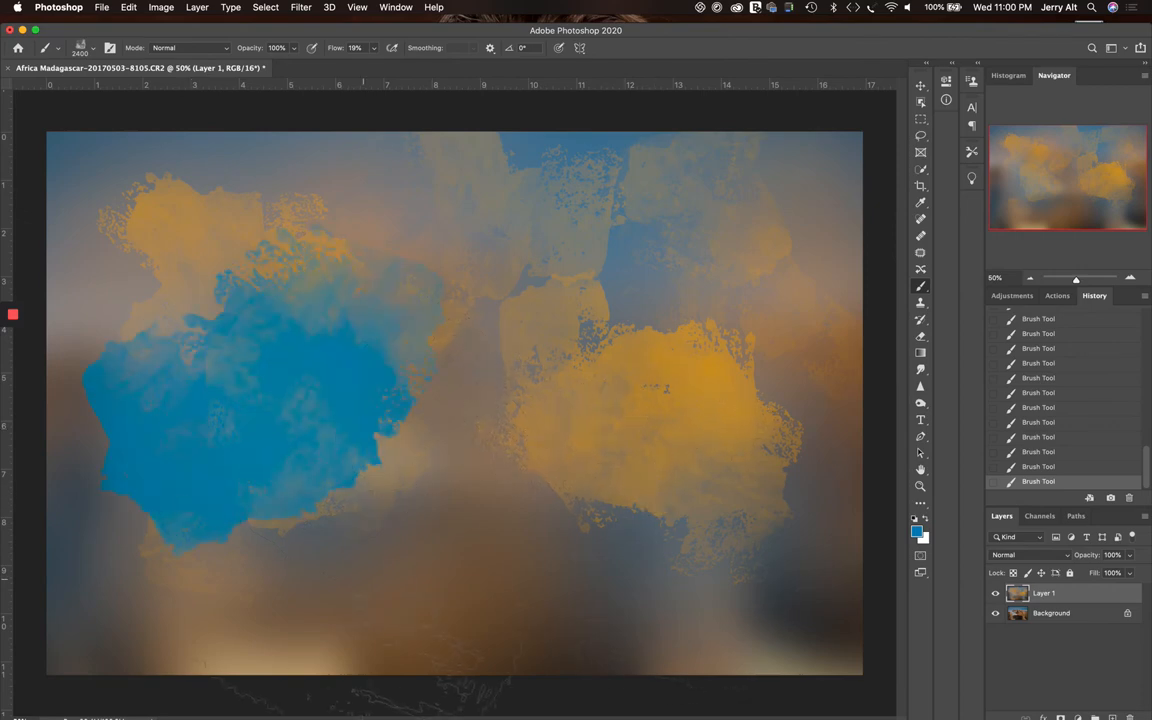
{"action": "left_click", "coordinate": [523, 588]}
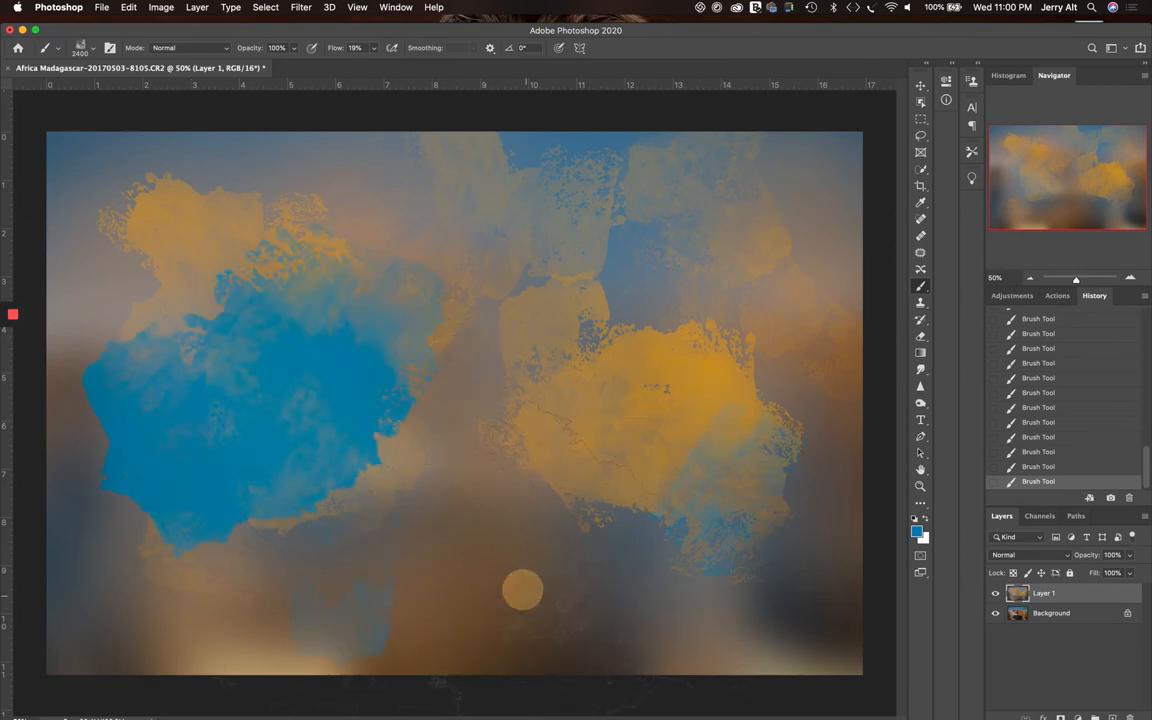
{"action": "left_click", "coordinate": [523, 590]}
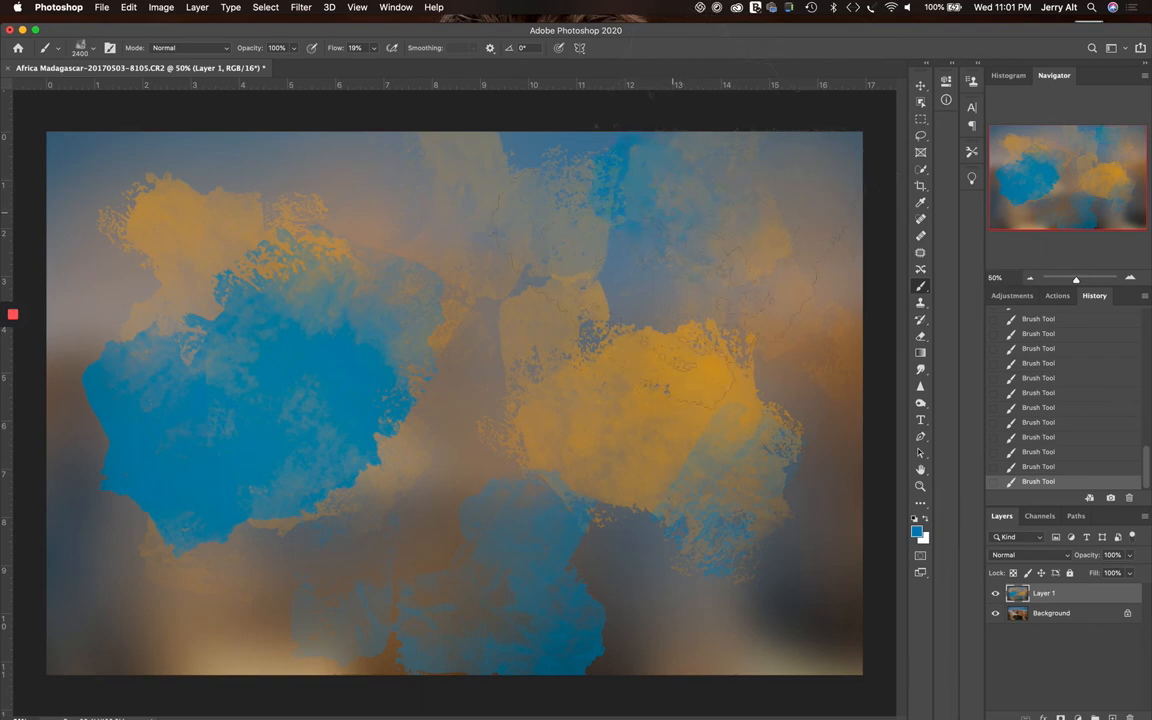
{"action": "left_click", "coordinate": [168, 577]}
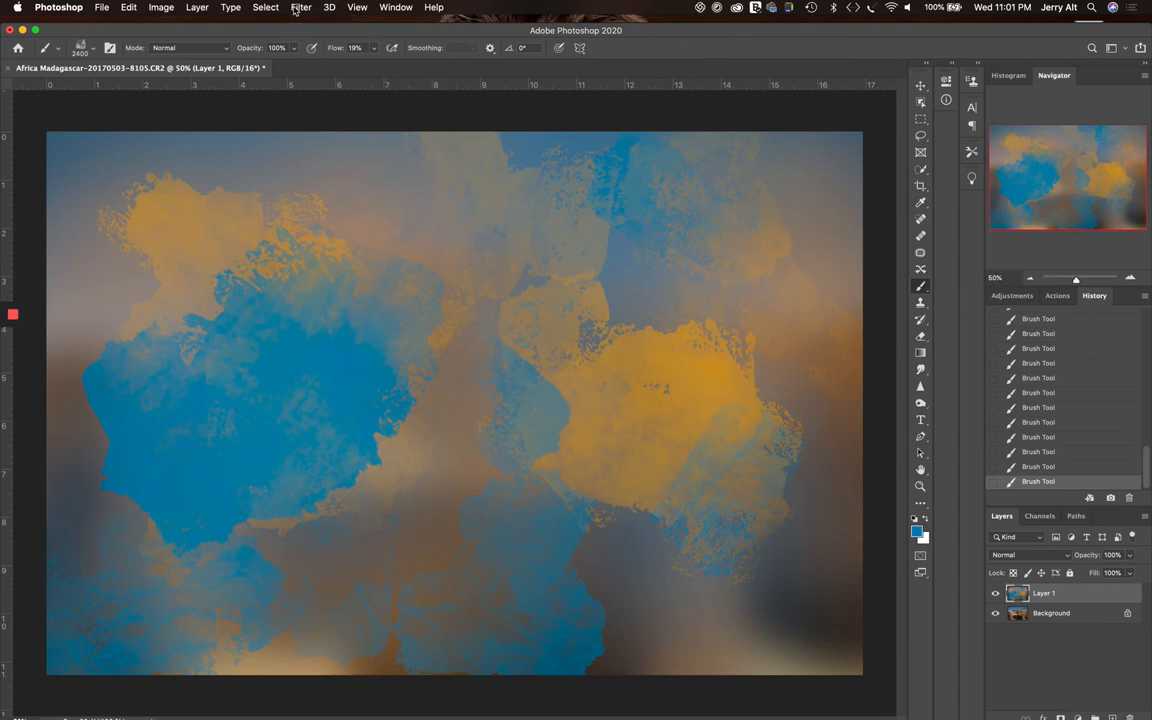
Step: Soften the painted blobs on Layer 1 with a 103.1-pixel Gaussian Blur
{"action": "left_click", "coordinate": [301, 7]}
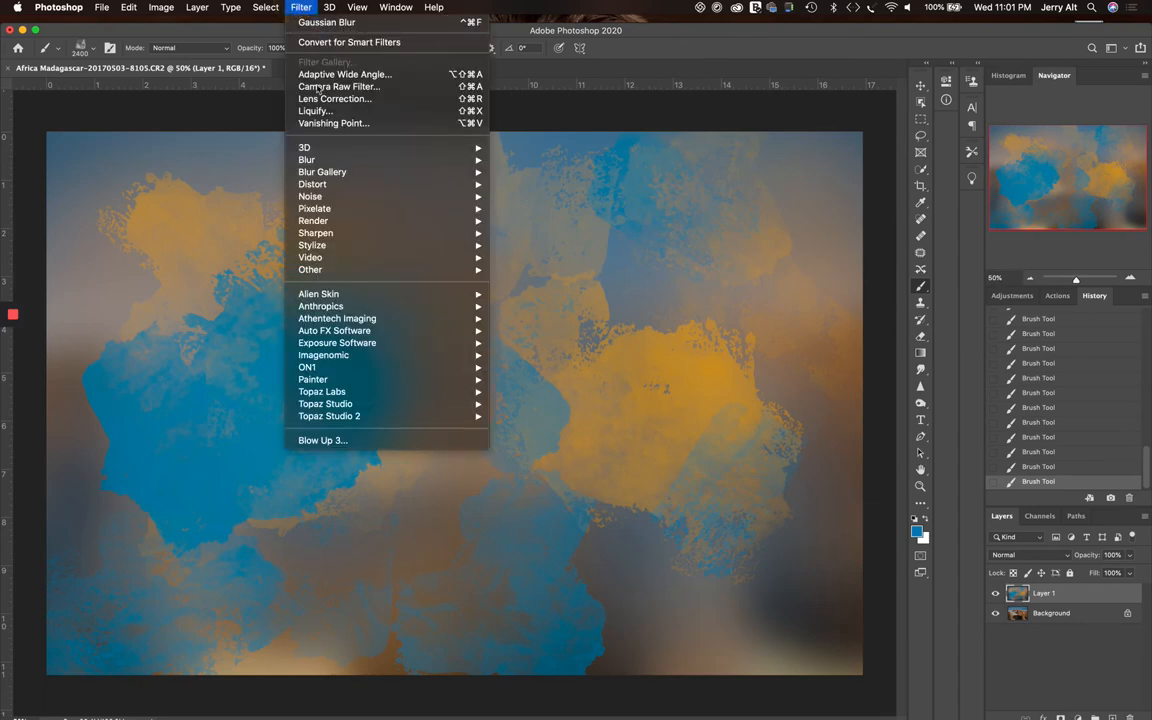
{"action": "mouse_move", "coordinate": [306, 160]}
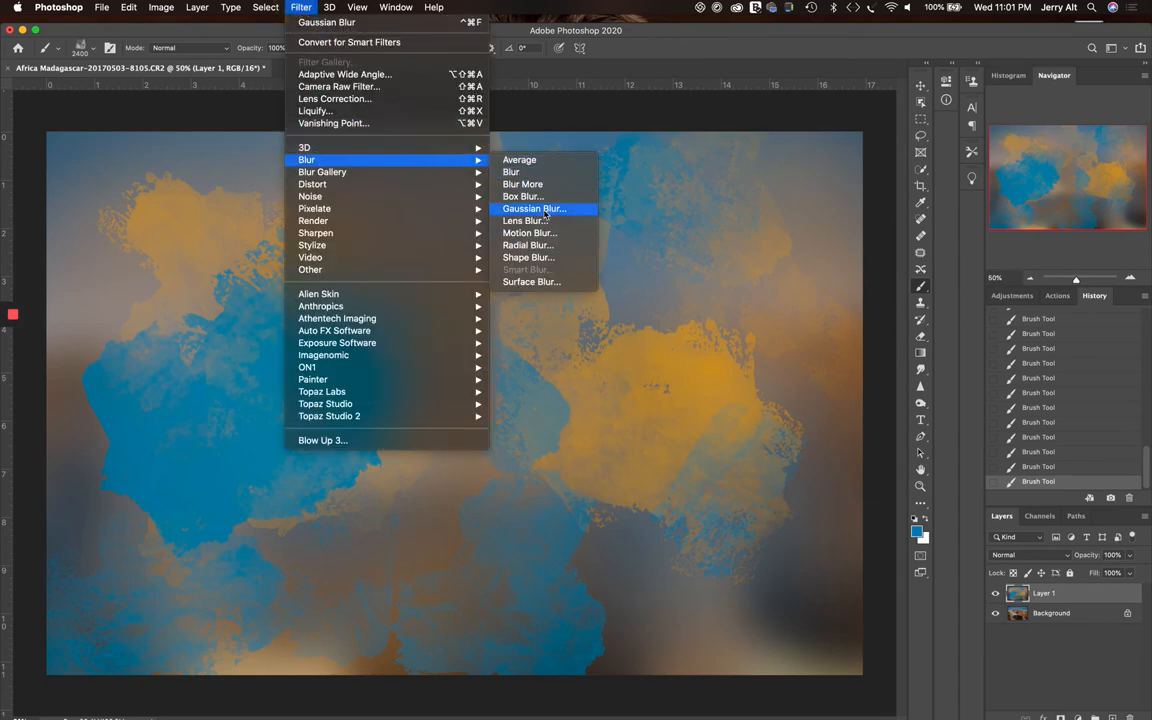
{"action": "left_click", "coordinate": [534, 209]}
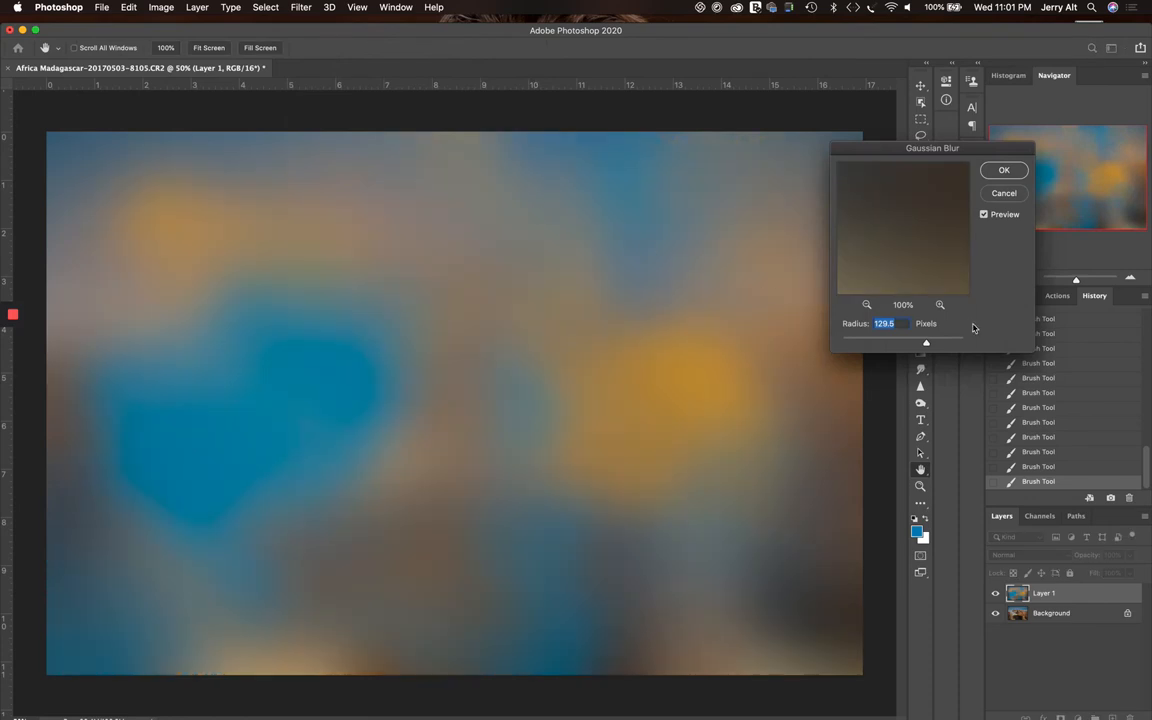
{"action": "left_click_drag", "start_coordinate": [926, 342], "coordinate": [925, 343]}
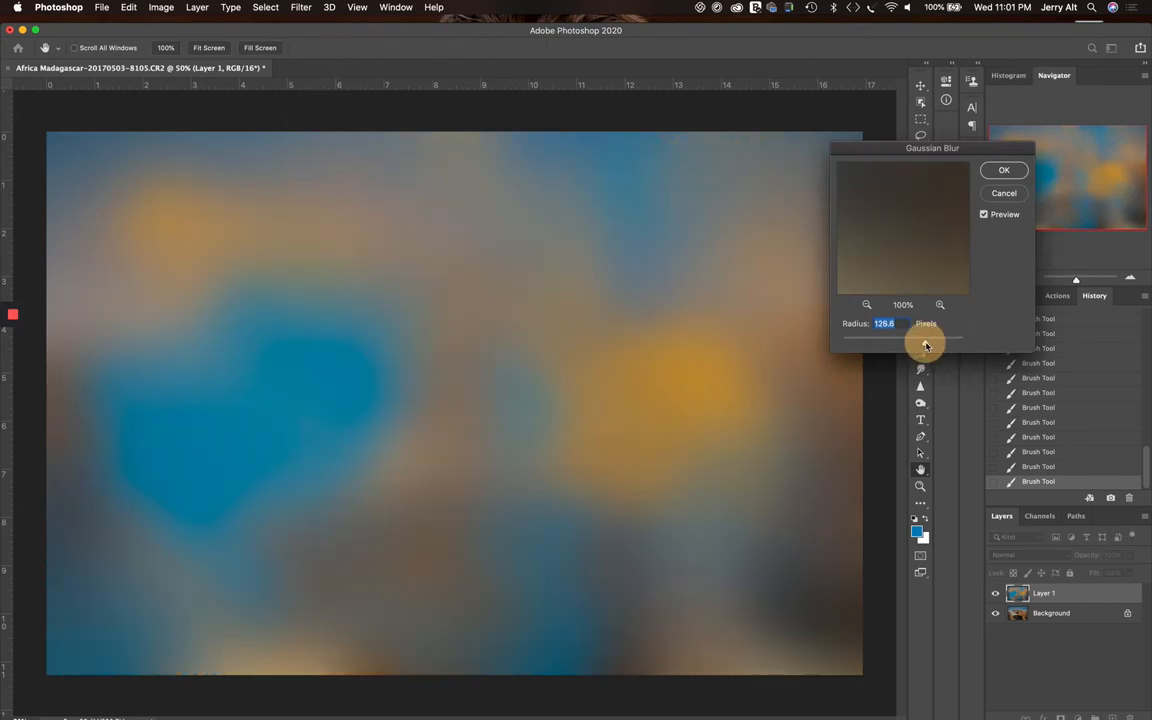
{"action": "left_click_drag", "start_coordinate": [925, 343], "coordinate": [913, 343]}
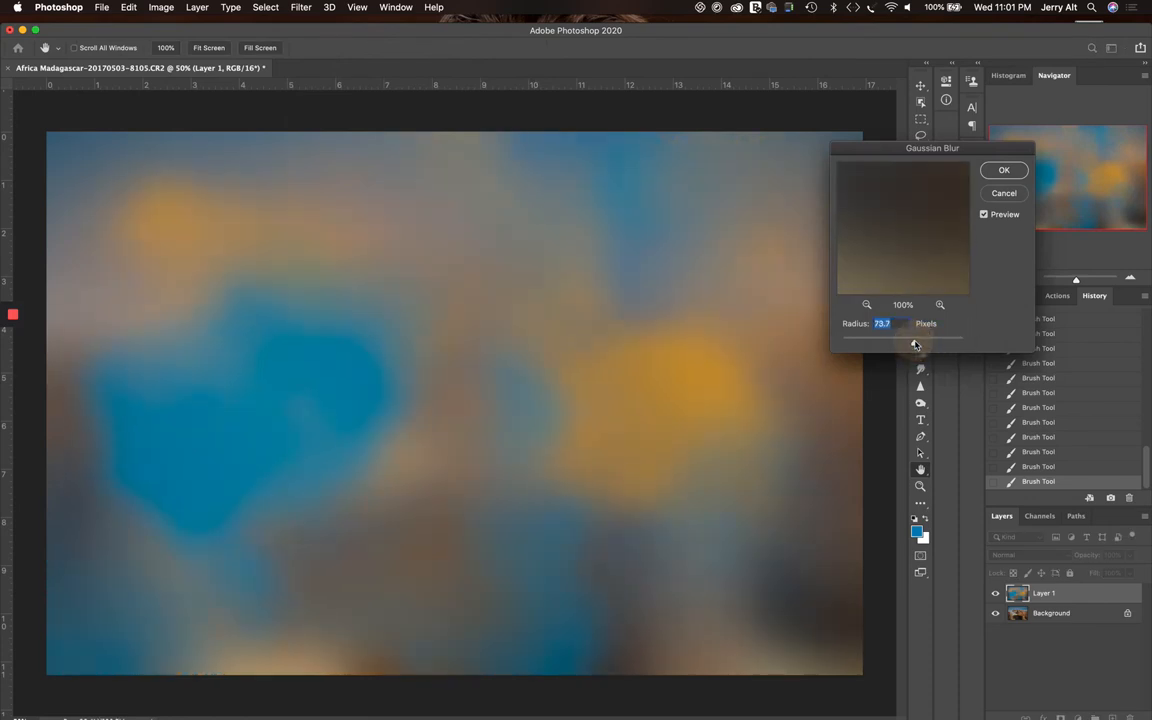
{"action": "left_click_drag", "start_coordinate": [913, 343], "coordinate": [921, 343]}
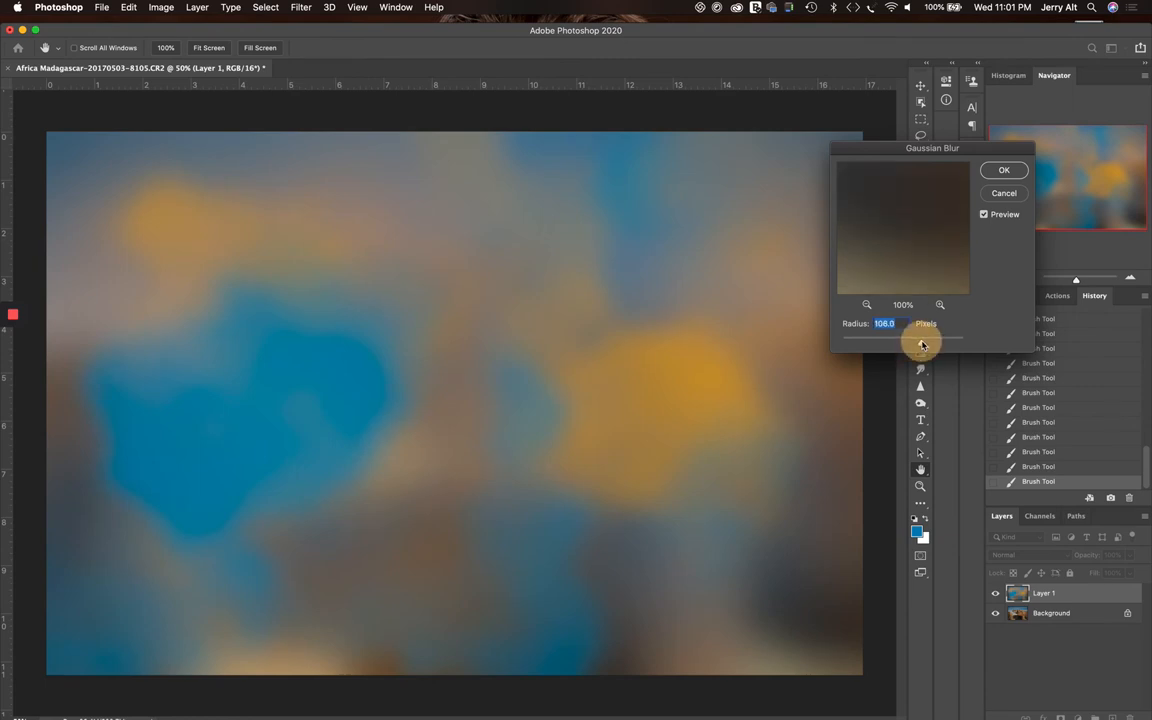
{"action": "left_click_drag", "start_coordinate": [920, 344], "coordinate": [886, 344]}
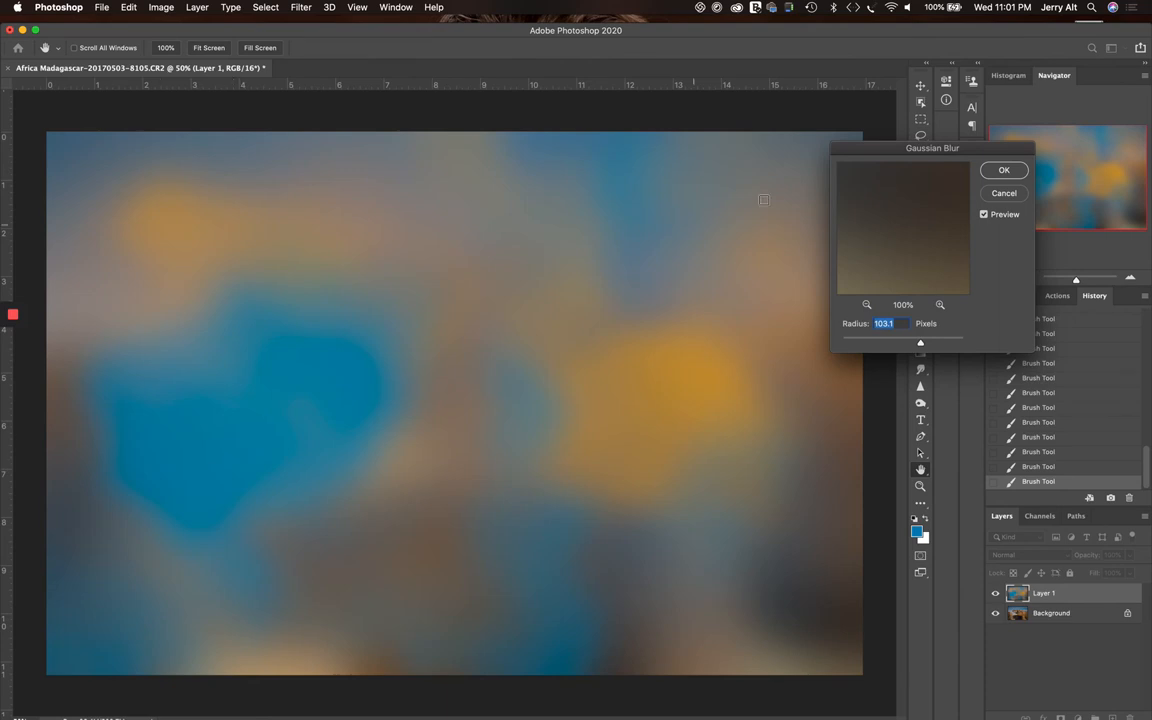
{"action": "mouse_move", "coordinate": [635, 333]}
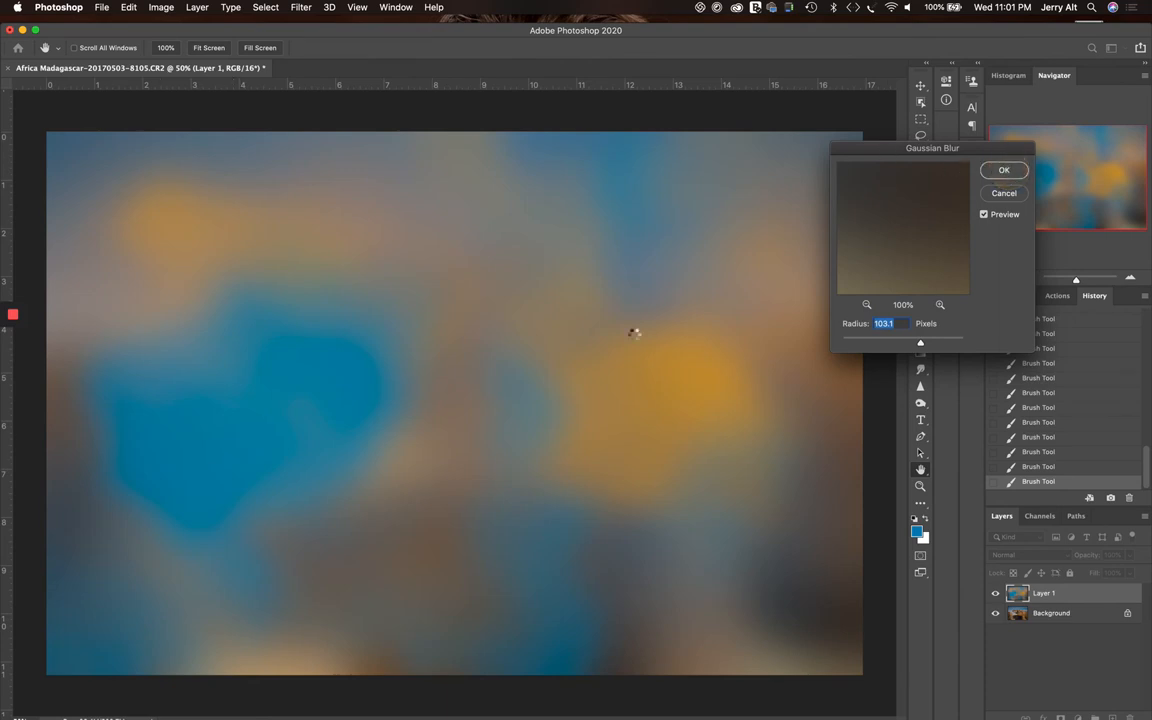
{"action": "left_click", "coordinate": [1003, 169]}
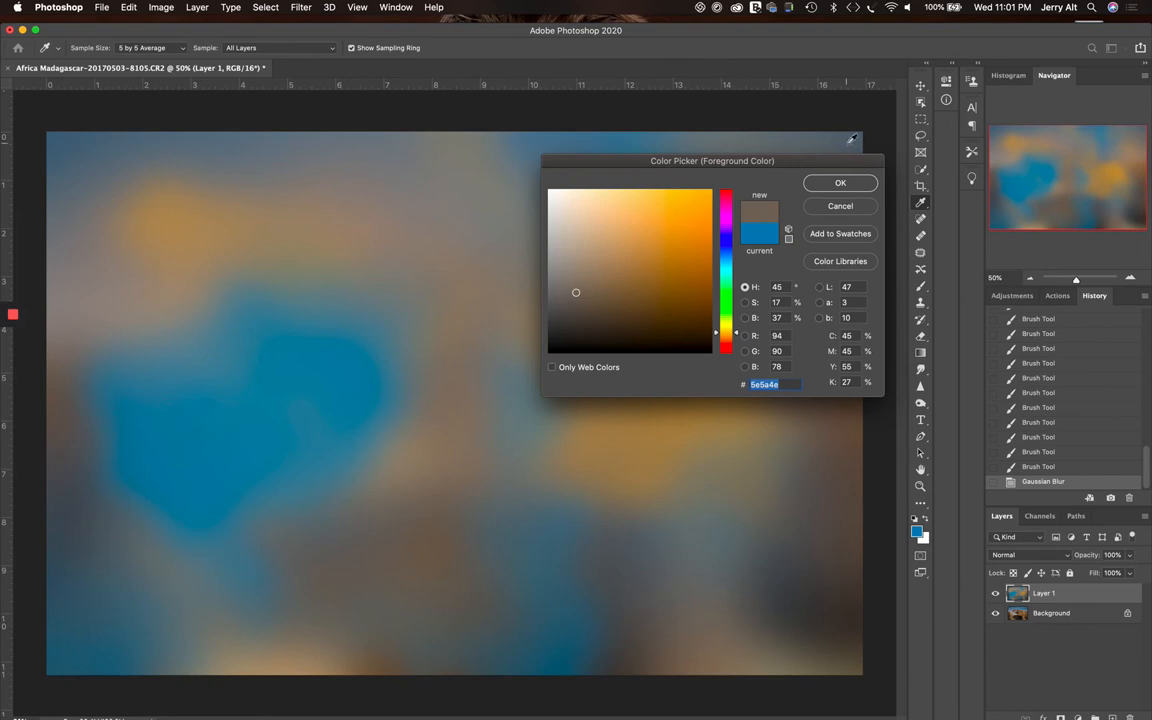
Step: Choose the muted orange-brown 847342 as the foreground paint colour
{"action": "left_click", "coordinate": [616, 277]}
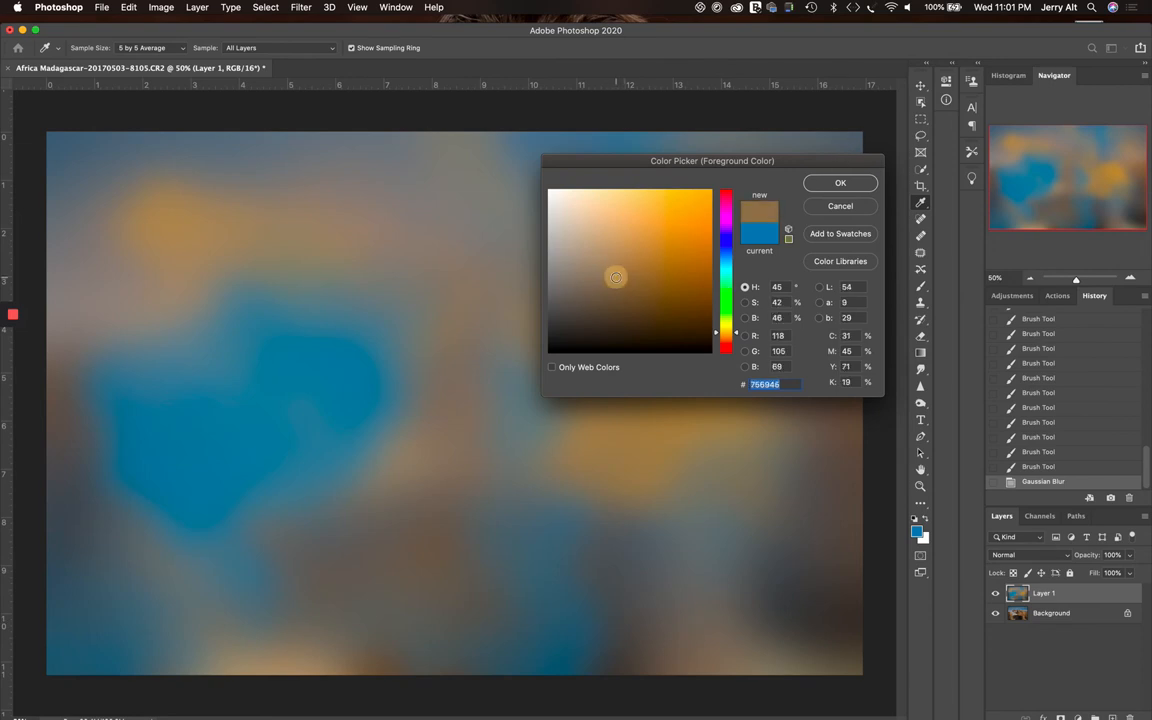
{"action": "left_click", "coordinate": [622, 281]}
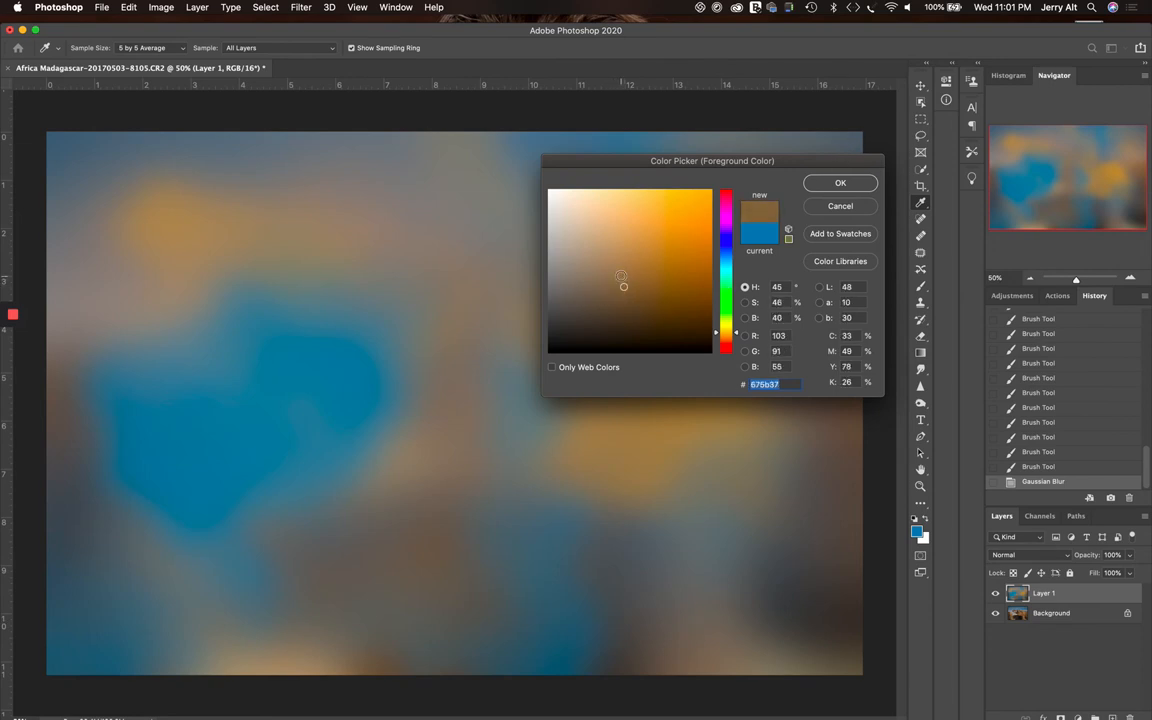
{"action": "left_click", "coordinate": [629, 269]}
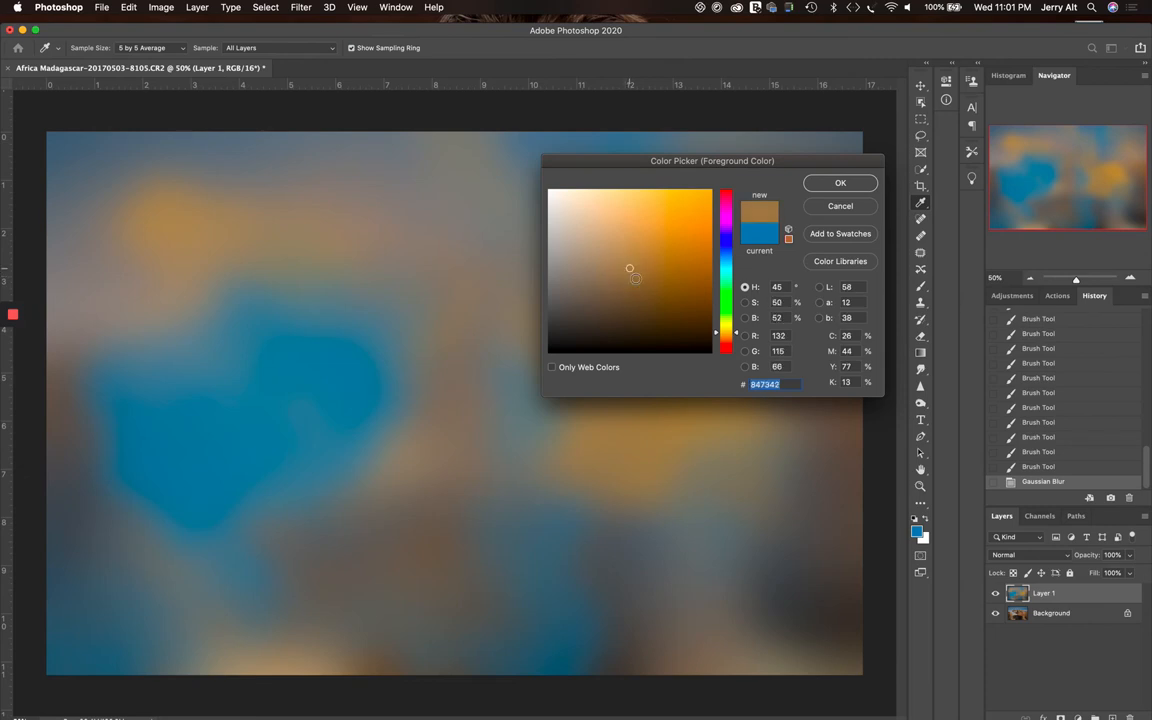
{"action": "left_click", "coordinate": [840, 182]}
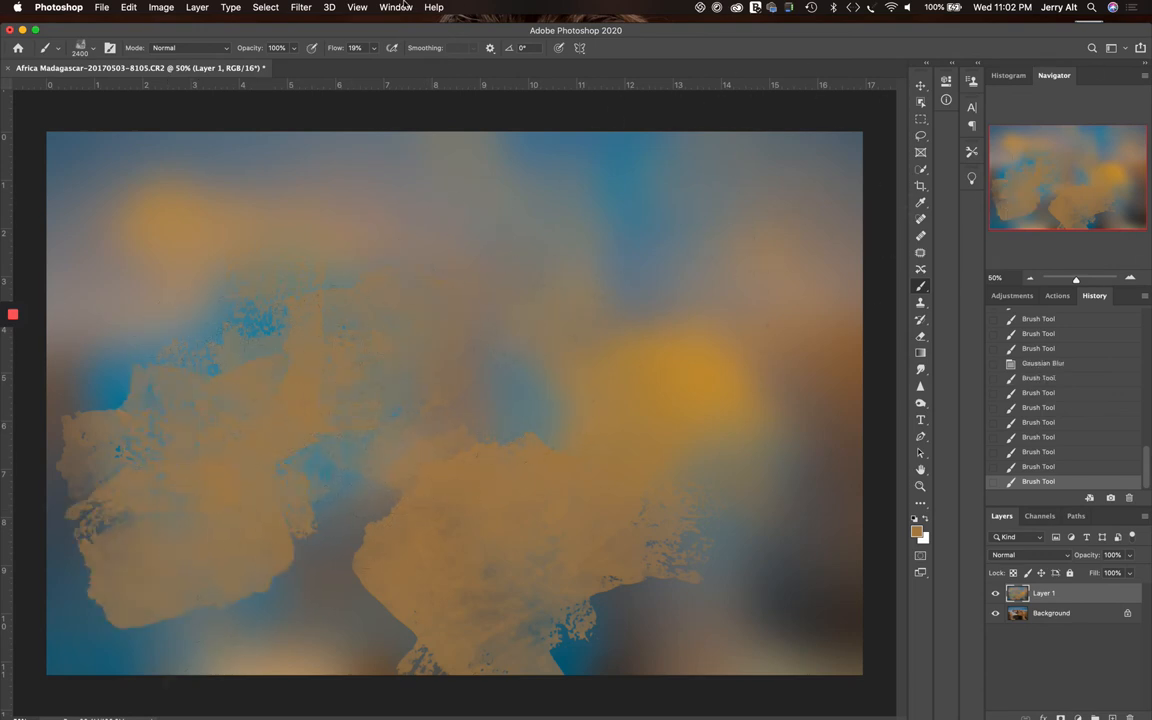
Step: Reapply a 103.1-pixel Gaussian Blur to melt the orange strokes into soft blobs
{"action": "left_click", "coordinate": [300, 7]}
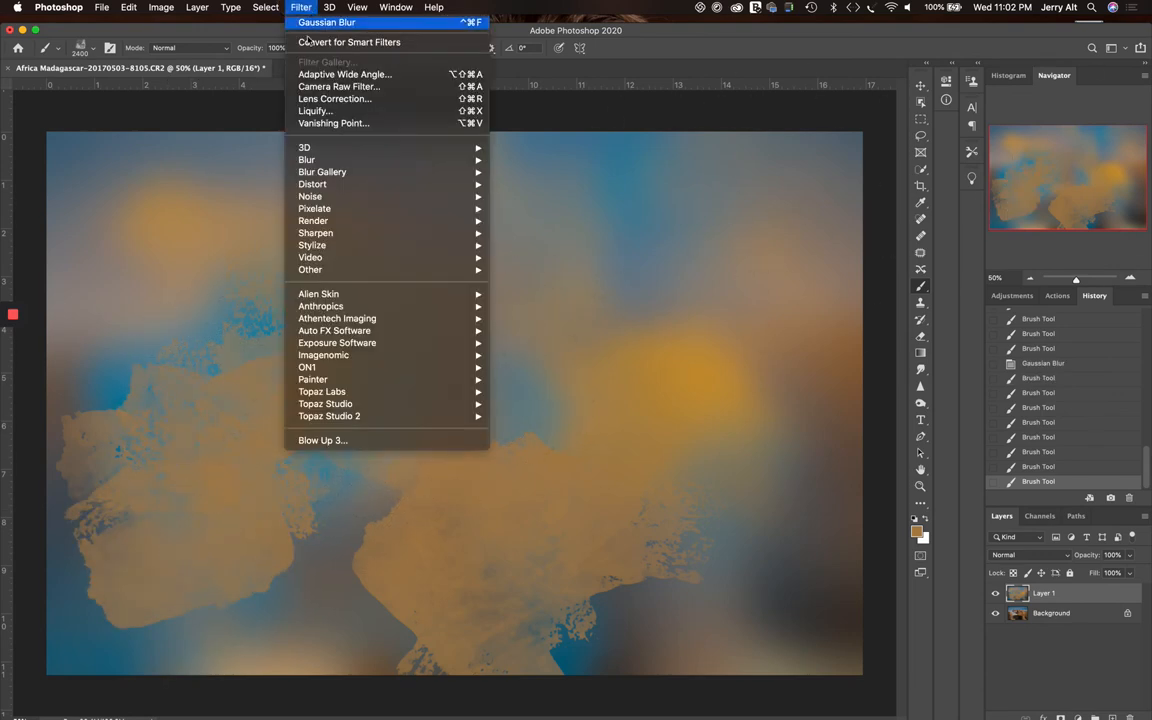
{"action": "mouse_move", "coordinate": [306, 160]}
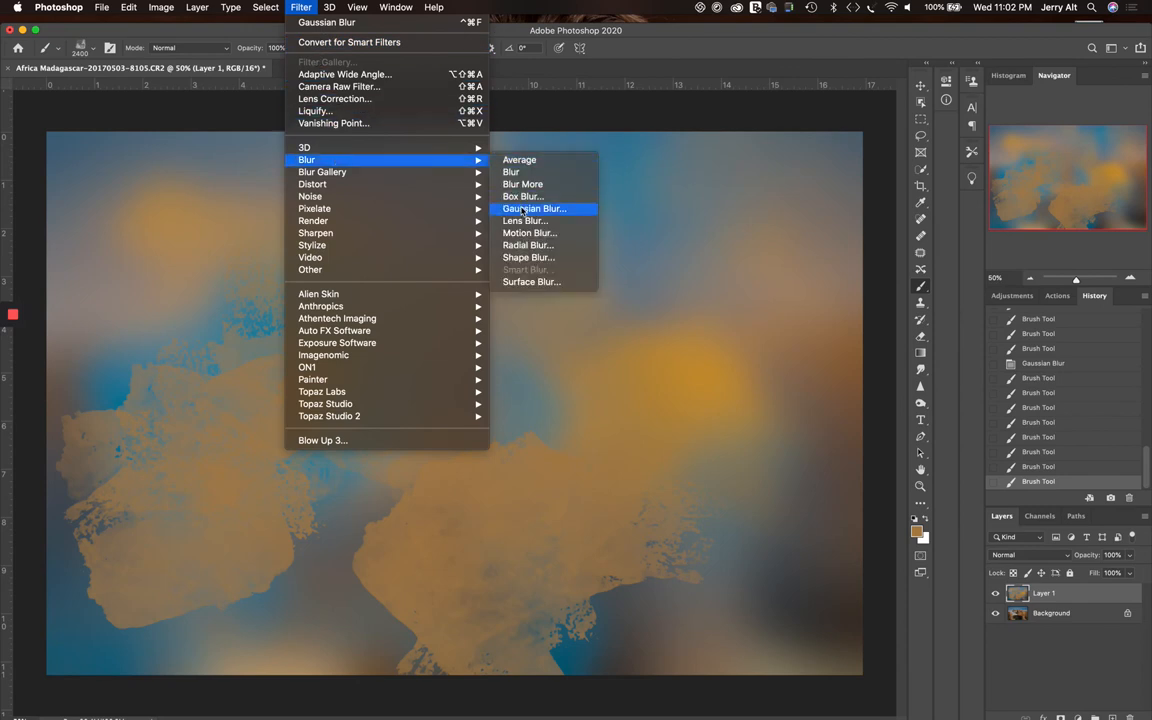
{"action": "left_click", "coordinate": [535, 208]}
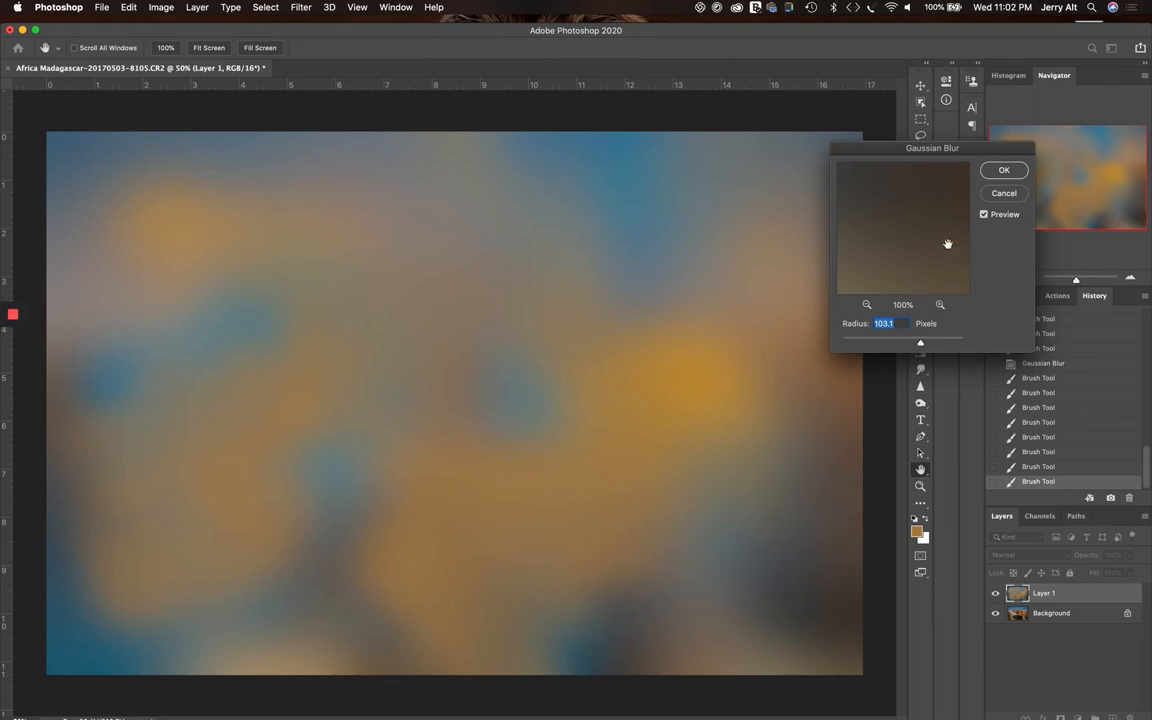
{"action": "left_click", "coordinate": [1004, 169]}
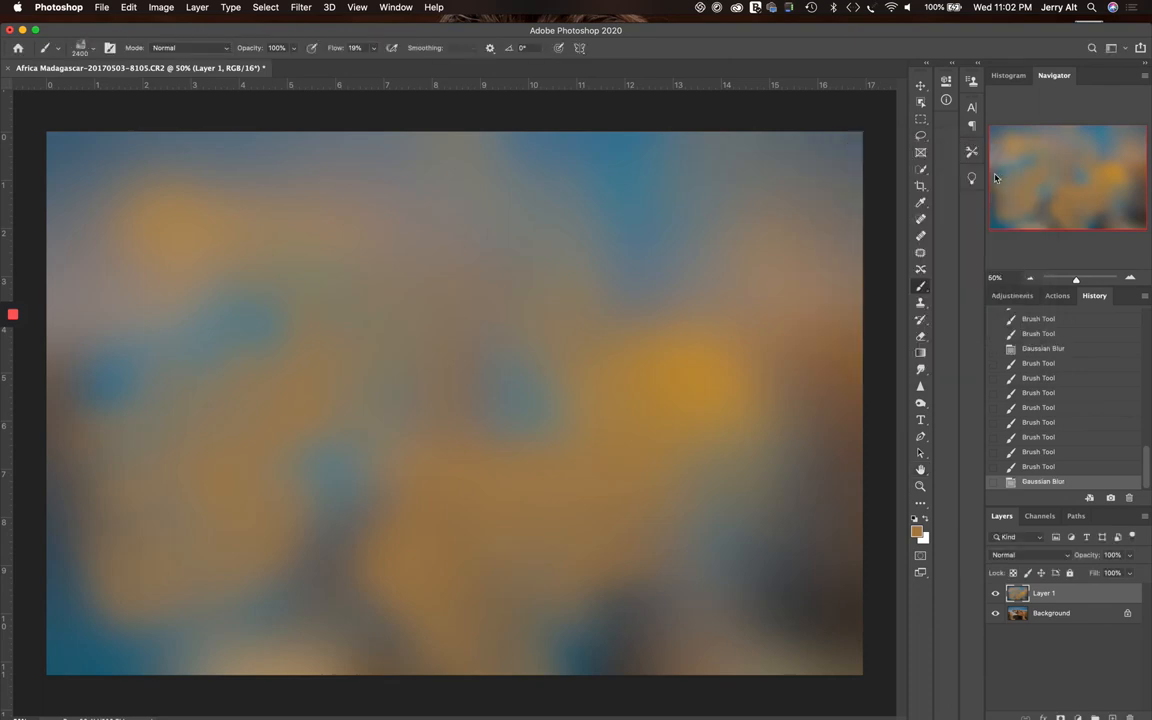
{"action": "mouse_move", "coordinate": [265, 20]}
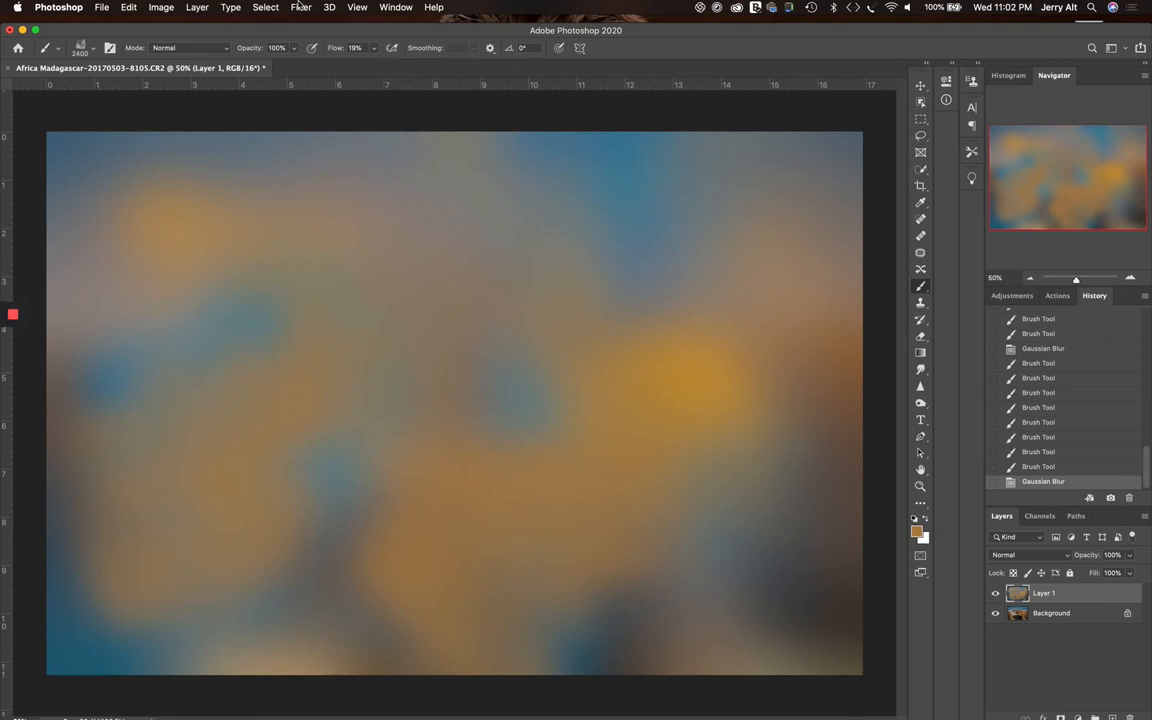
Step: In the Camera Raw filter's HSL Saturation panel, set Yellows to -22
{"action": "left_click", "coordinate": [301, 7]}
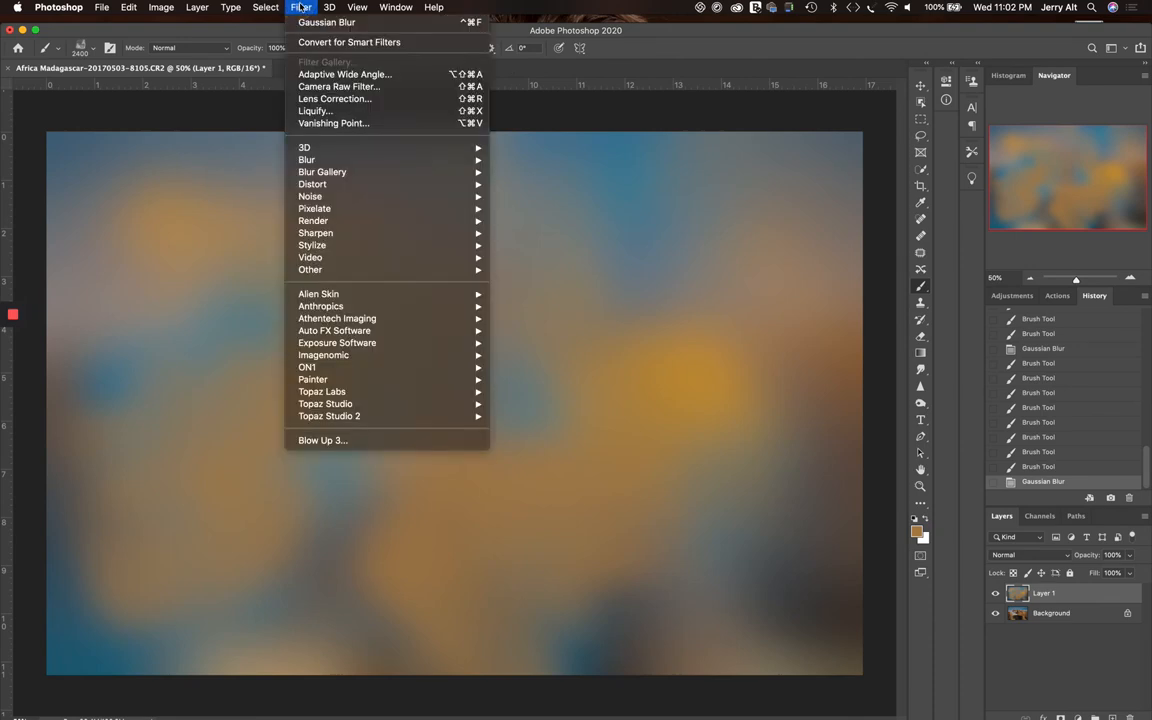
{"action": "mouse_move", "coordinate": [339, 86]}
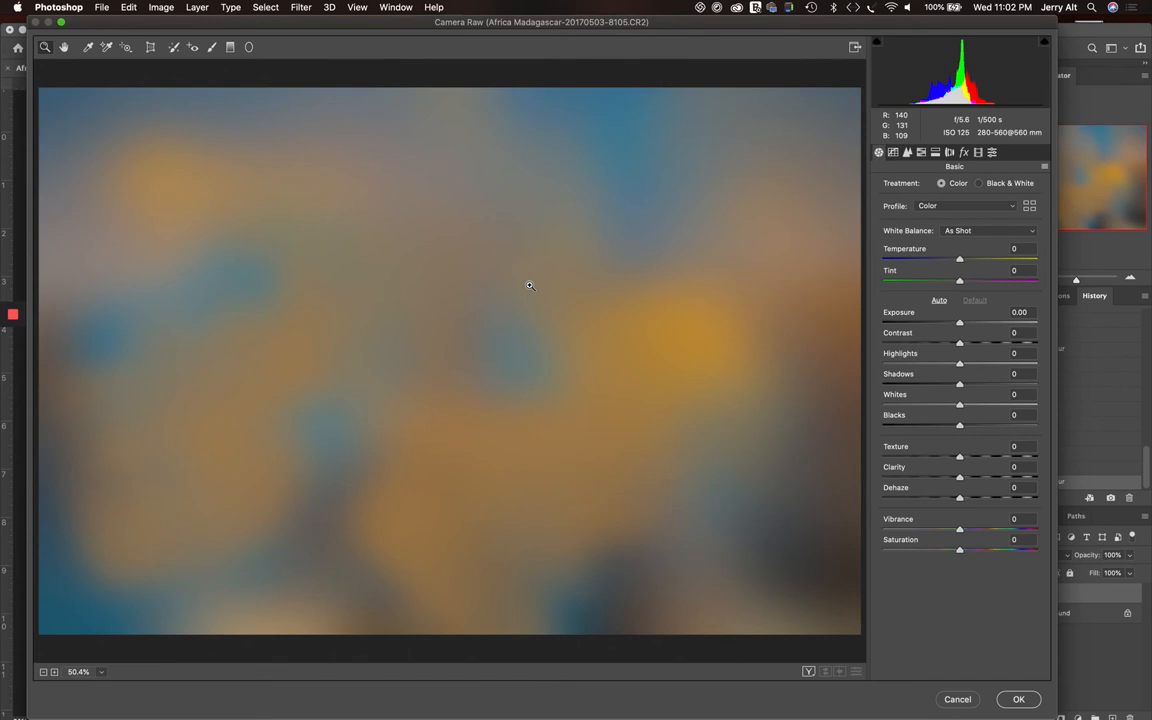
{"action": "mouse_move", "coordinate": [601, 221]}
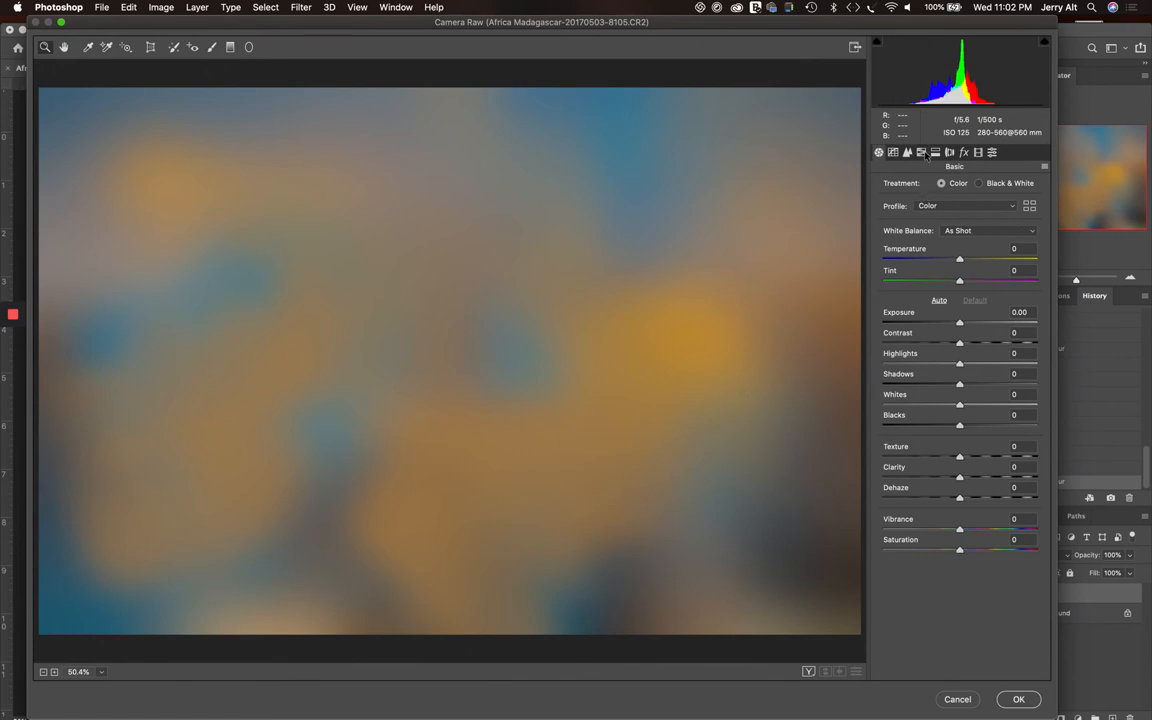
{"action": "left_click", "coordinate": [922, 152]}
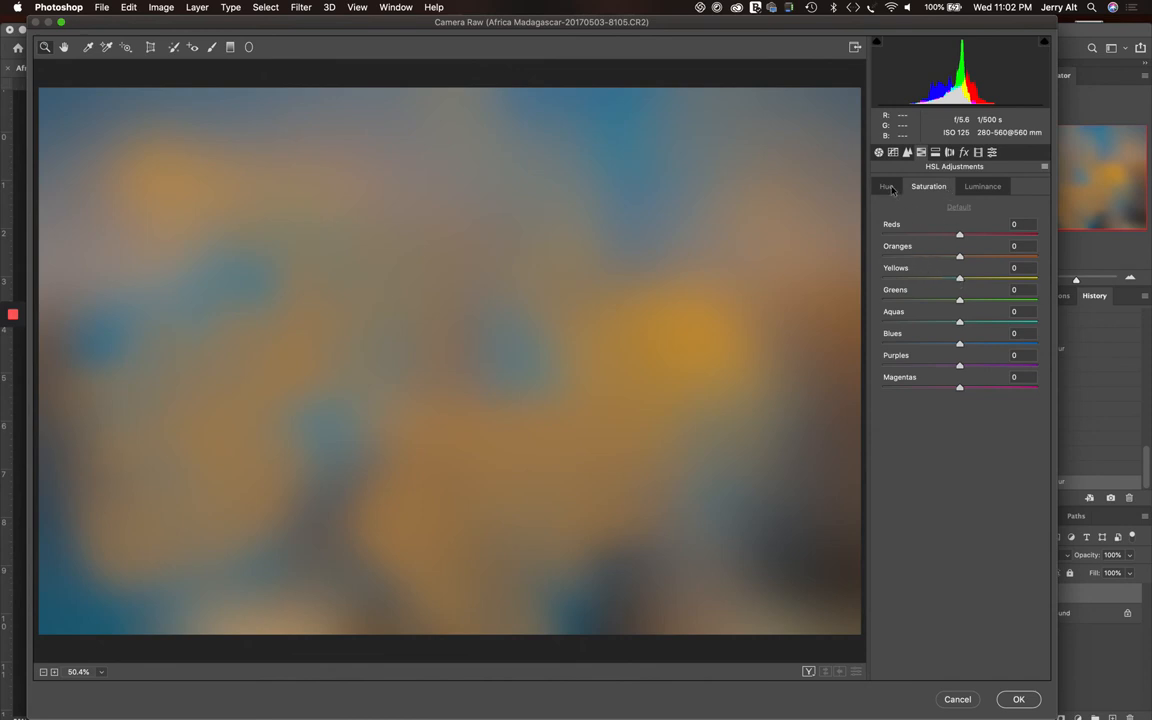
{"action": "left_click", "coordinate": [928, 186]}
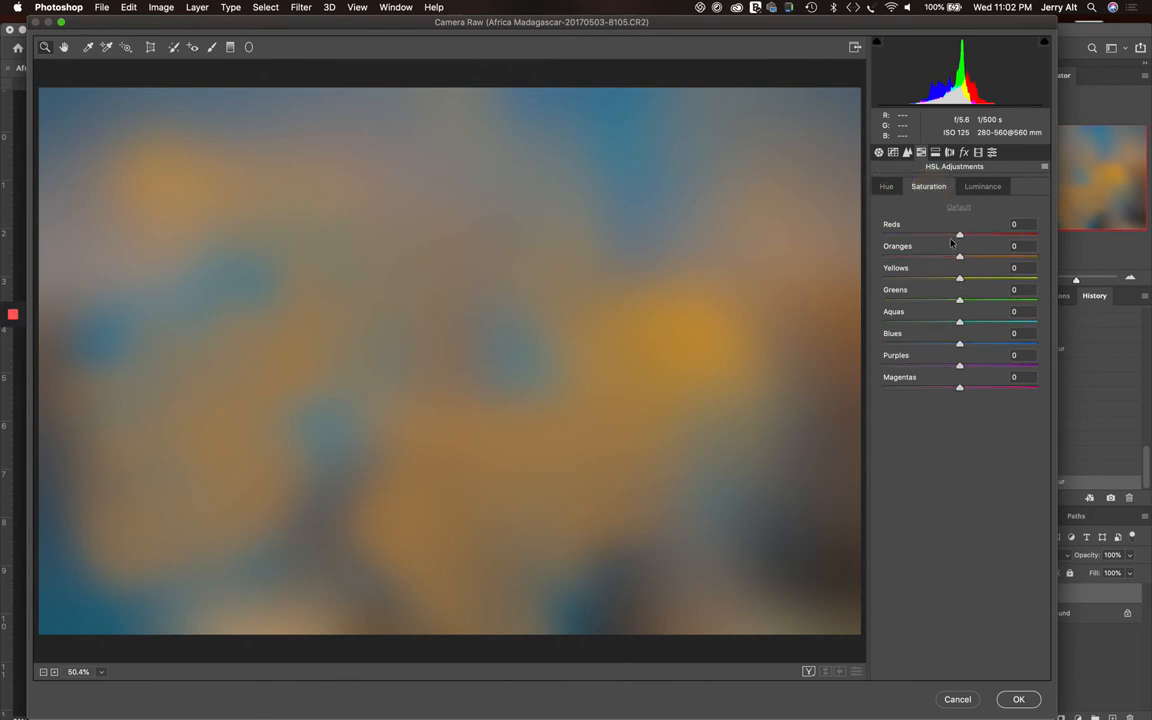
{"action": "left_click_drag", "start_coordinate": [959, 278], "coordinate": [948, 278]}
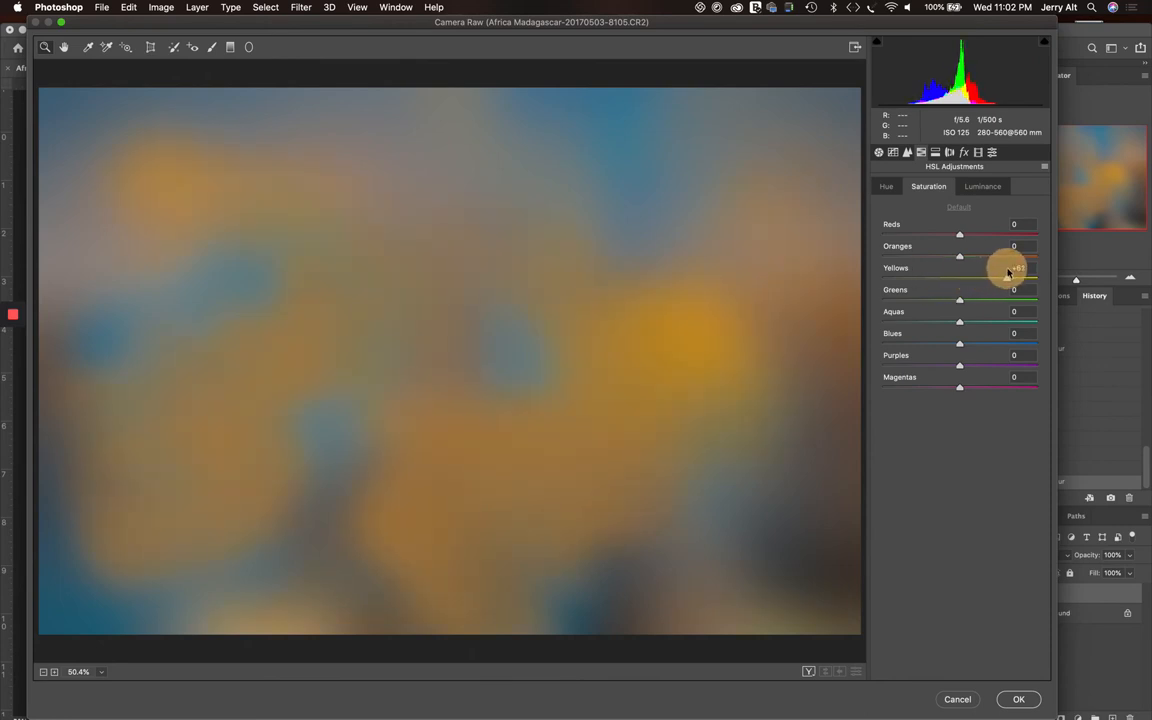
{"action": "left_click_drag", "start_coordinate": [1008, 277], "coordinate": [951, 277]}
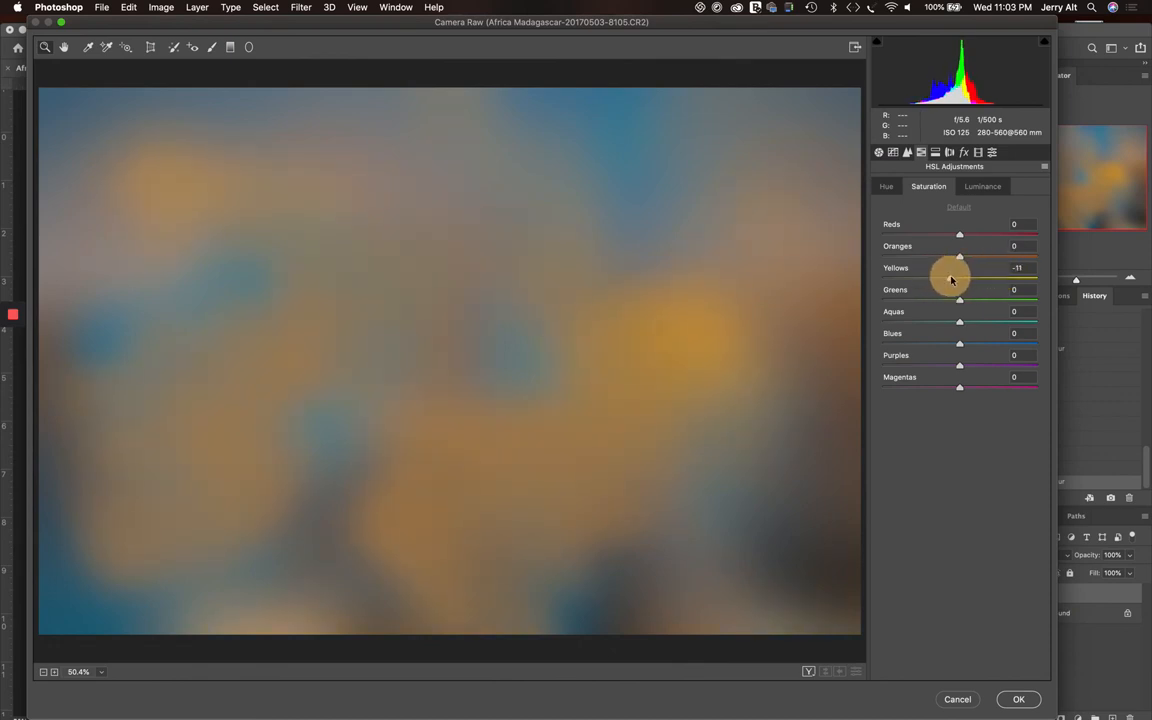
{"action": "left_click_drag", "start_coordinate": [959, 278], "coordinate": [942, 278]}
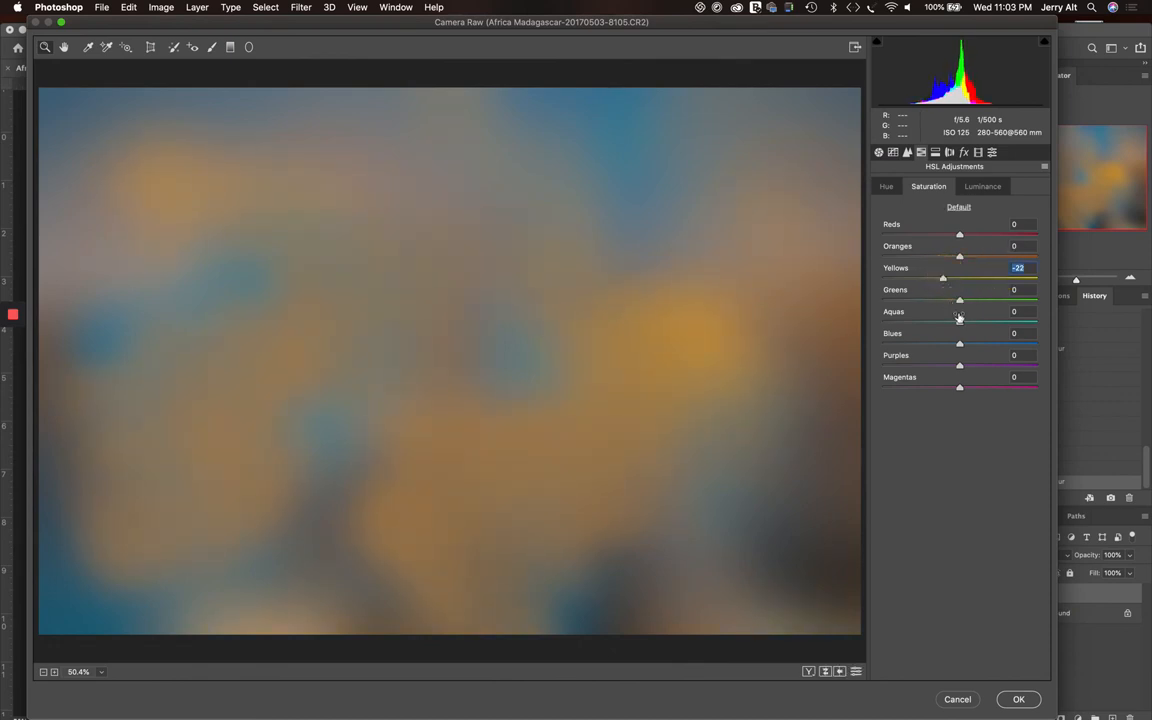
Step: Set Blues saturation to +31 and Oranges to -44, then return to Basic
{"action": "left_click_drag", "start_coordinate": [959, 333], "coordinate": [973, 333]}
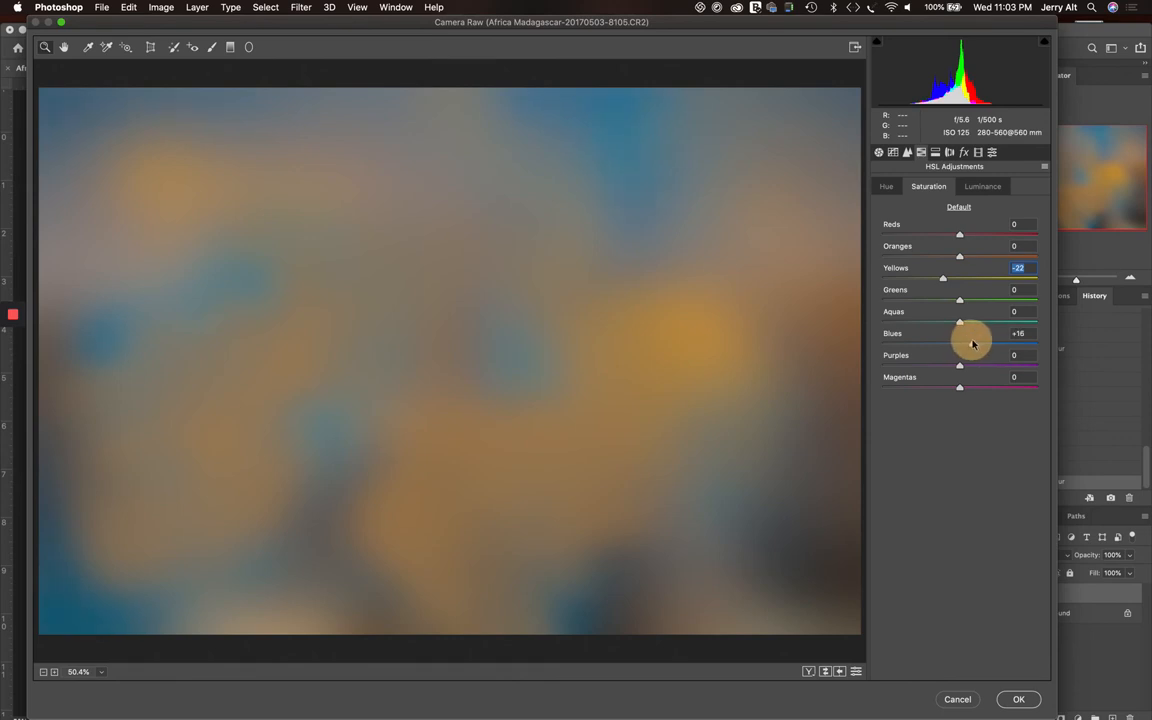
{"action": "left_click_drag", "start_coordinate": [970, 345], "coordinate": [985, 345]}
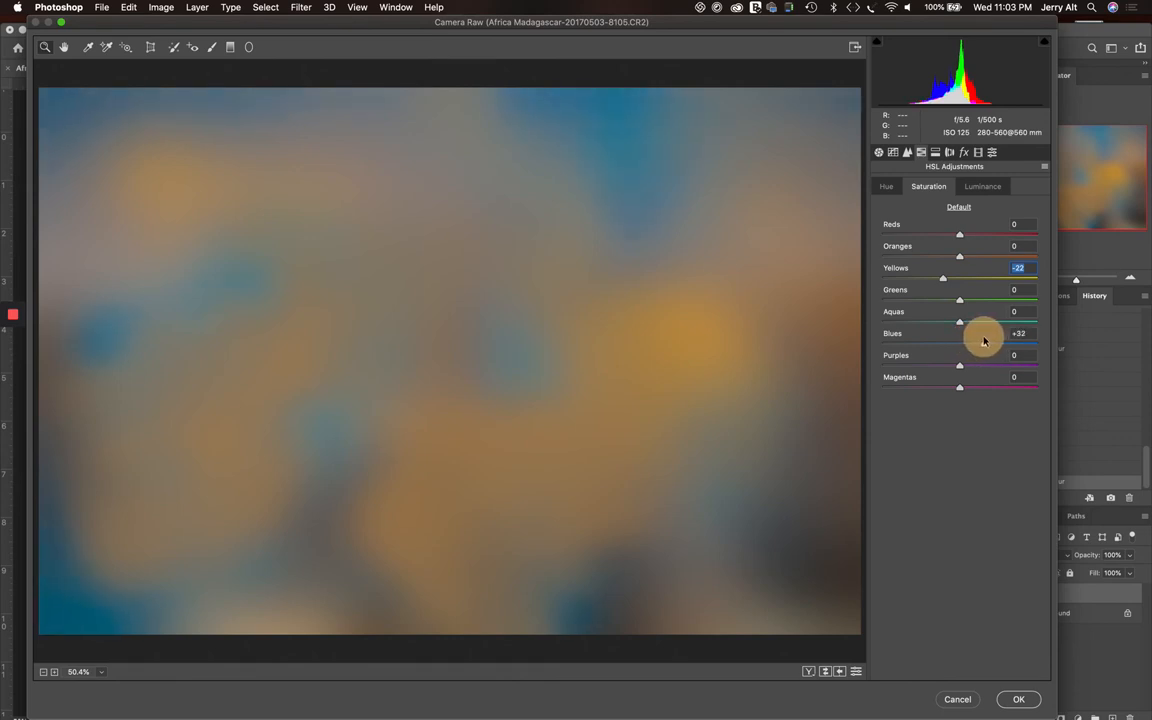
{"action": "left_click_drag", "start_coordinate": [985, 333], "coordinate": [983, 333]}
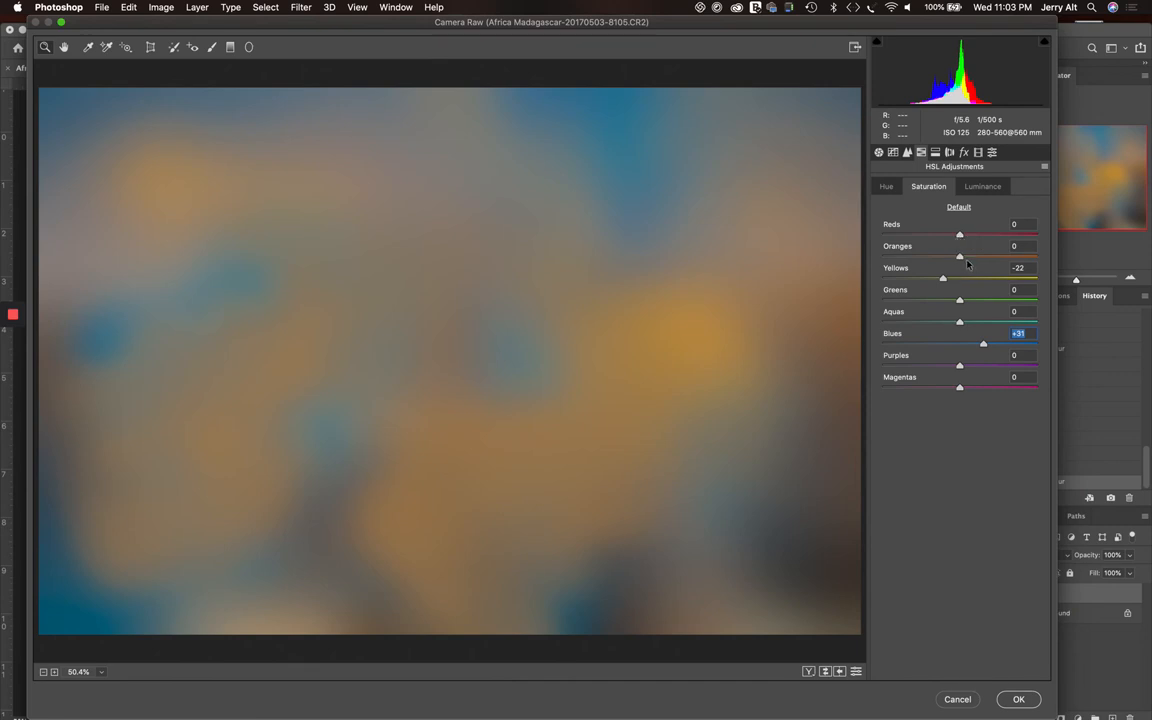
{"action": "left_click_drag", "start_coordinate": [959, 246], "coordinate": [997, 246]}
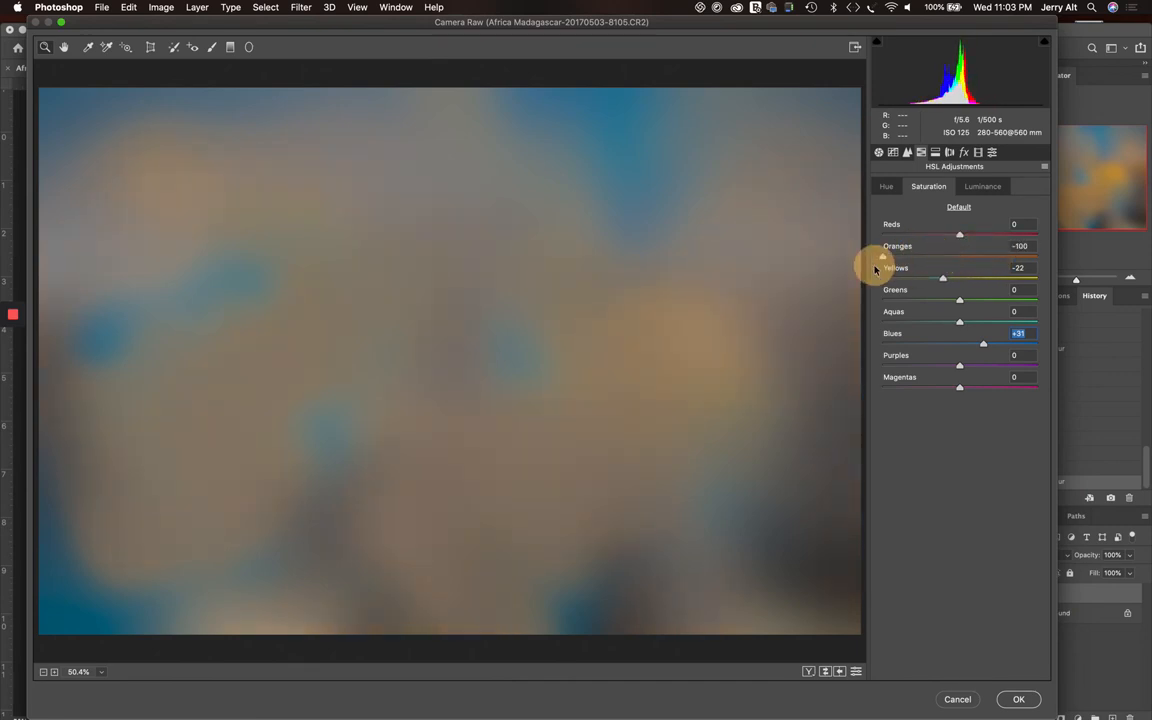
{"action": "left_click_drag", "start_coordinate": [883, 257], "coordinate": [912, 257]}
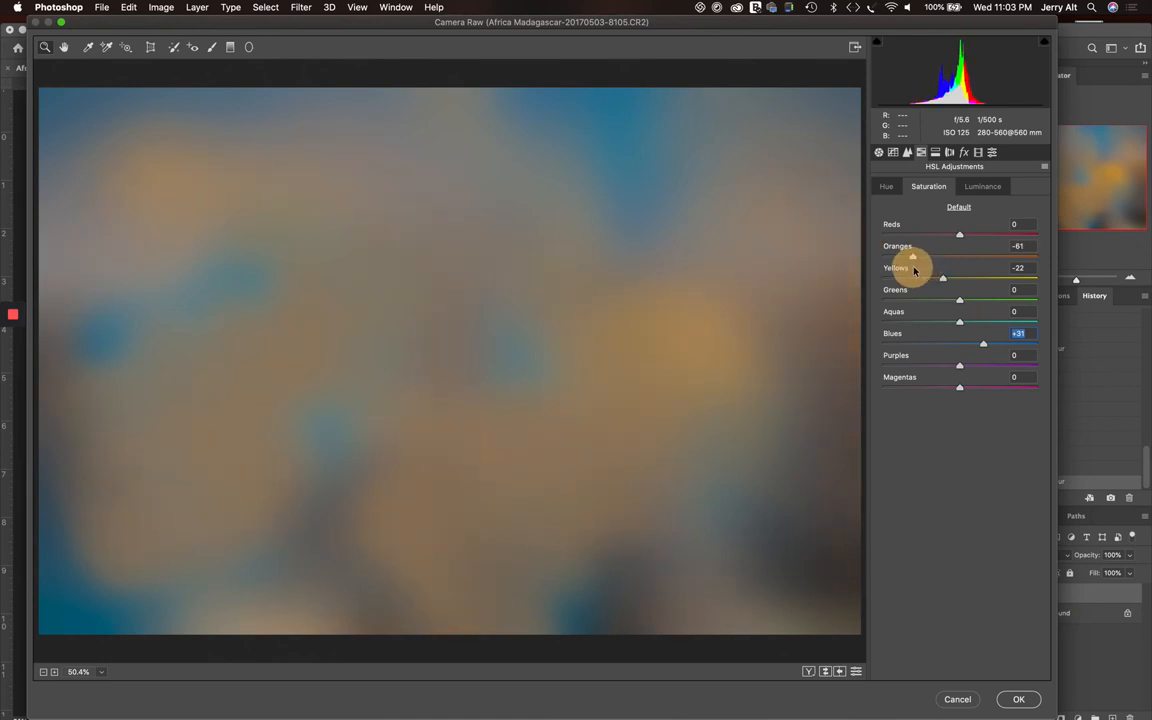
{"action": "left_click_drag", "start_coordinate": [913, 256], "coordinate": [925, 256]}
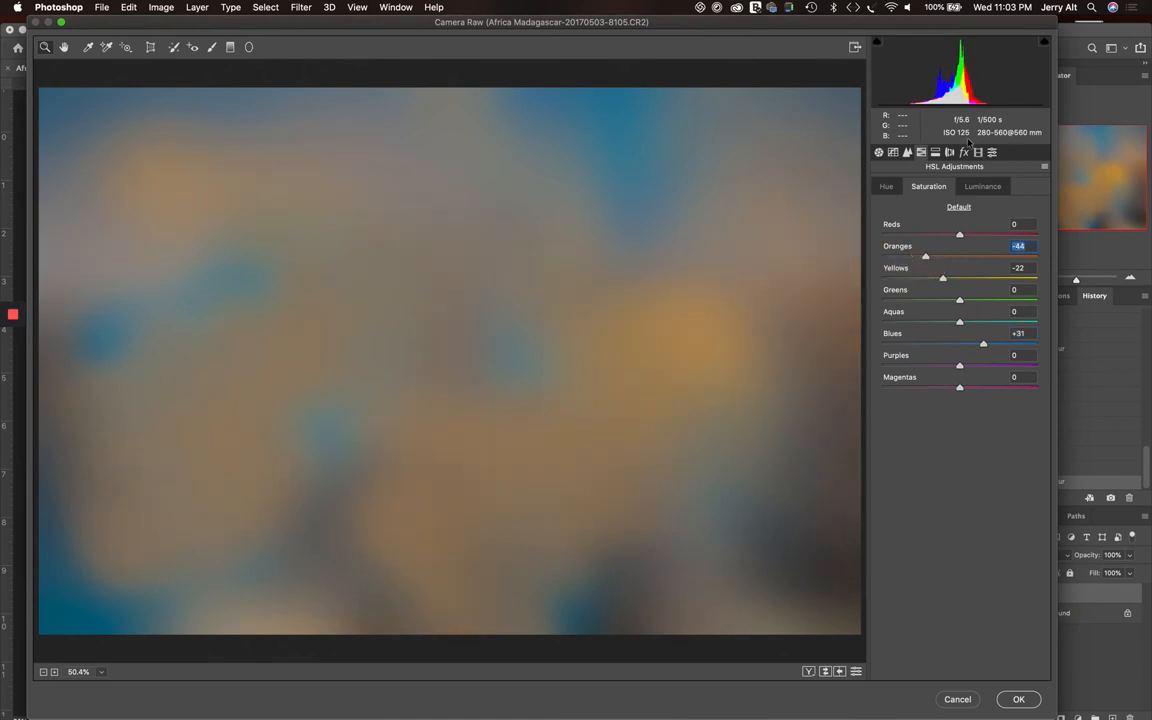
{"action": "left_click", "coordinate": [879, 152]}
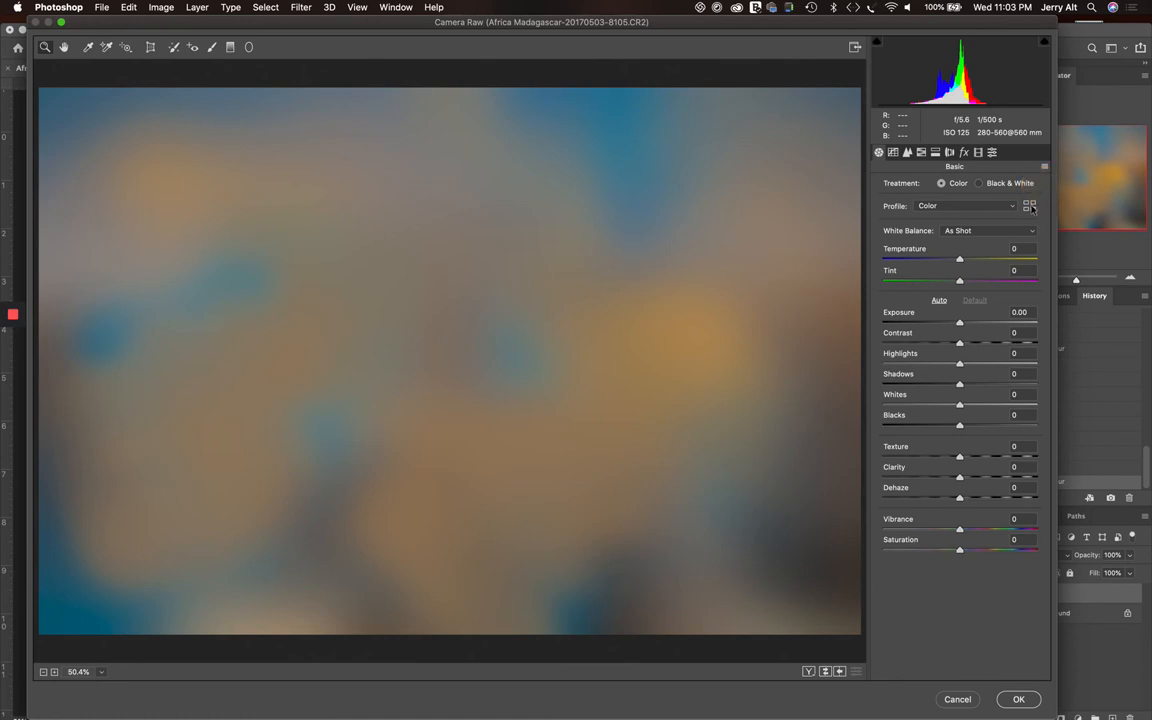
Step: Preview the Artistic Camera Raw profiles, including Artistic 02, 03 and 04
{"action": "left_click", "coordinate": [1030, 206]}
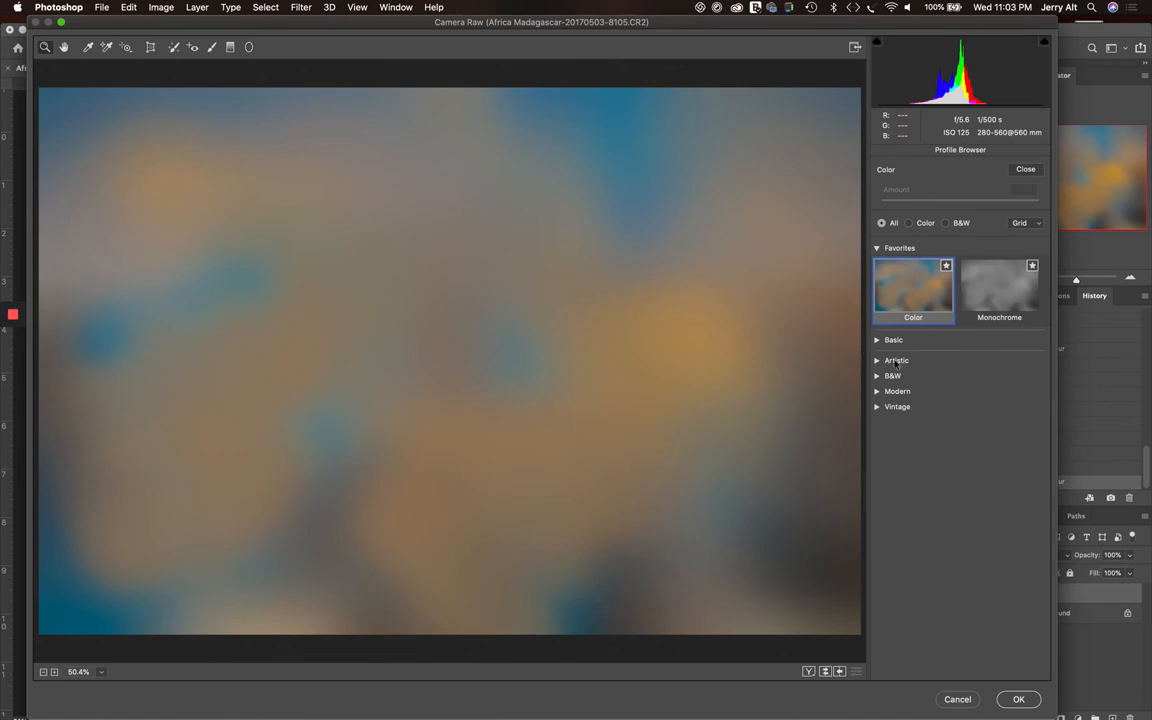
{"action": "left_click", "coordinate": [877, 360]}
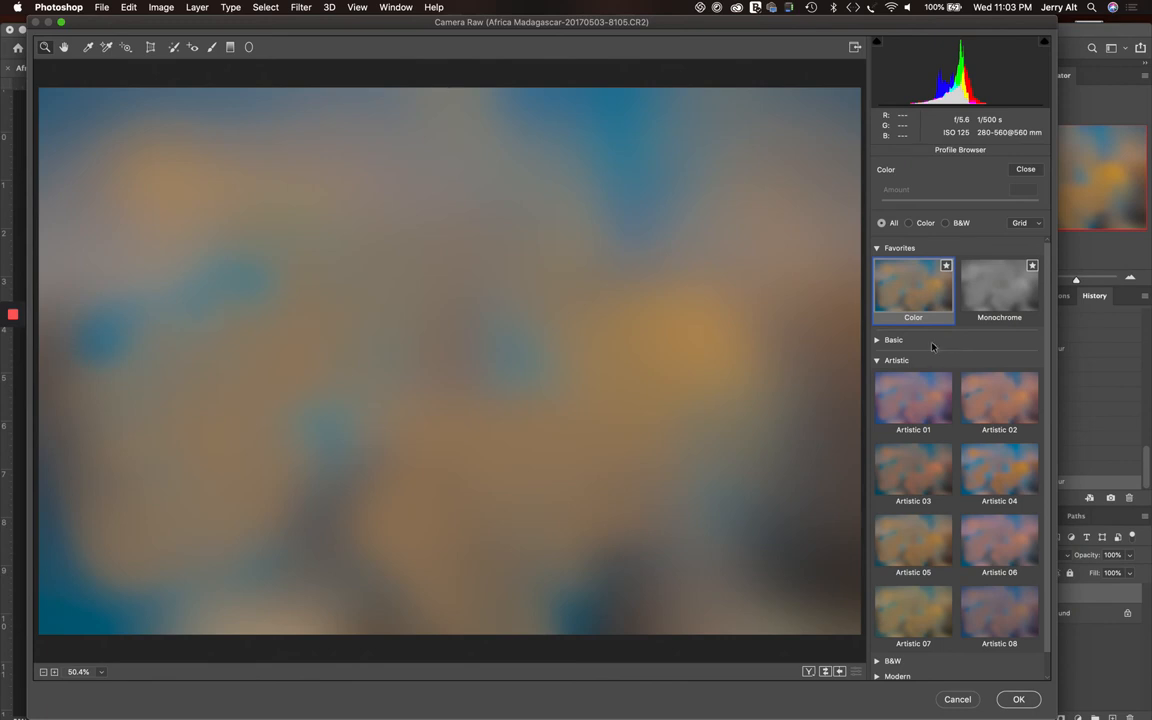
{"action": "left_click", "coordinate": [913, 398]}
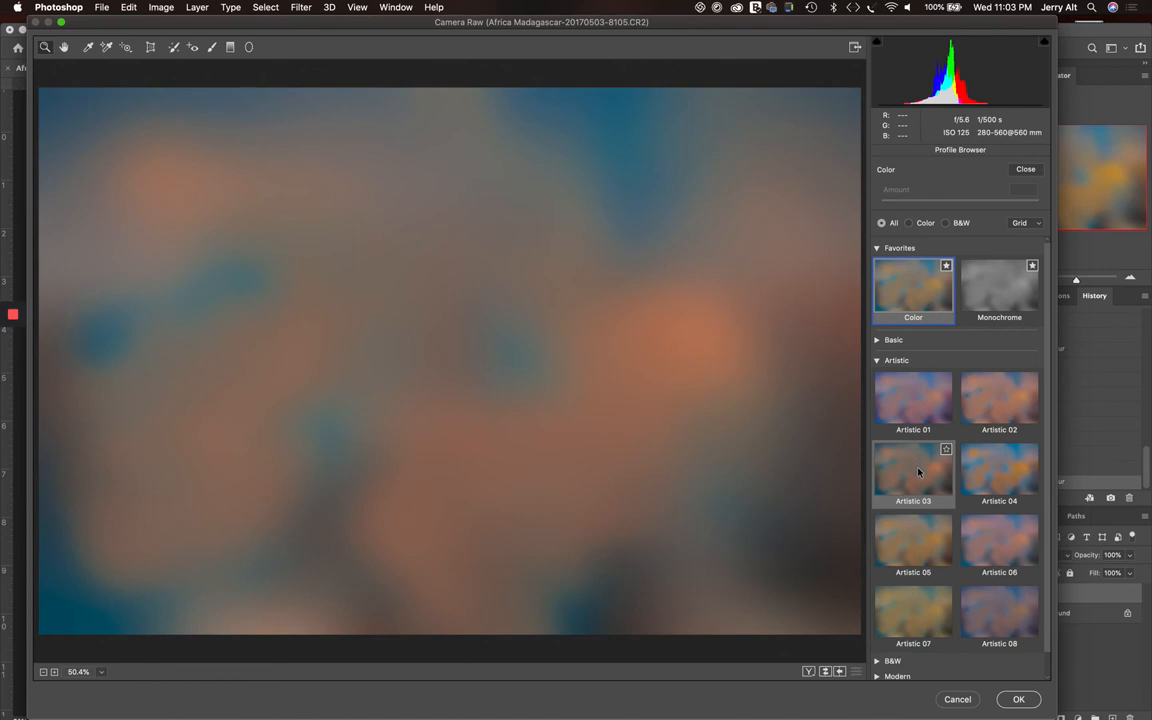
{"action": "left_click", "coordinate": [912, 543]}
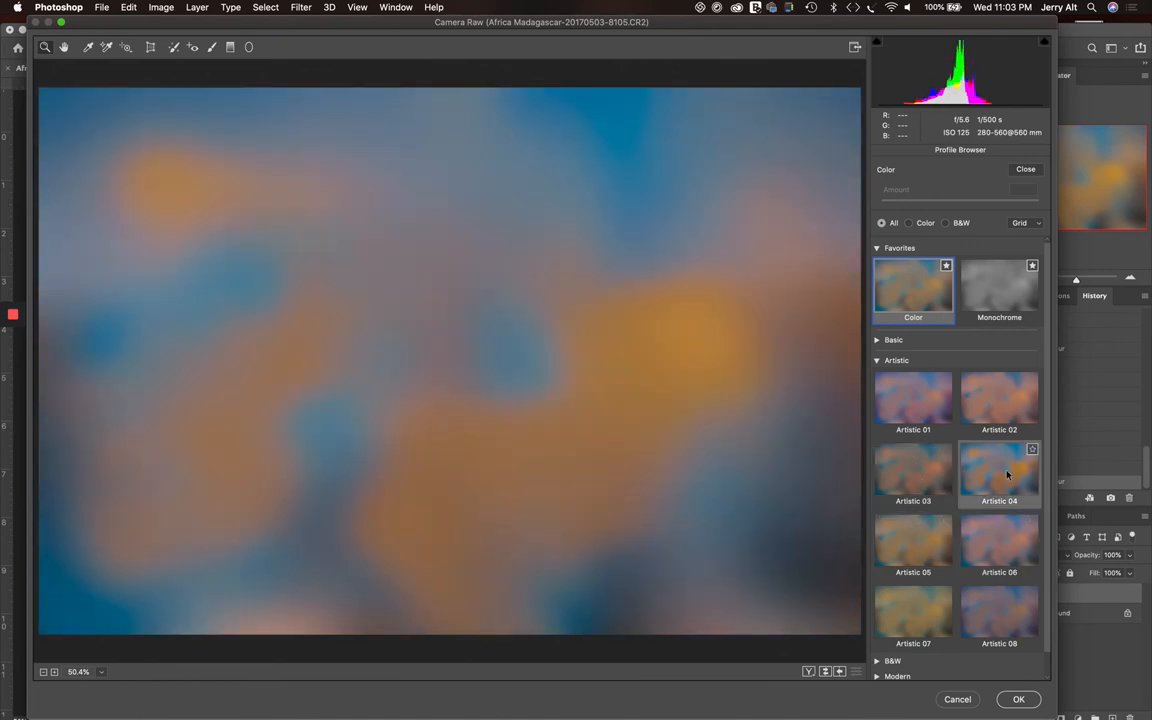
{"action": "left_click", "coordinate": [999, 400]}
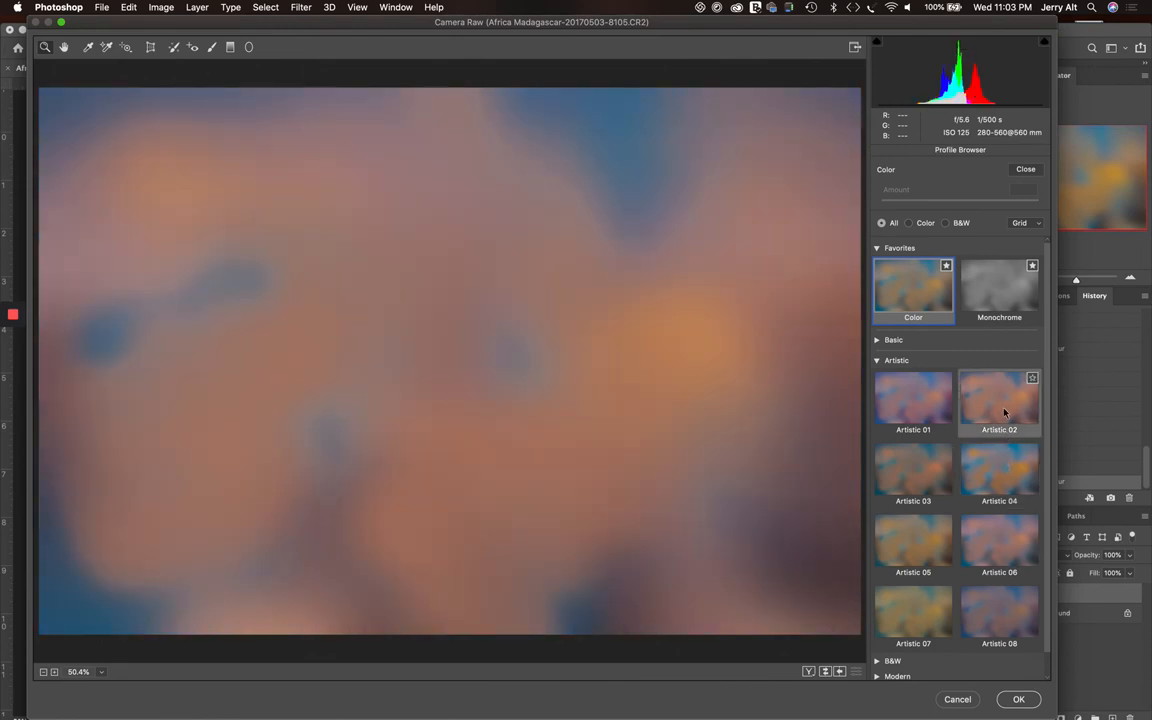
{"action": "left_click", "coordinate": [999, 610]}
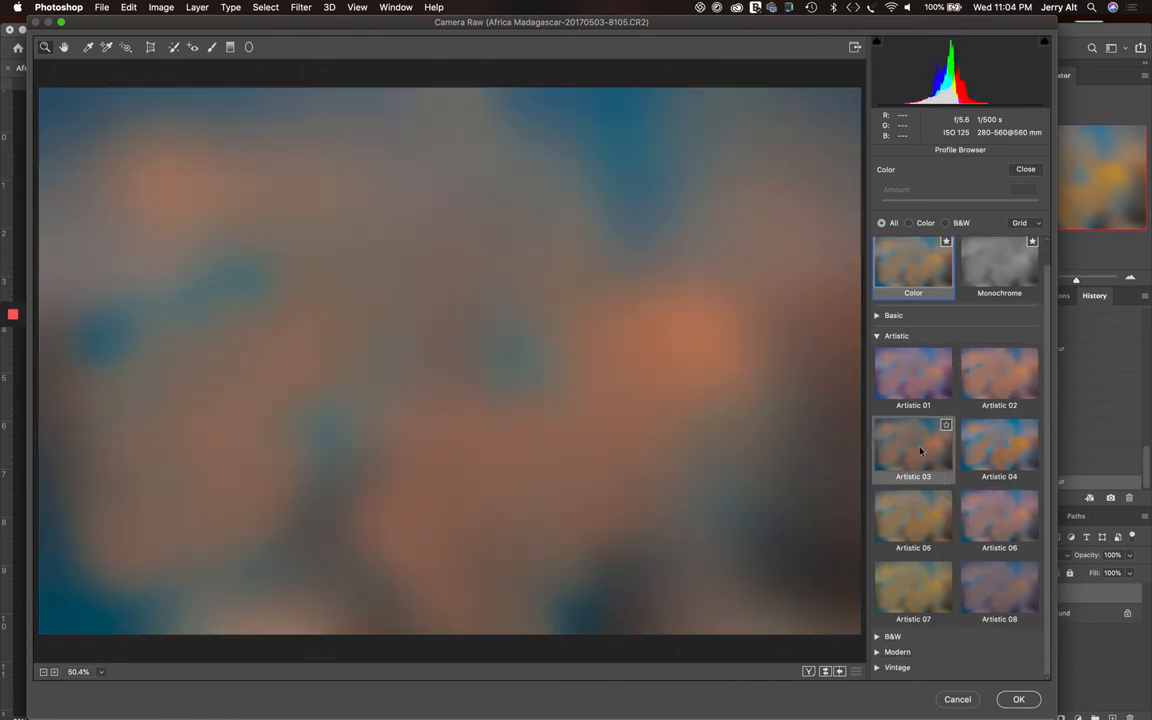
{"action": "left_click", "coordinate": [913, 378]}
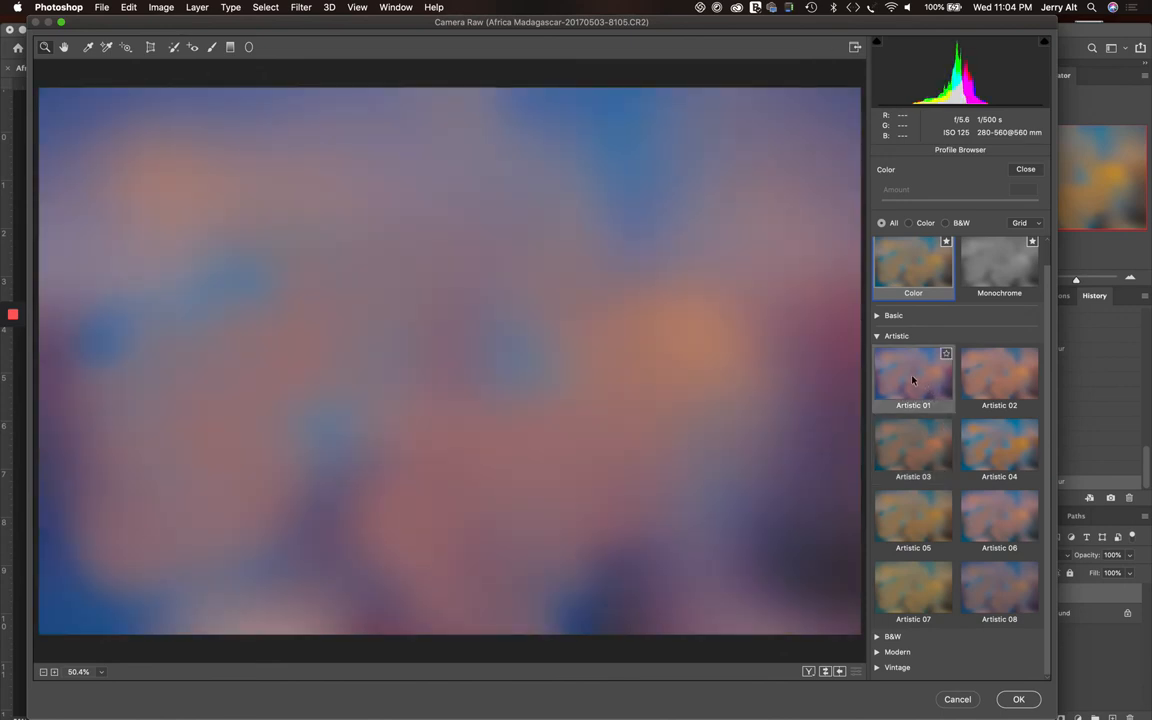
{"action": "mouse_move", "coordinate": [913, 377]}
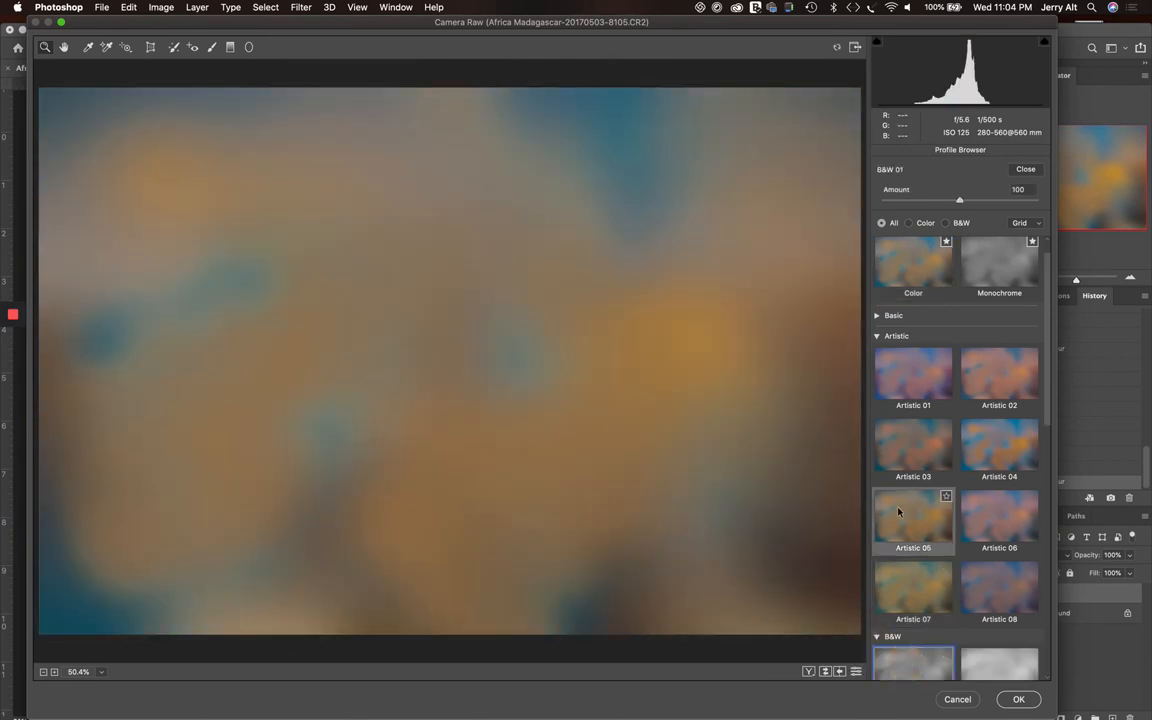
Step: After trying B&W 01, compare Modern profiles and apply Modern 02 at amount 100
{"action": "left_click", "coordinate": [913, 637]}
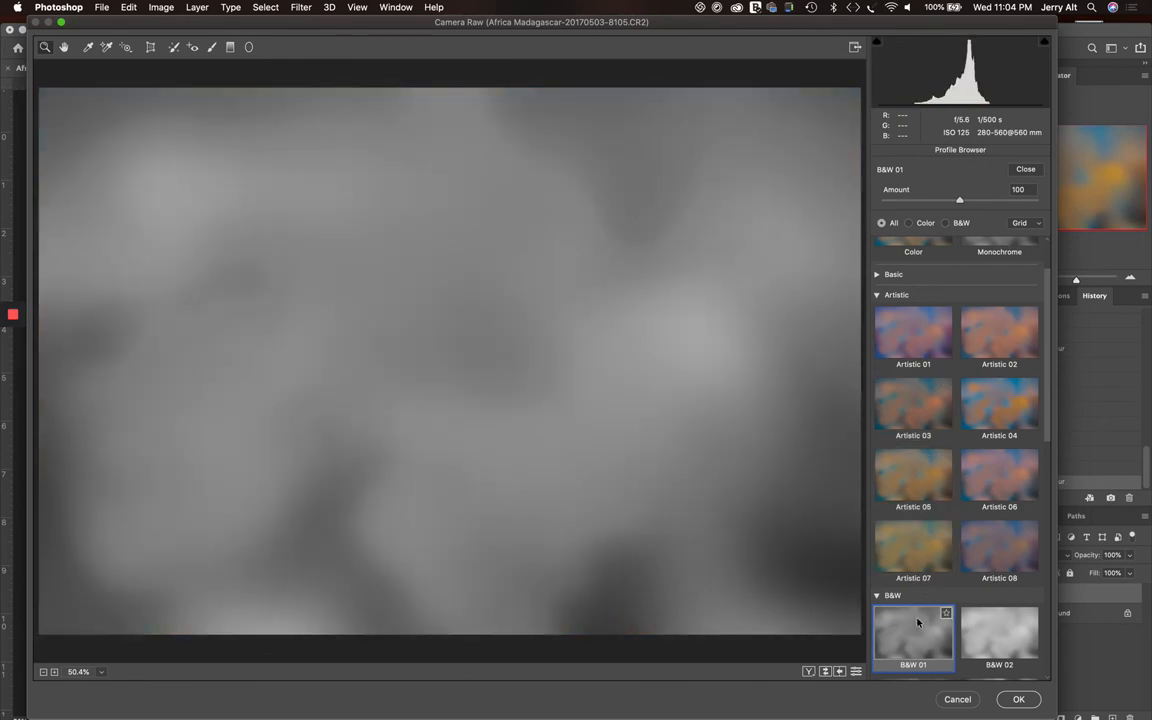
{"action": "scroll", "scroll_direction": "down", "scroll_amount": 3}
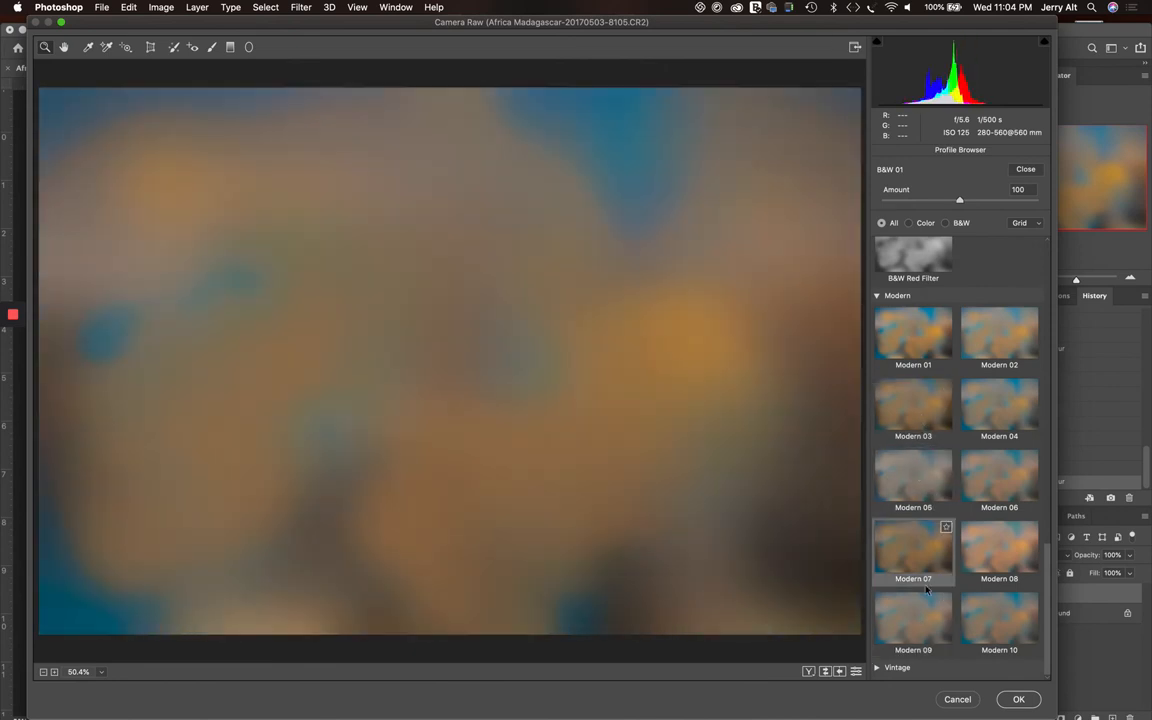
{"action": "left_click", "coordinate": [999, 475]}
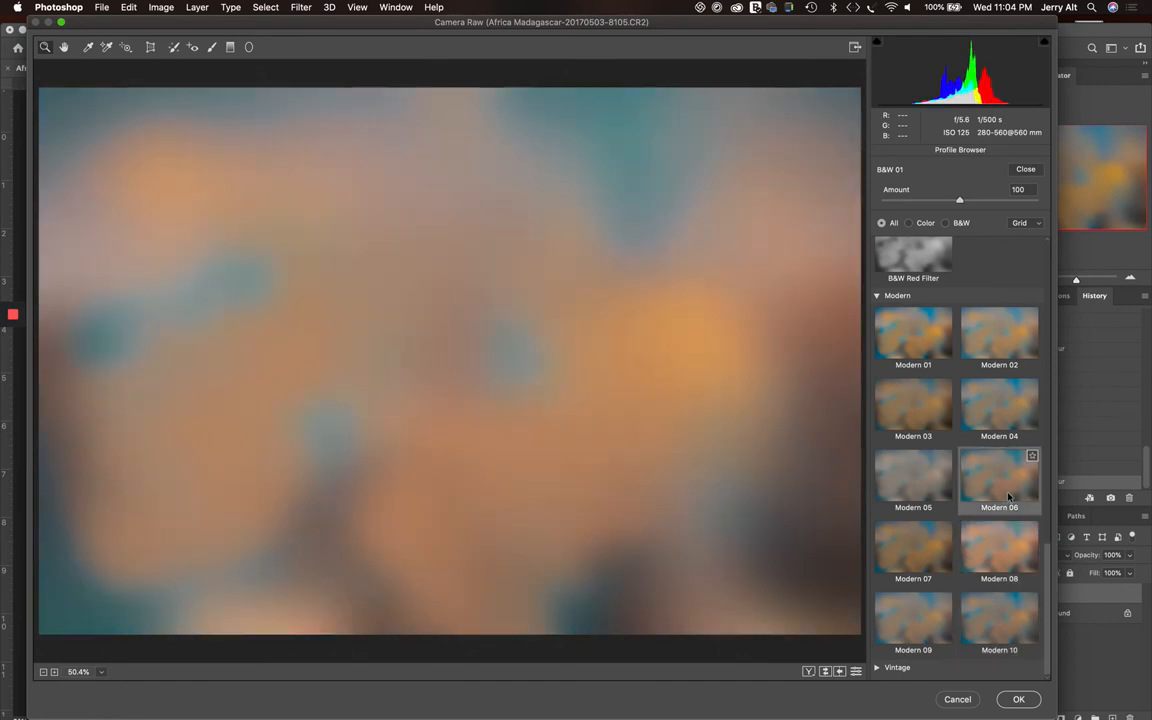
{"action": "left_click", "coordinate": [913, 405]}
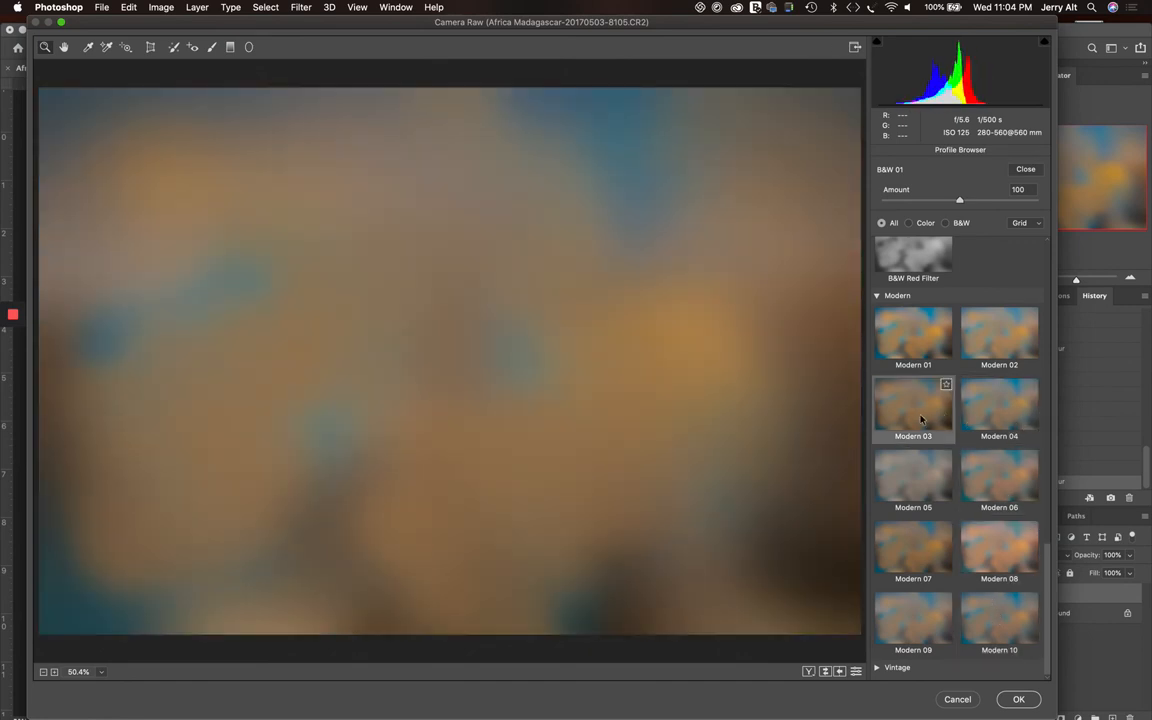
{"action": "left_click", "coordinate": [999, 335]}
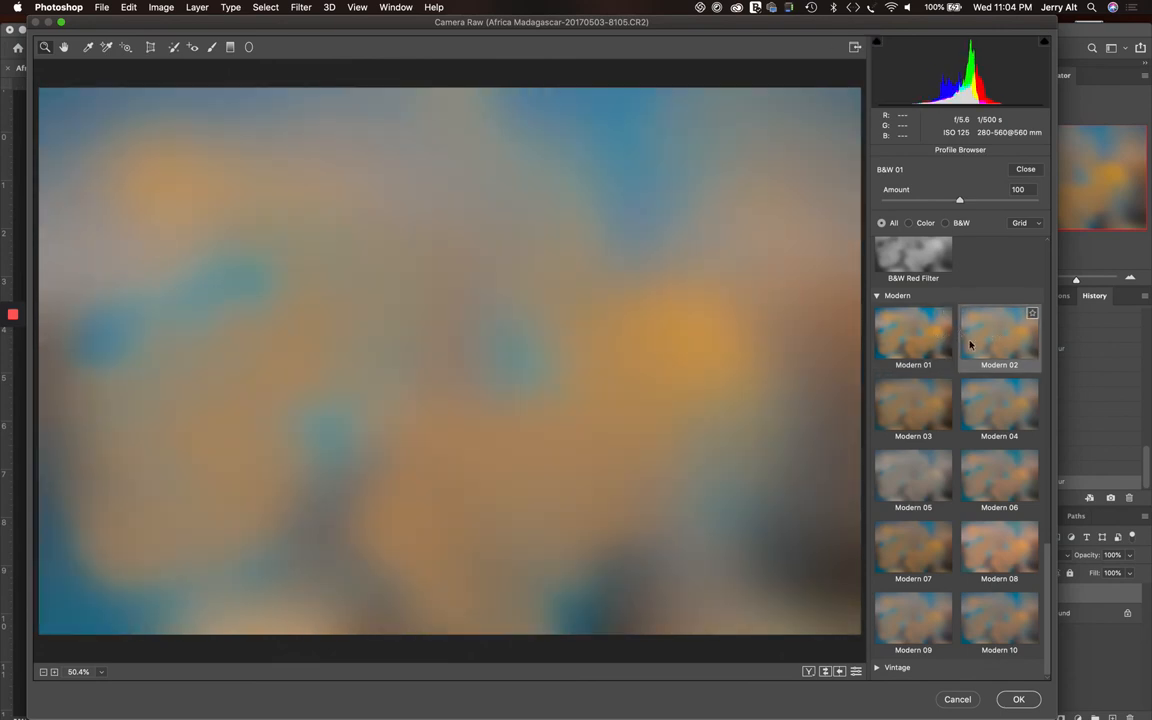
{"action": "left_click", "coordinate": [999, 335]}
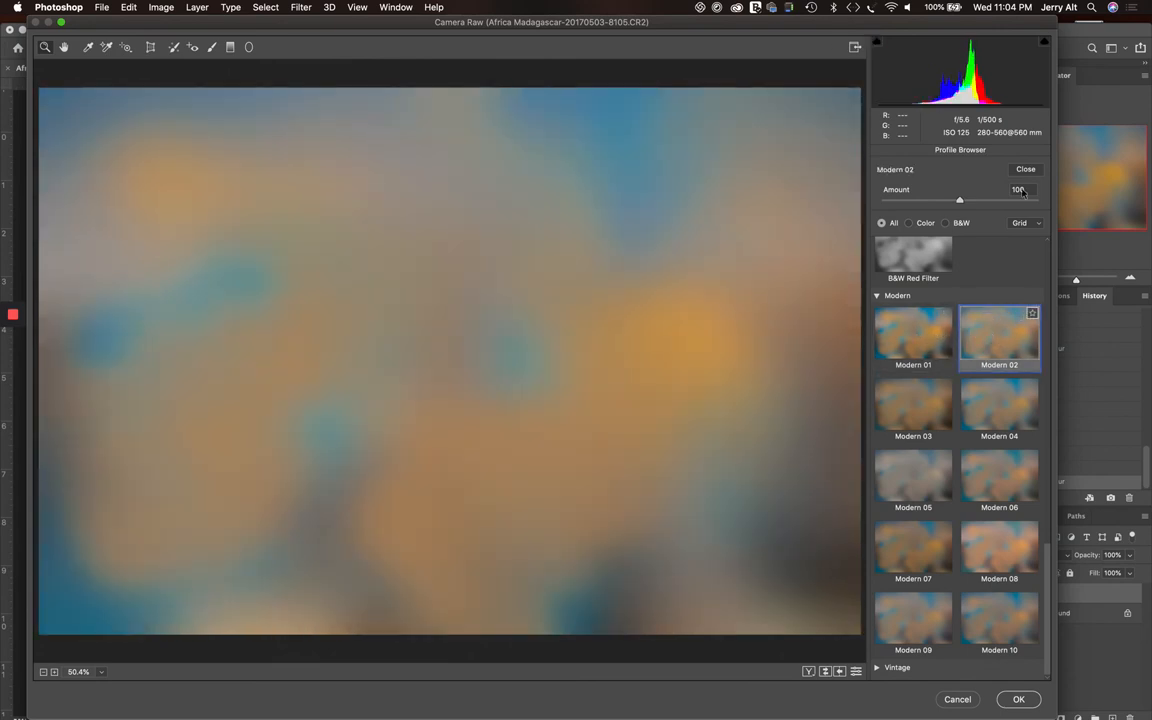
{"action": "left_click", "coordinate": [1026, 169]}
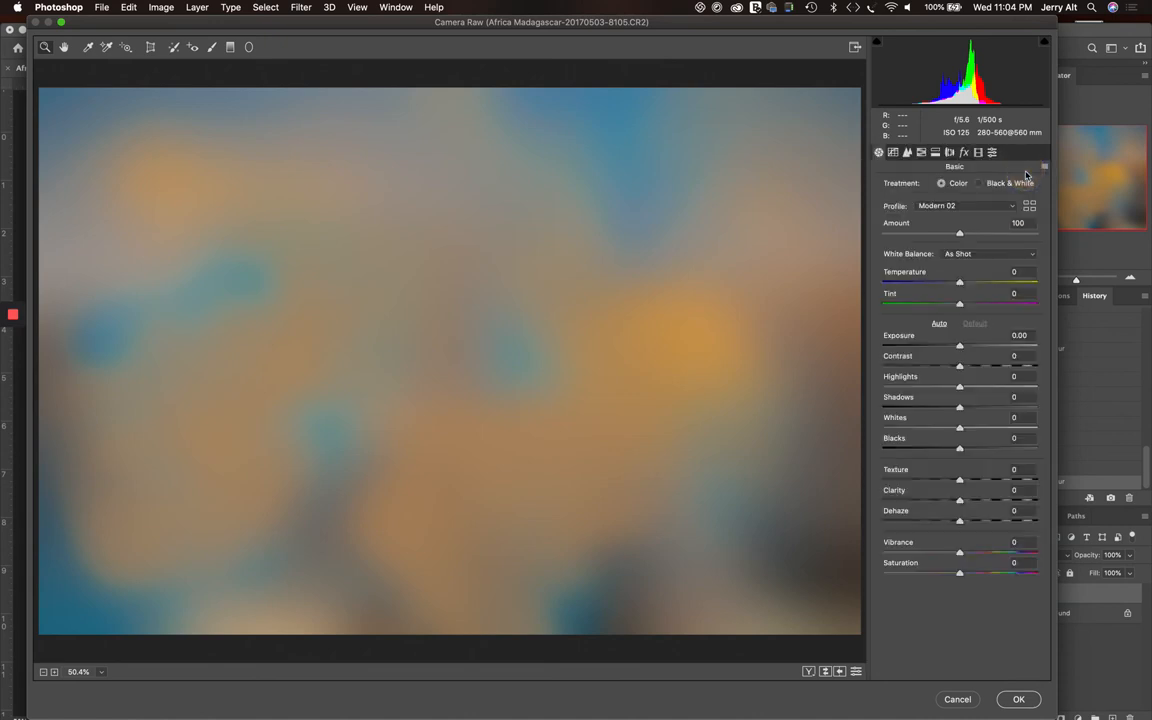
{"action": "mouse_move", "coordinate": [493, 393]}
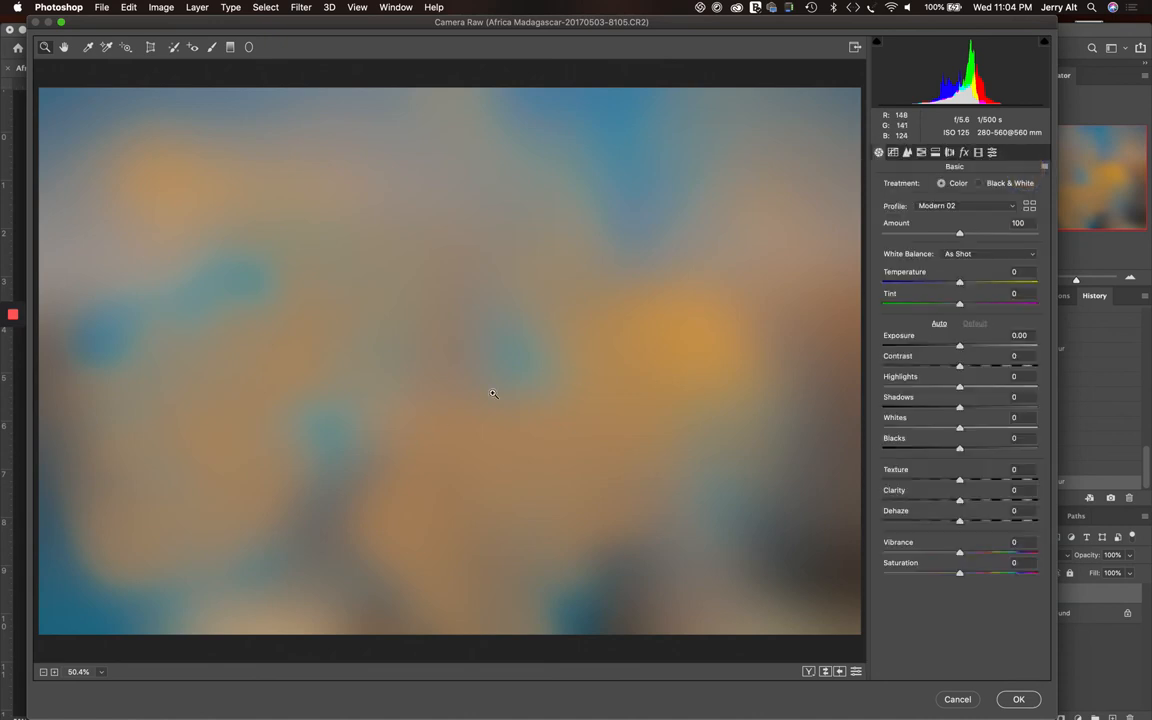
{"action": "mouse_move", "coordinate": [1018, 699]}
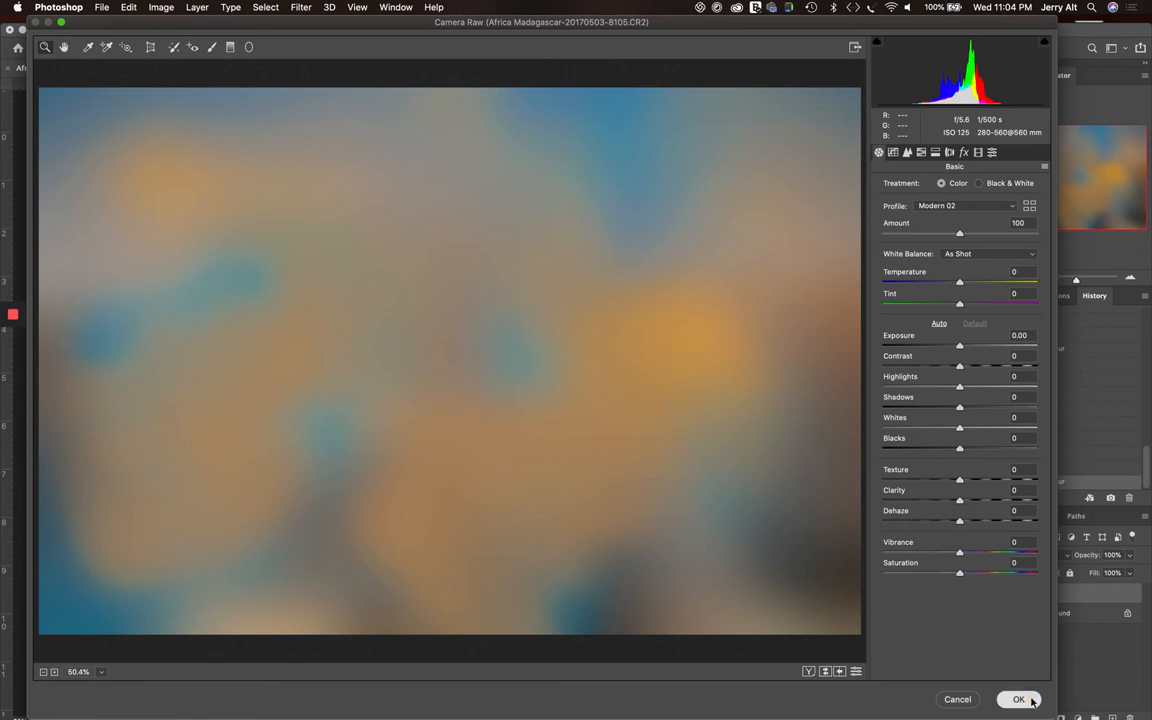
Step: Commit the Camera Raw look, shrink and move Layer 1, then enlarge it to fill the canvas
{"action": "left_click", "coordinate": [1018, 699]}
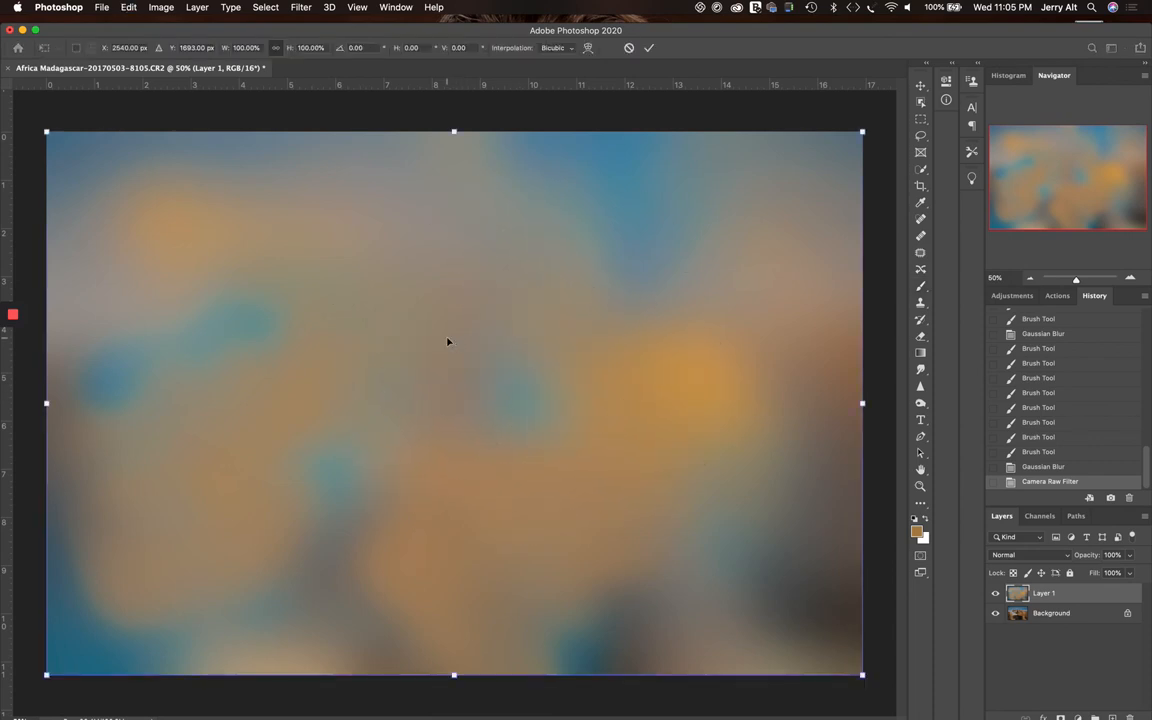
{"action": "mouse_move", "coordinate": [585, 239]}
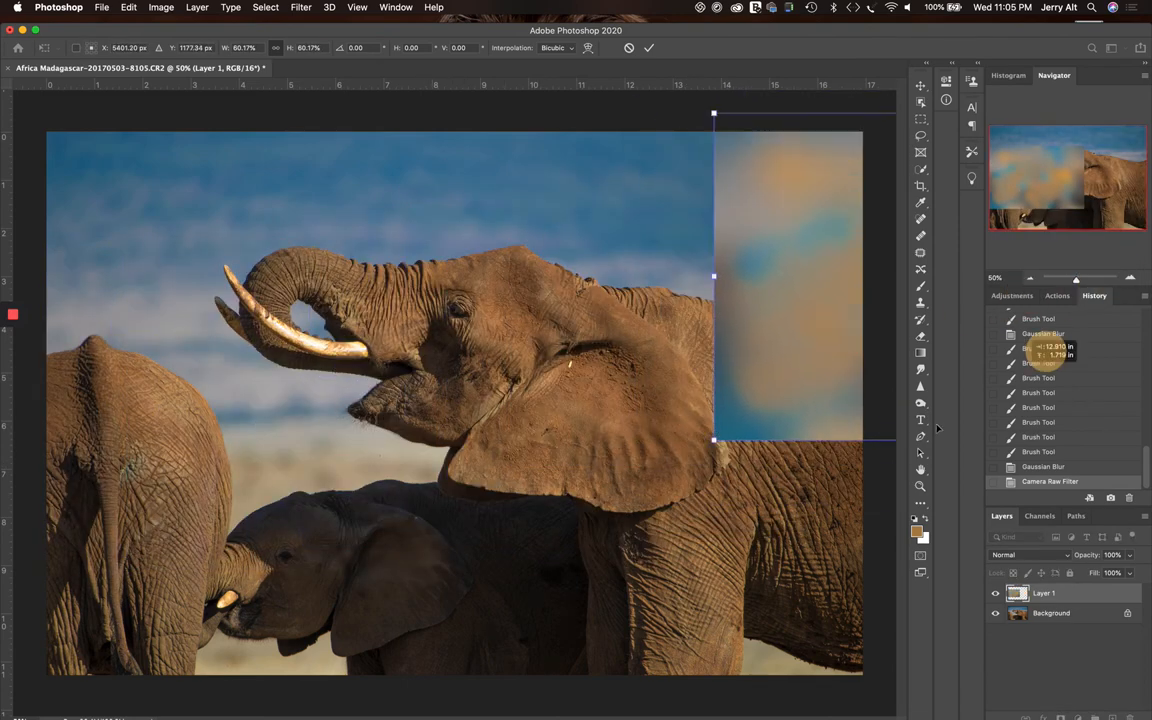
{"action": "left_click_drag", "start_coordinate": [780, 280], "coordinate": [547, 465]}
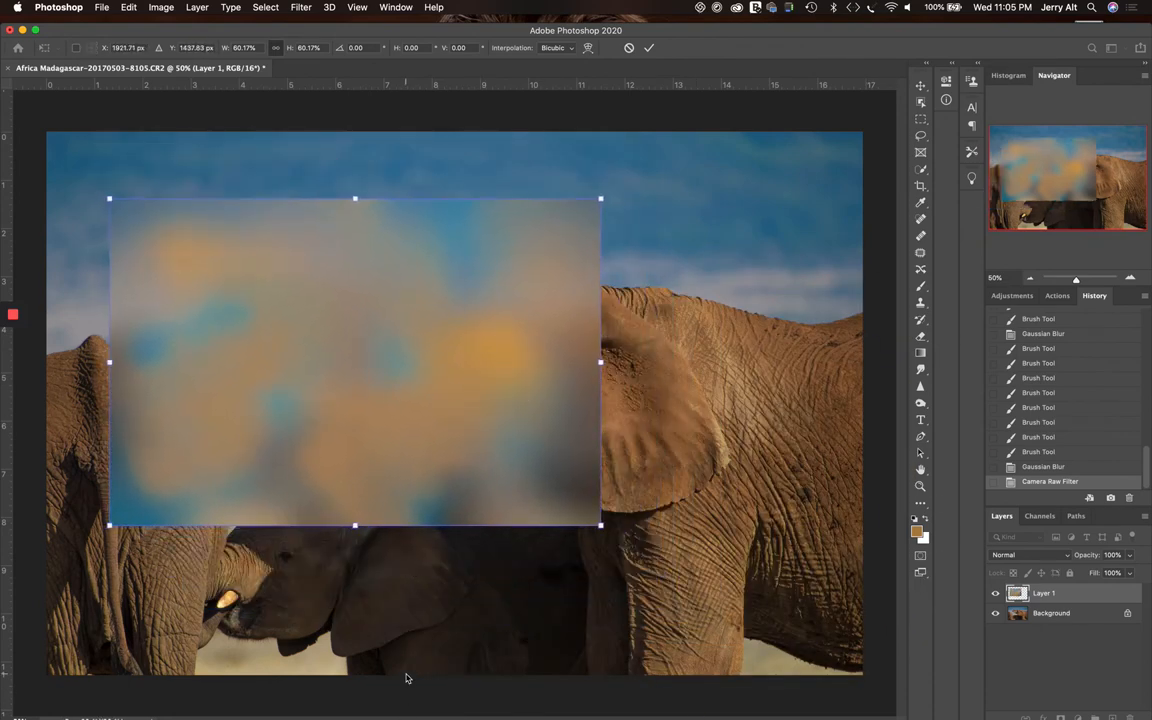
{"action": "mouse_move", "coordinate": [609, 186]}
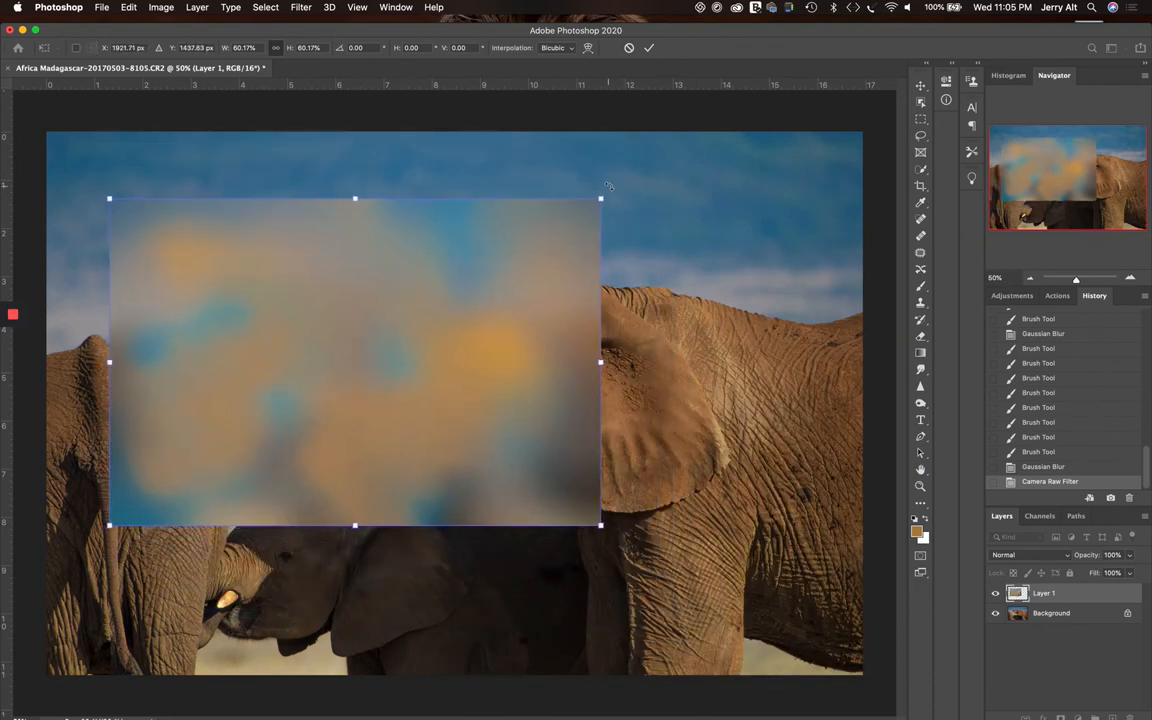
{"action": "left_click_drag", "start_coordinate": [600, 197], "coordinate": [719, 118]}
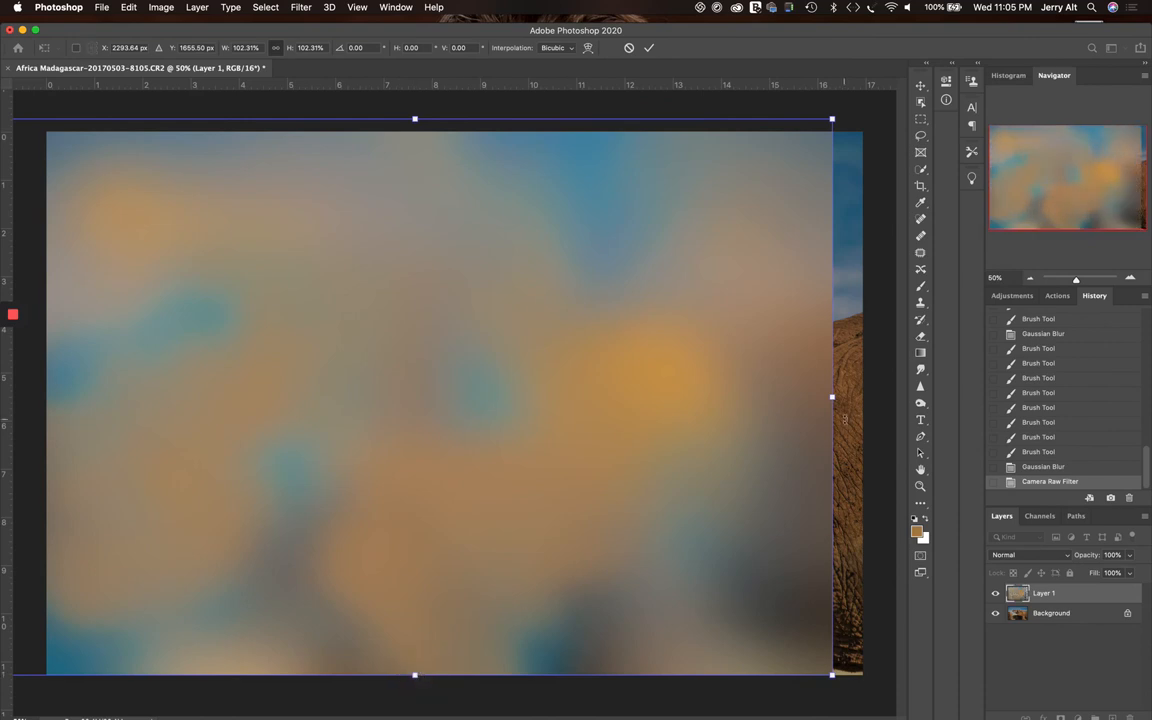
{"action": "left_click_drag", "start_coordinate": [831, 397], "coordinate": [869, 407]}
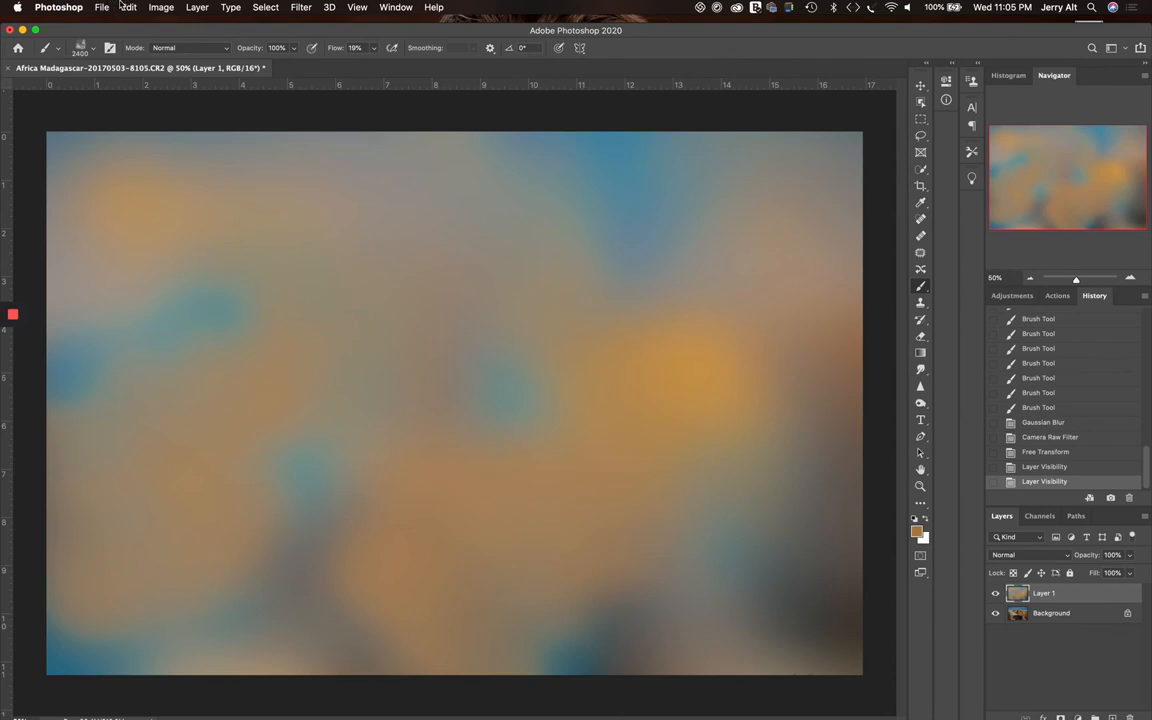
{"action": "left_click", "coordinate": [161, 7]}
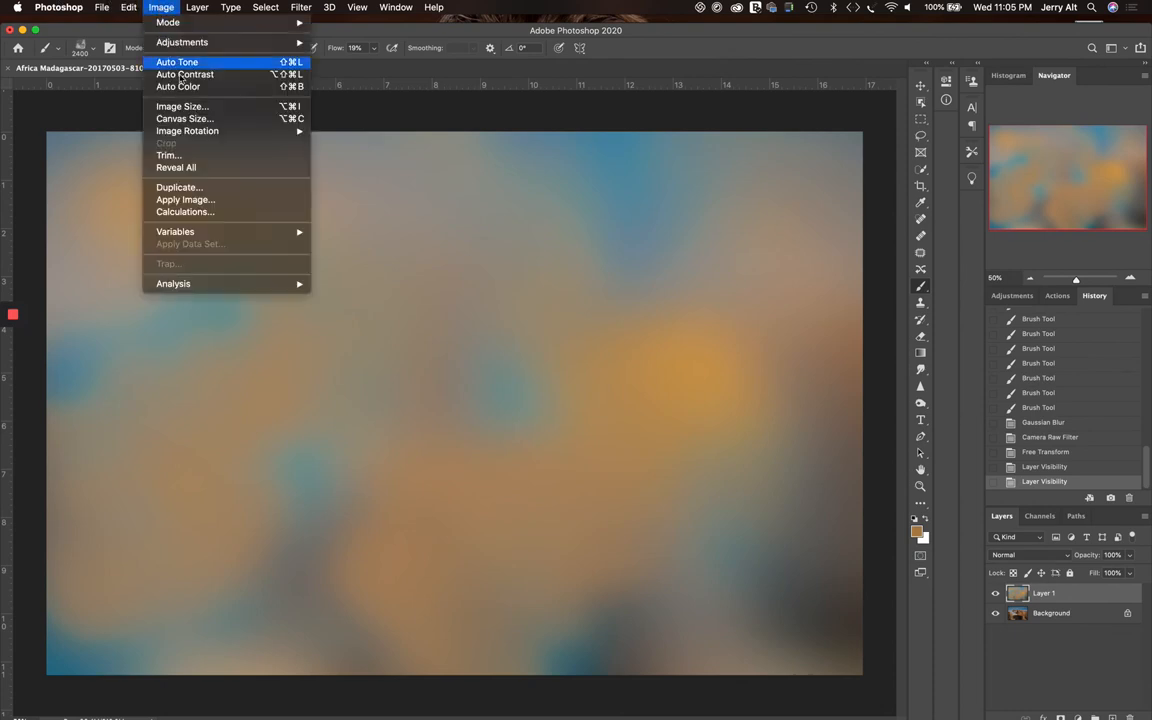
{"action": "left_click", "coordinate": [182, 106]}
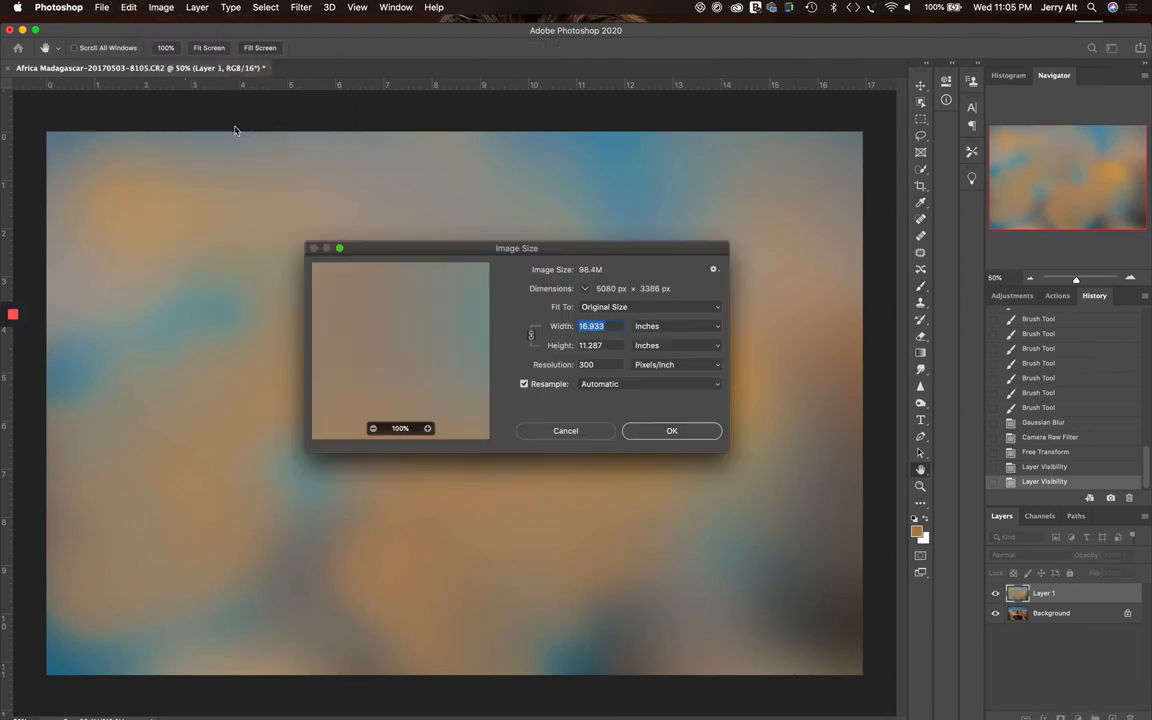
{"action": "left_click", "coordinate": [586, 364]}
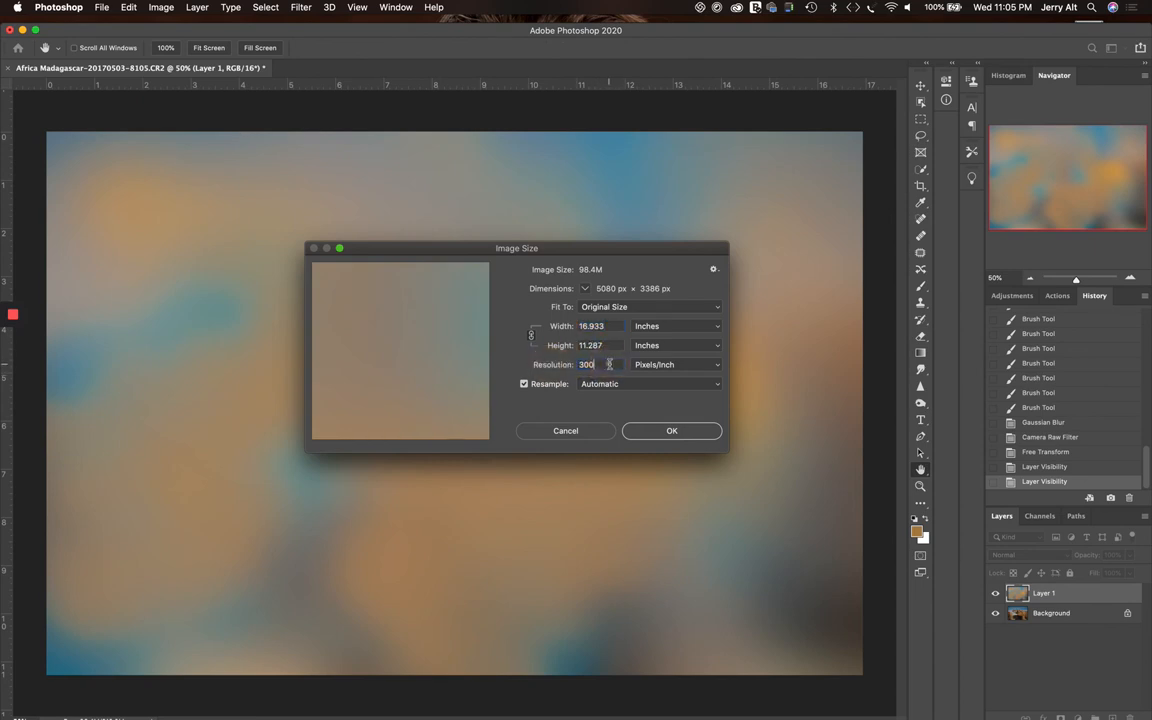
{"action": "triple_click", "coordinate": [586, 364]}
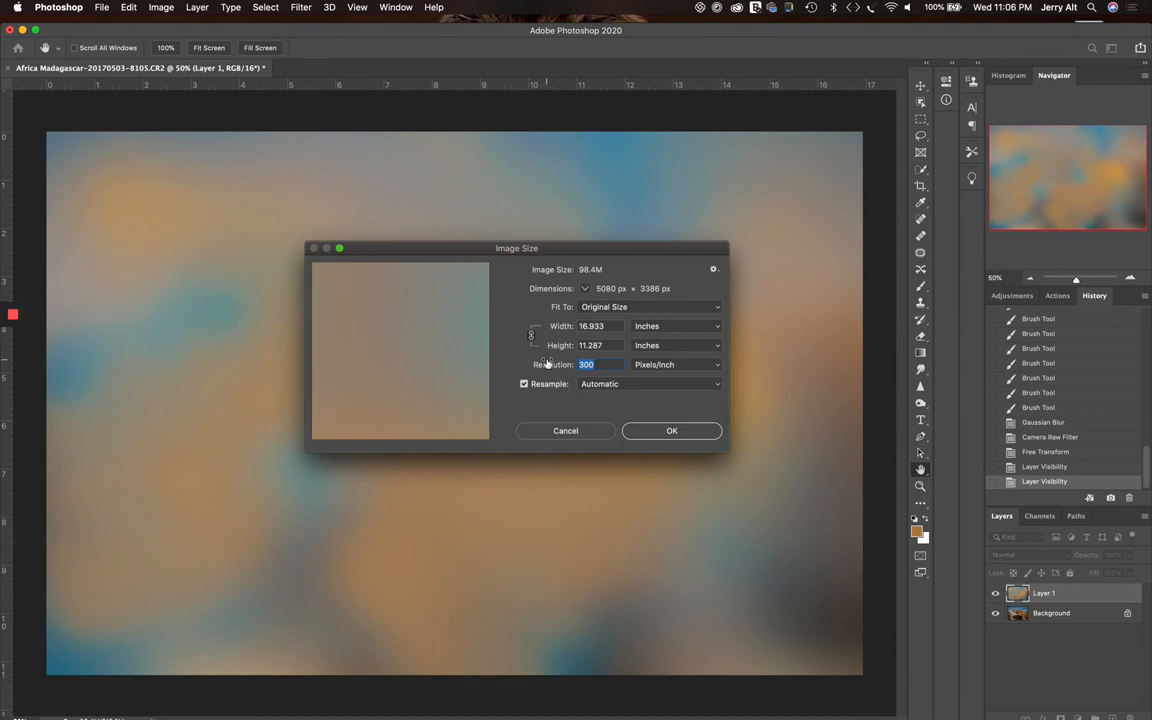
{"action": "mouse_move", "coordinate": [525, 384]}
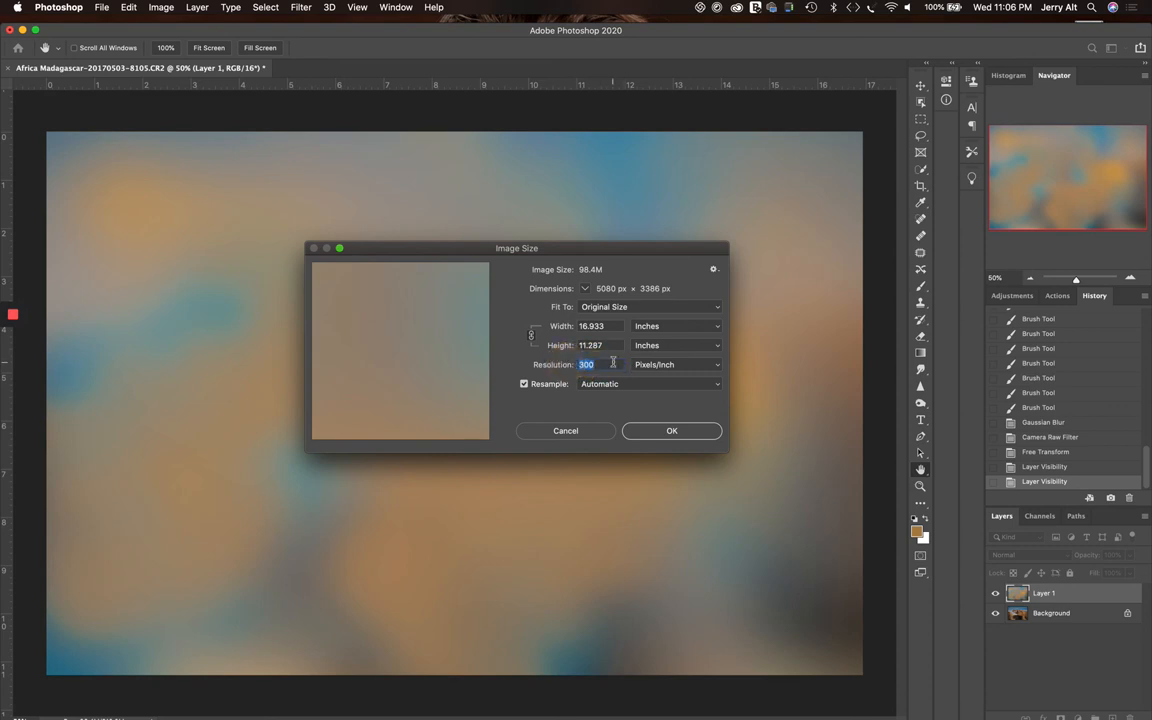
{"action": "mouse_move", "coordinate": [586, 364]}
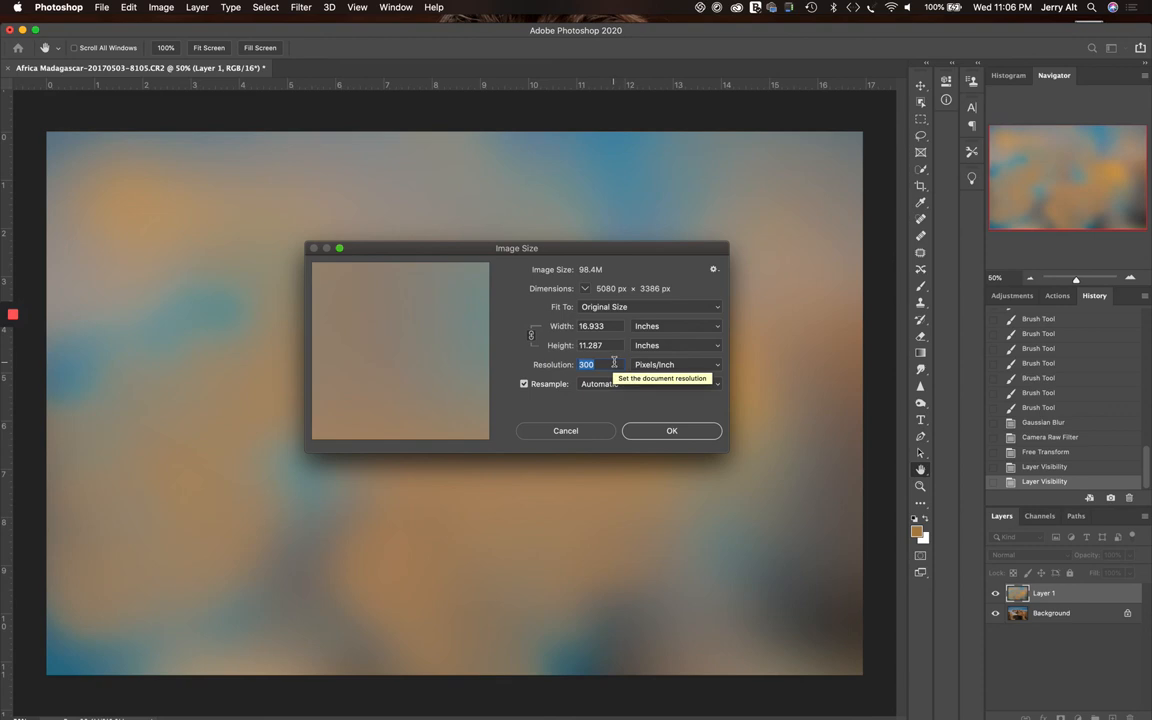
{"action": "mouse_move", "coordinate": [657, 317]}
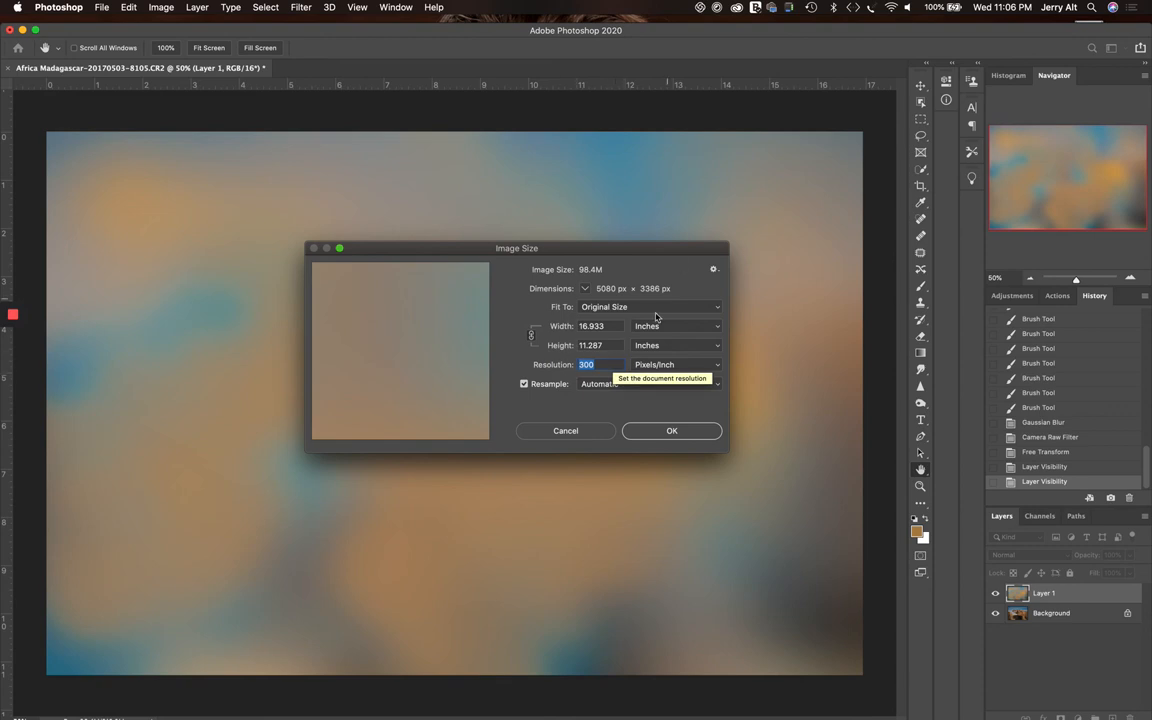
{"action": "left_click", "coordinate": [591, 326]}
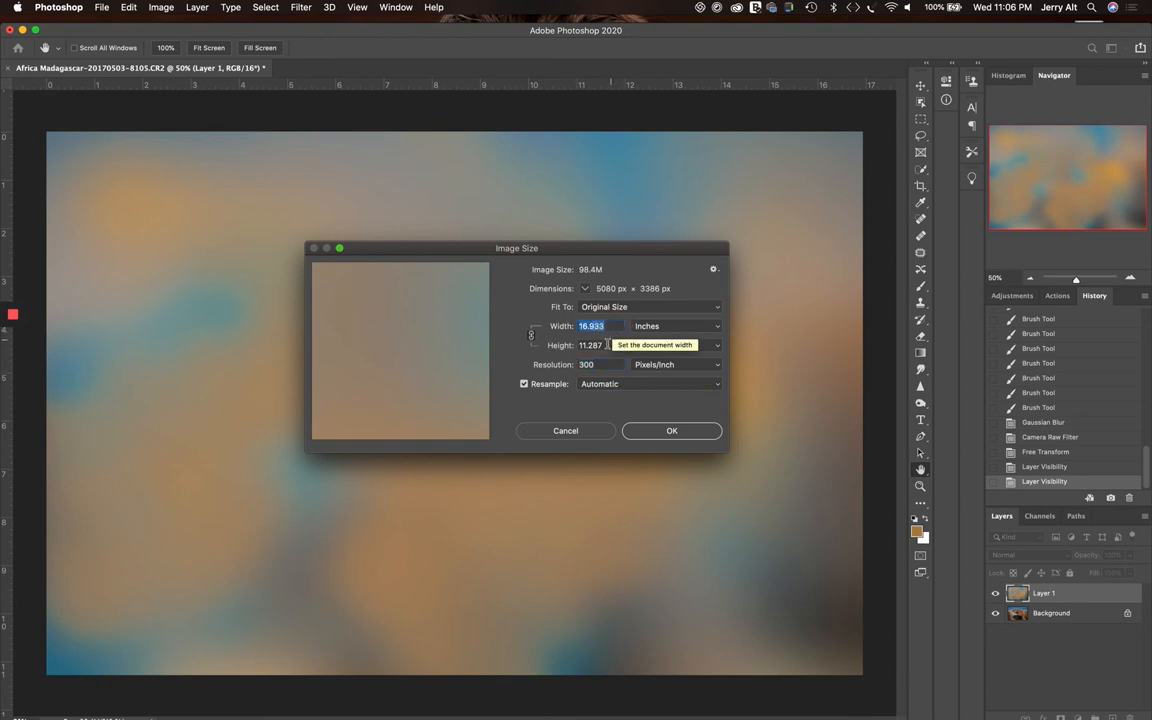
{"action": "left_click", "coordinate": [590, 345]}
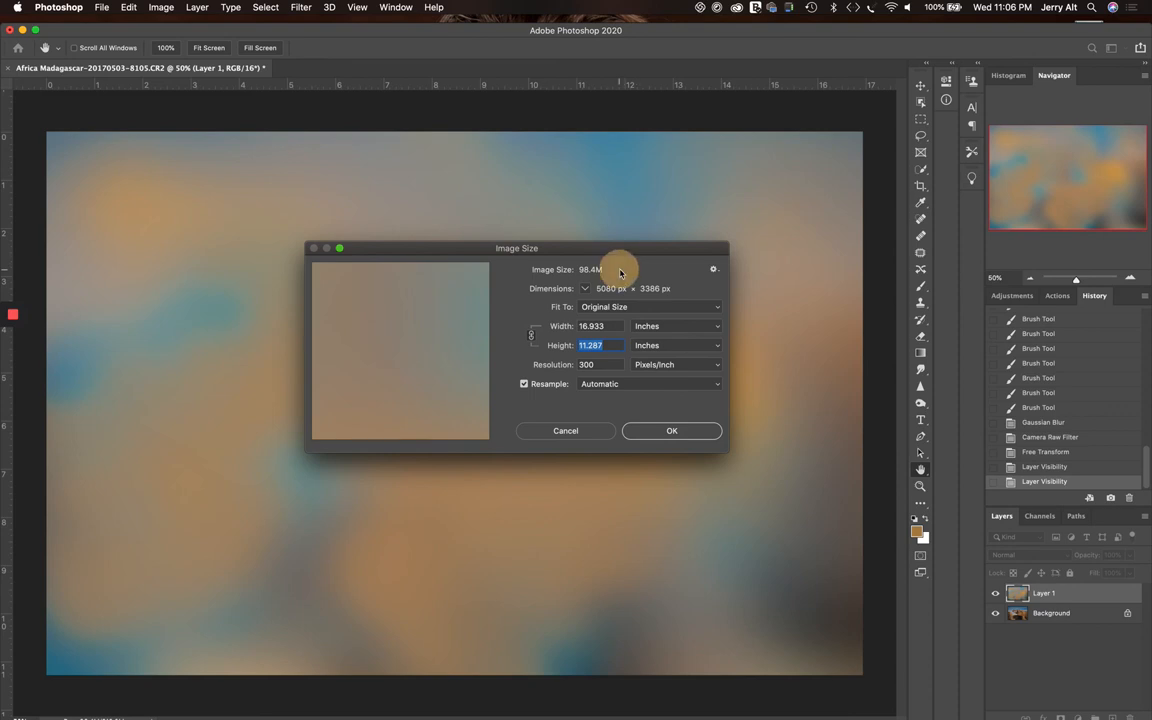
{"action": "mouse_move", "coordinate": [634, 271]}
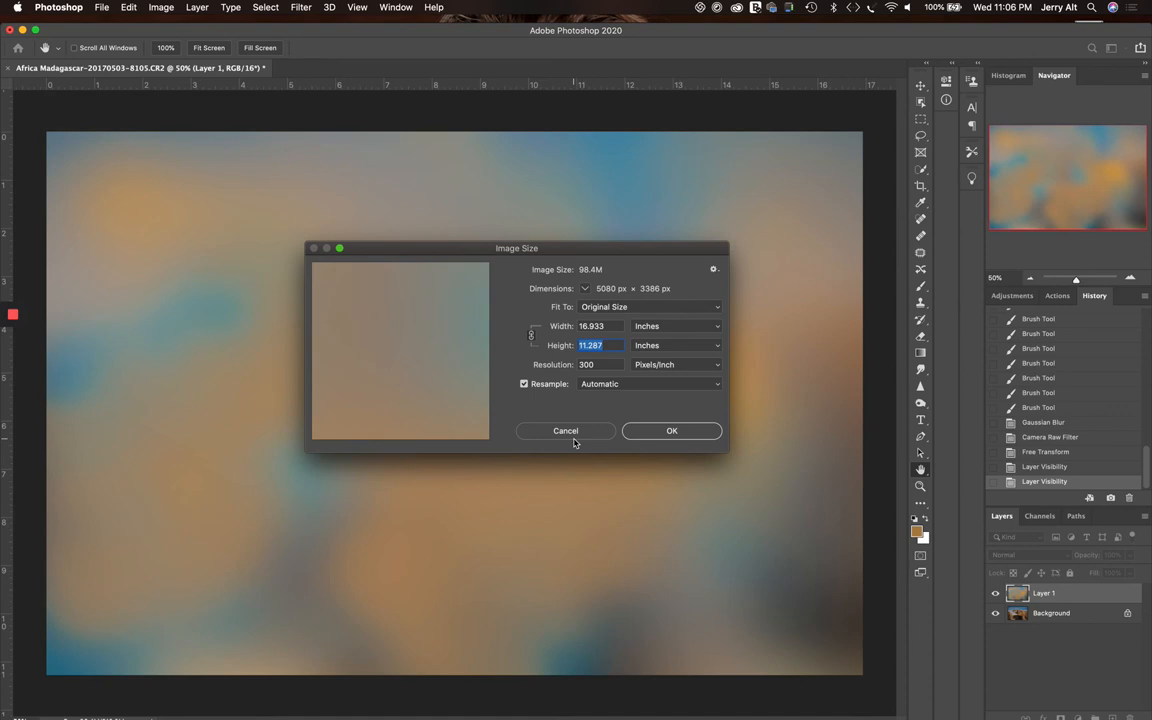
{"action": "mouse_move", "coordinate": [588, 431]}
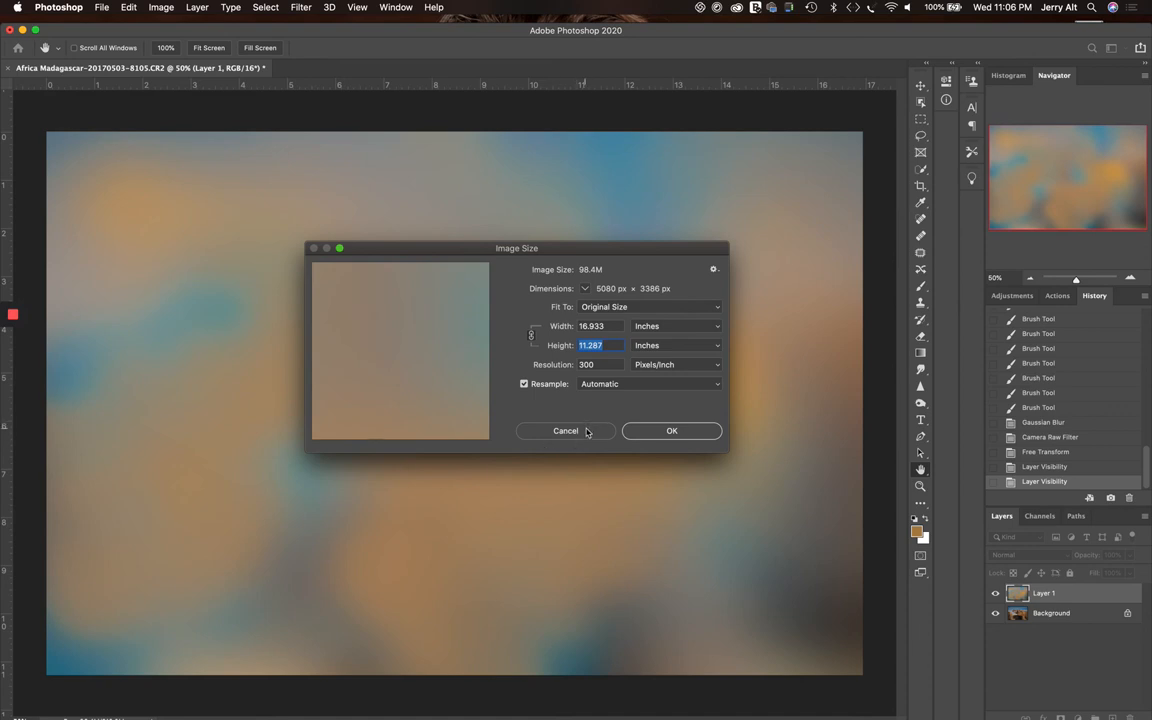
{"action": "left_click", "coordinate": [565, 430]}
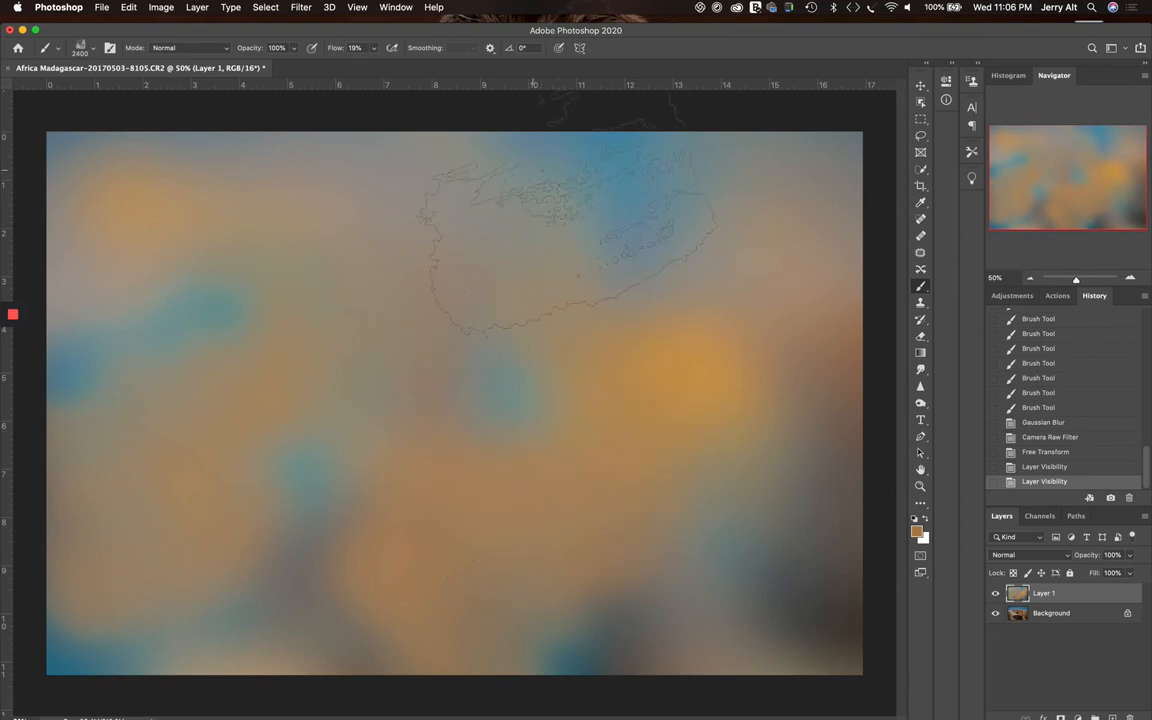